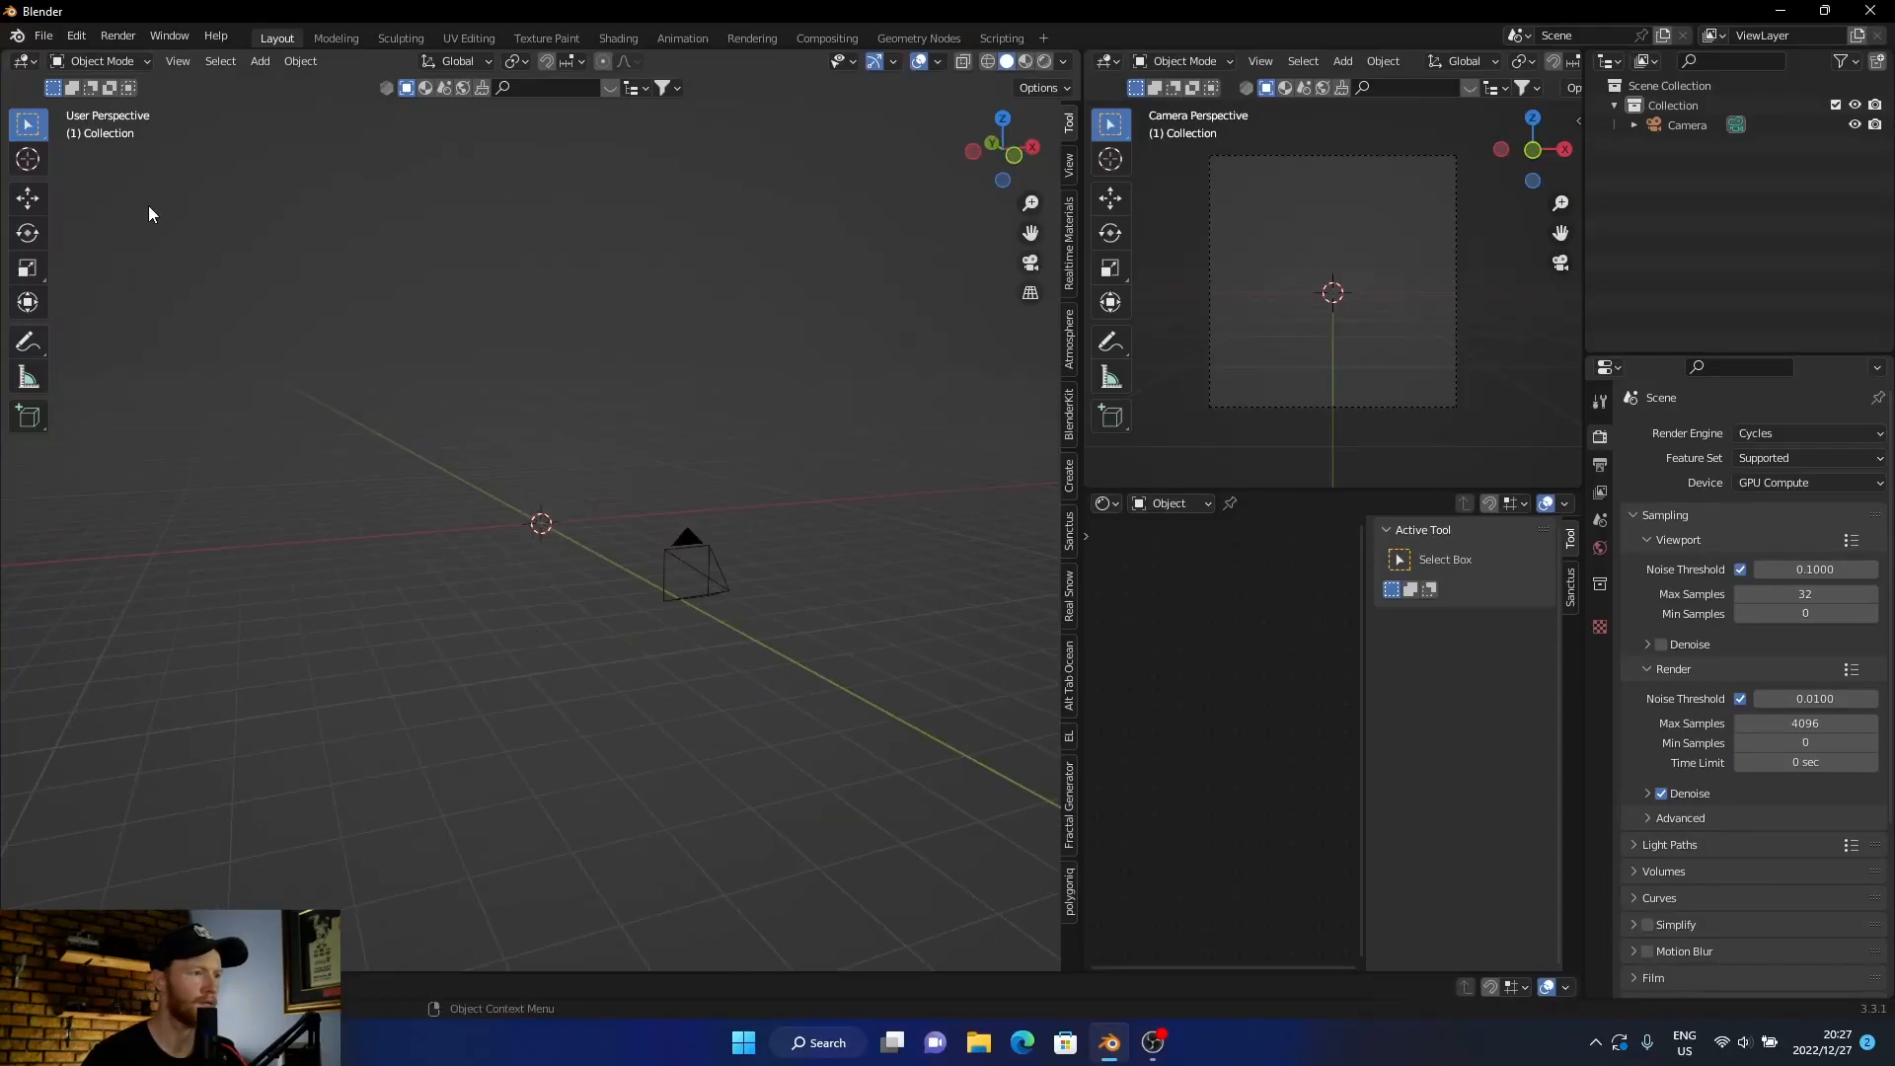
# Step: Search the Preferences add-ons for 'ex' to find the Curve and Mesh Extra Objects add-ons
pyautogui.click(75, 35)
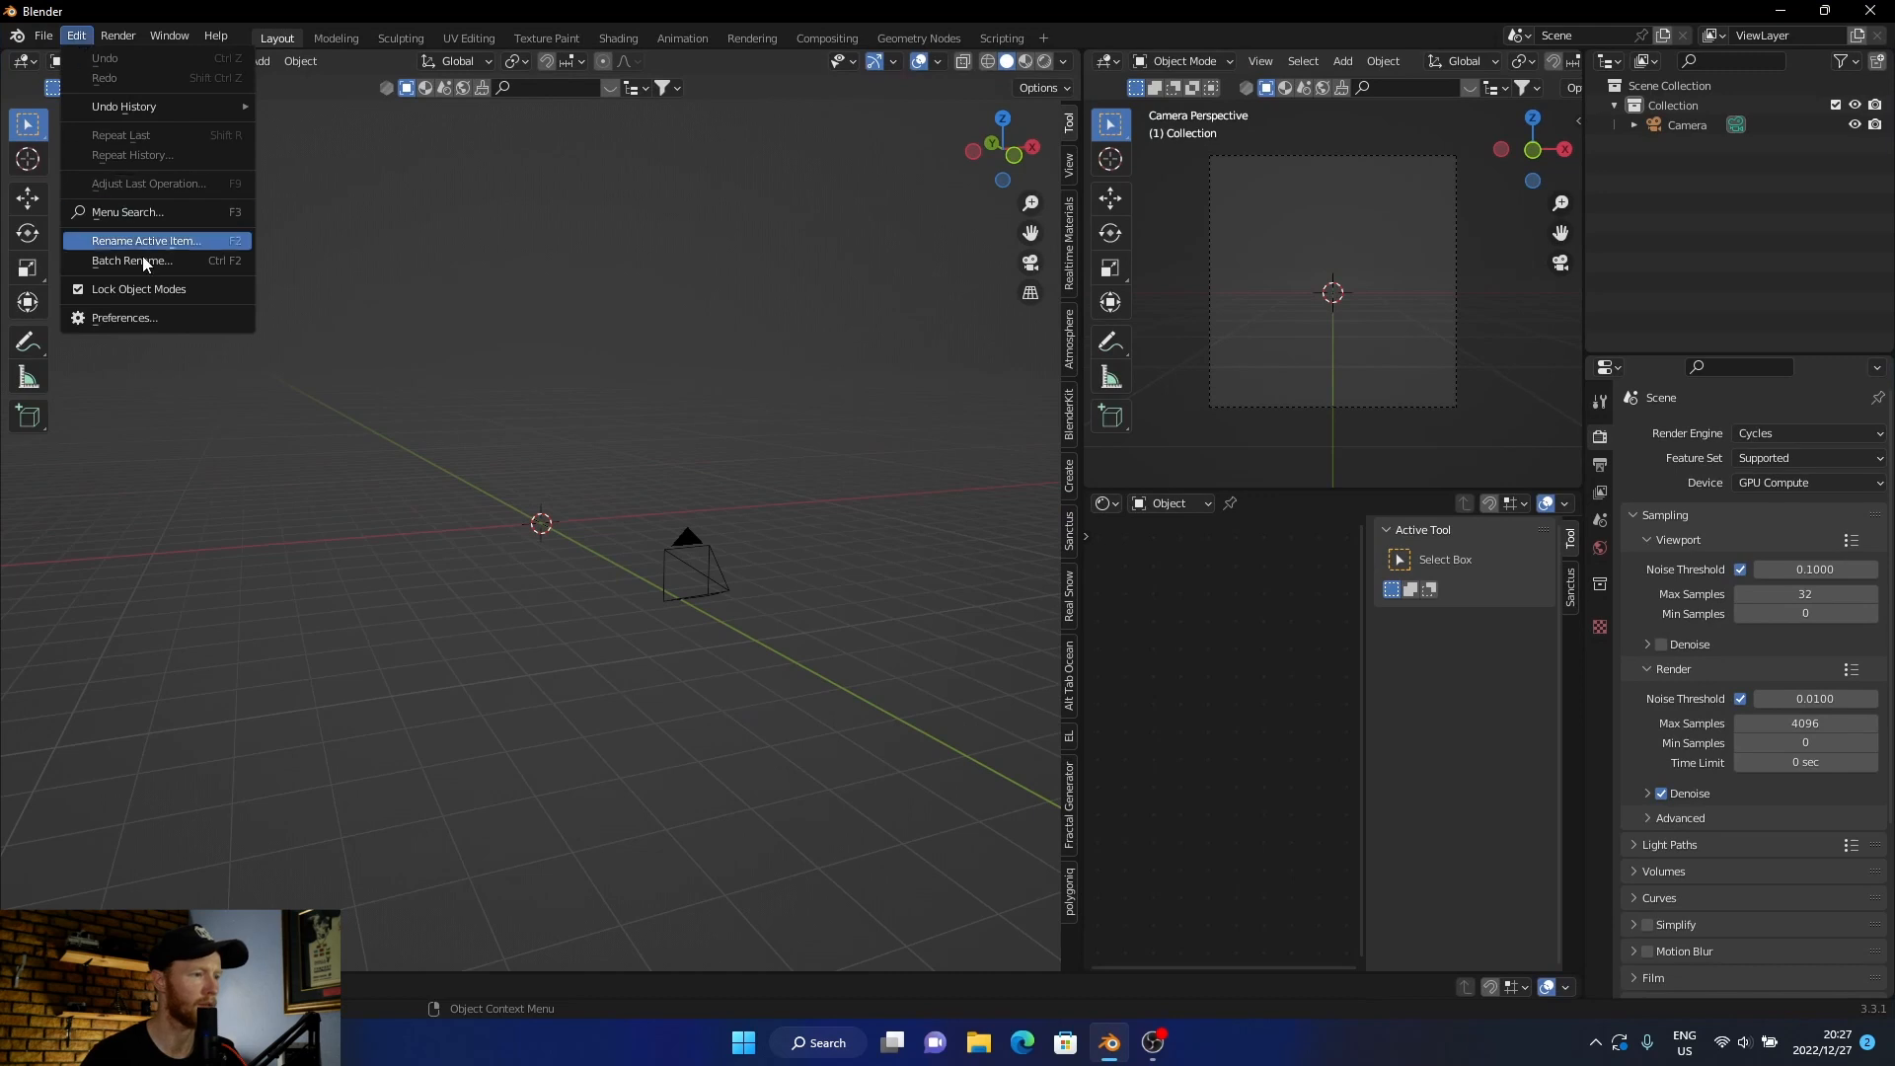
pyautogui.moveTo(123, 317)
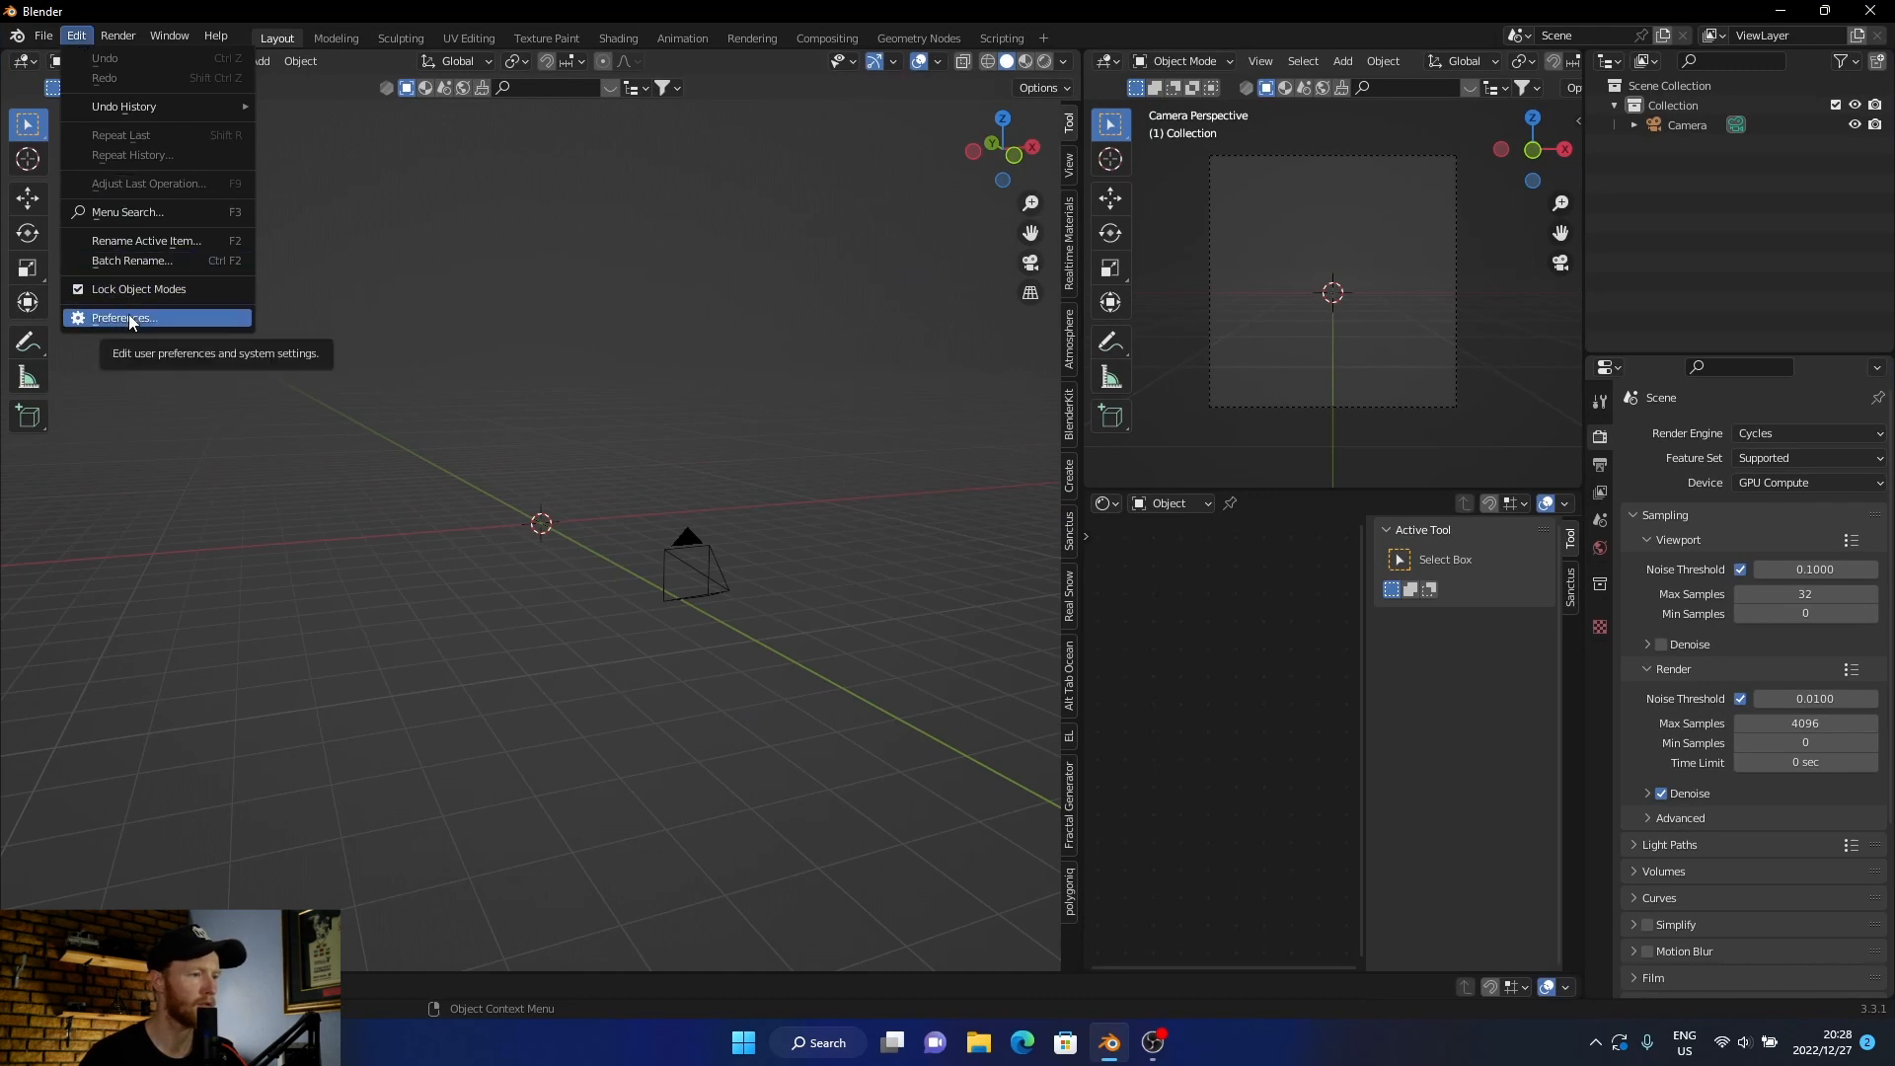
pyautogui.click(127, 318)
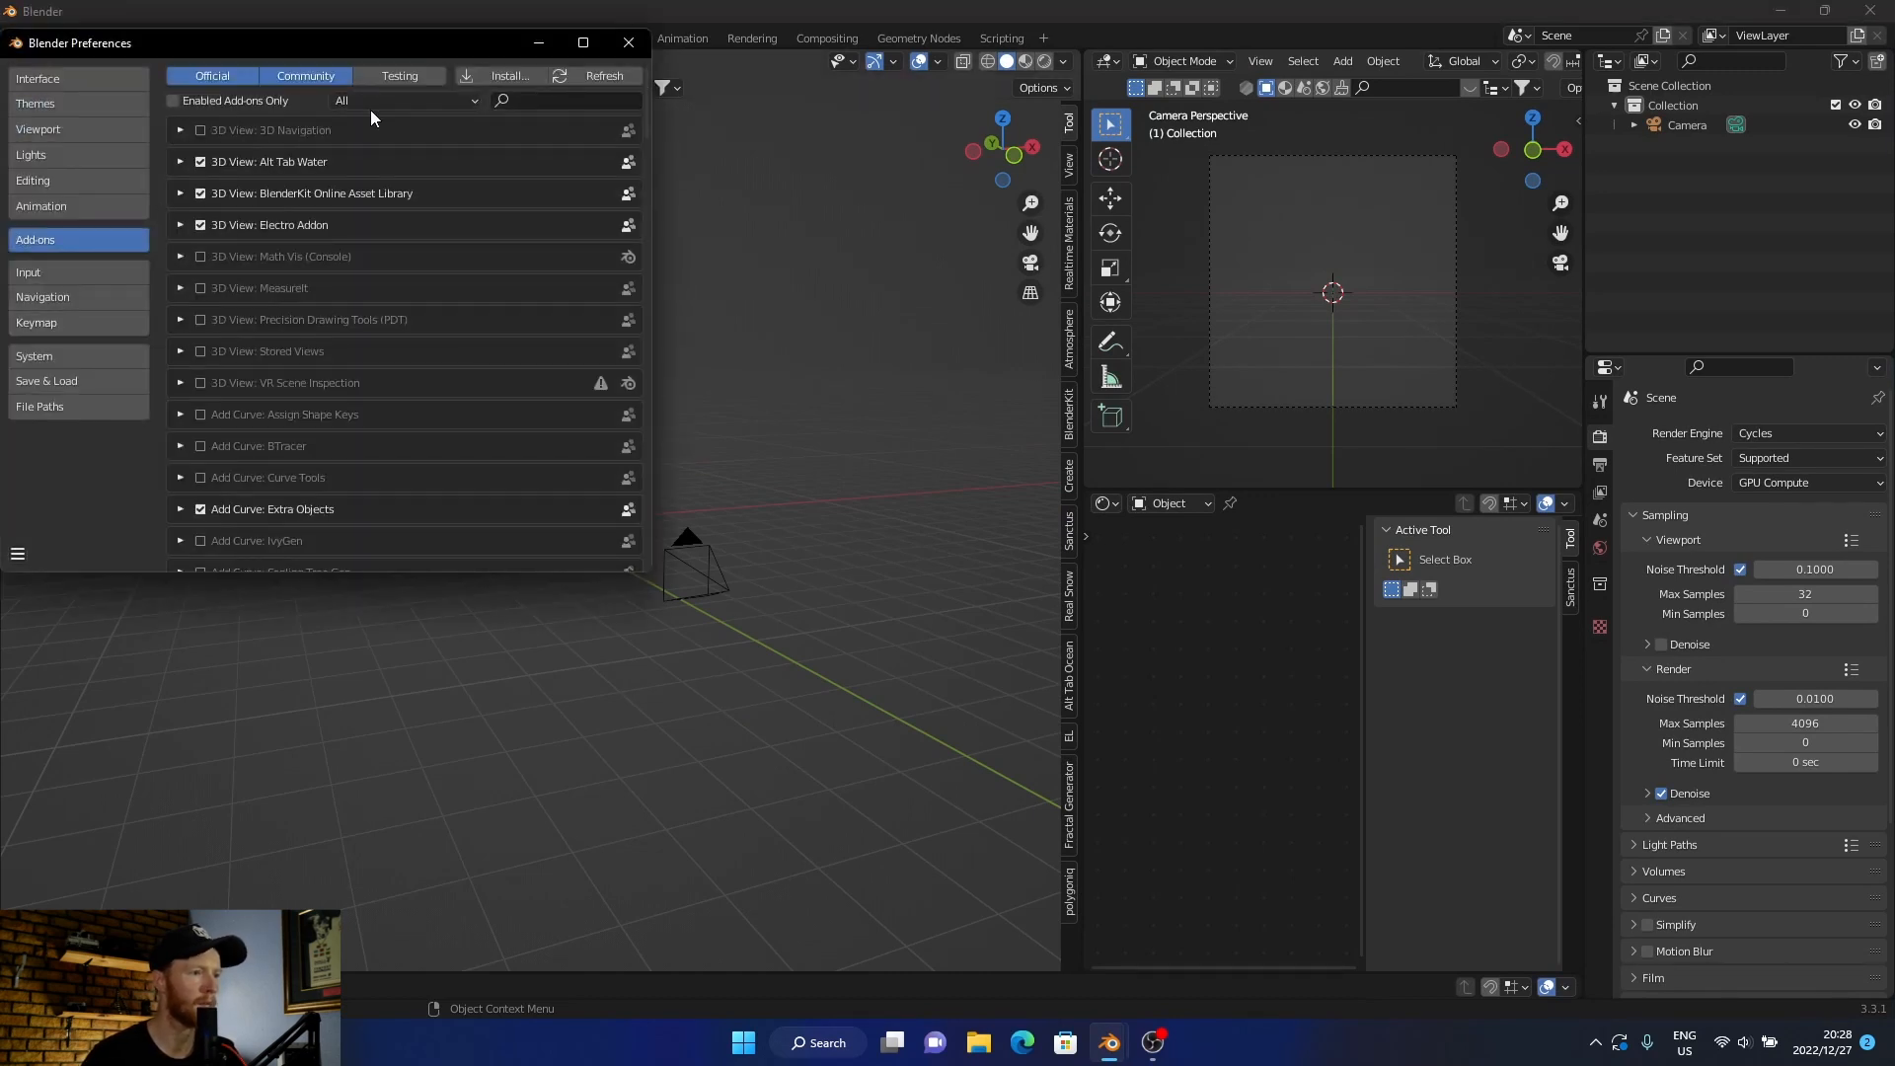
pyautogui.write('extr')
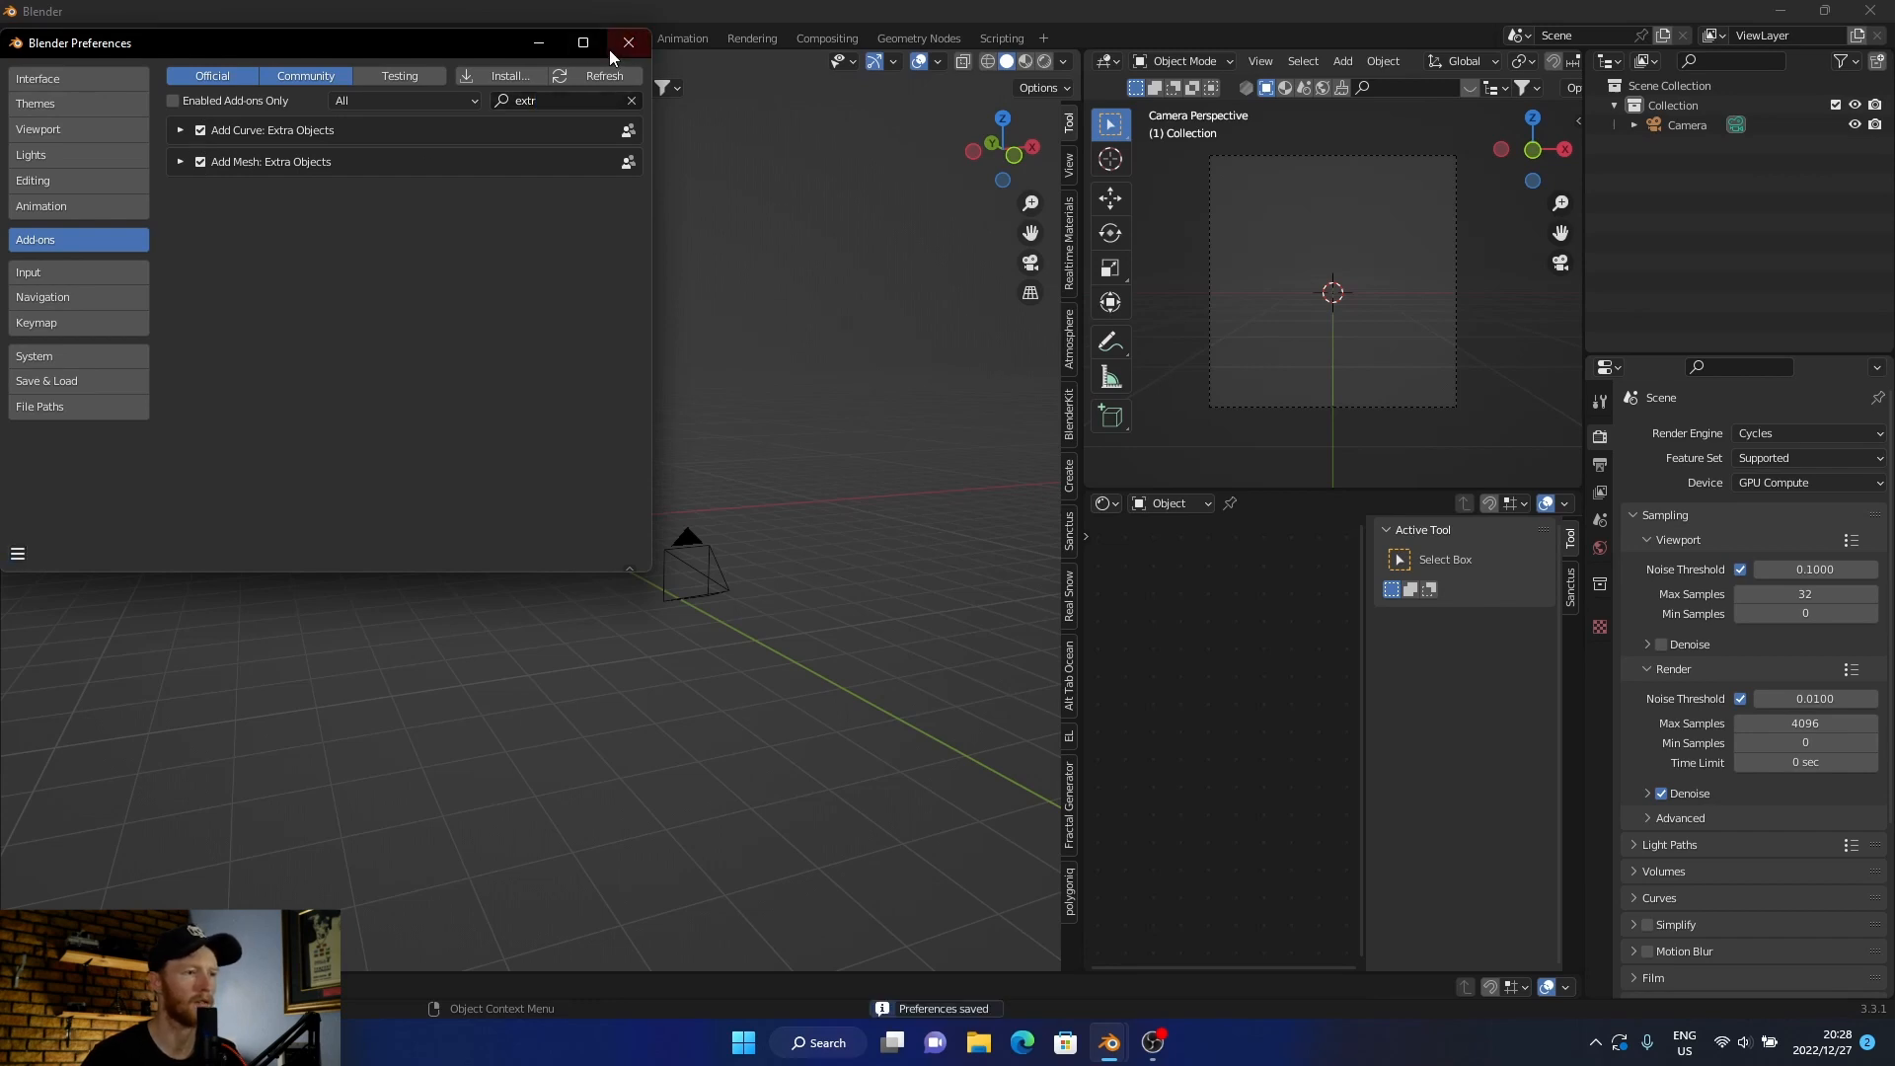
# Step: Close Preferences and browse Add Mesh extras such as Torus Objects, Diamonds and Gears
pyautogui.click(628, 42)
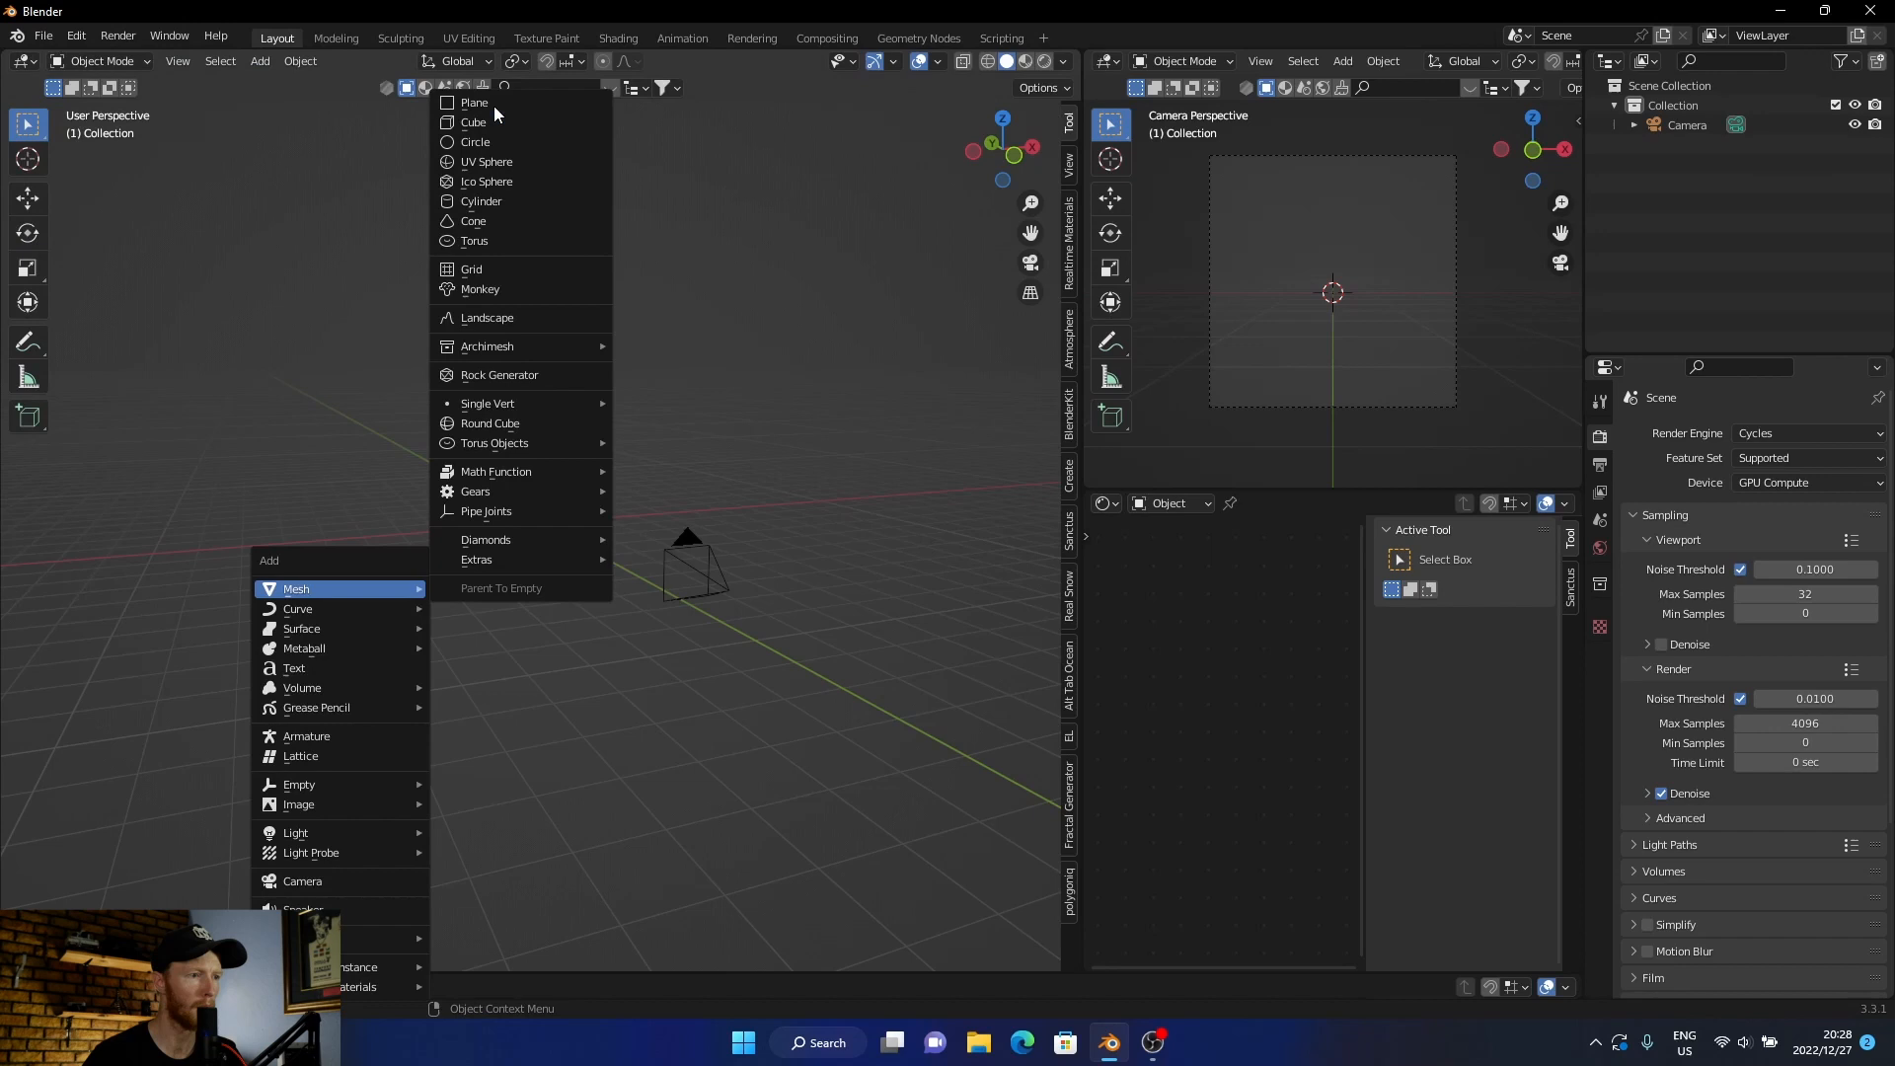
pyautogui.moveTo(486, 318)
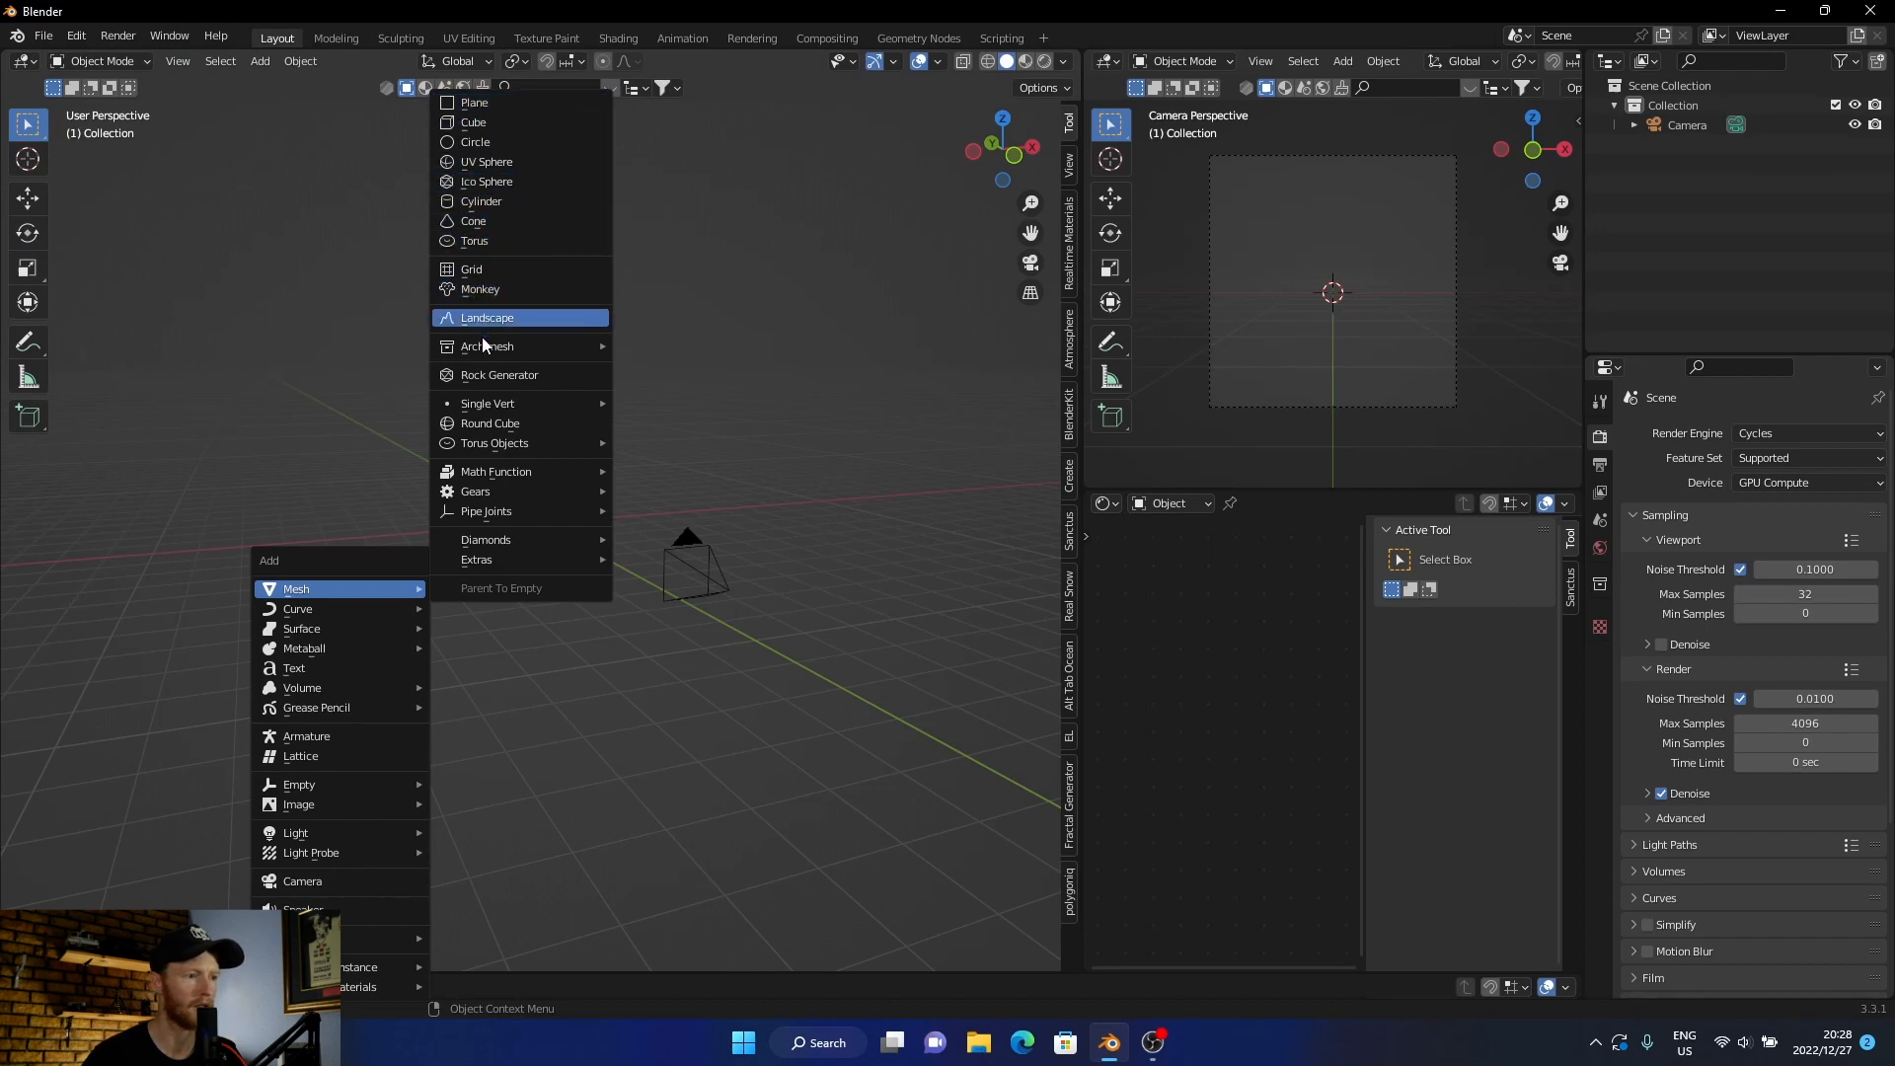
pyautogui.moveTo(486, 510)
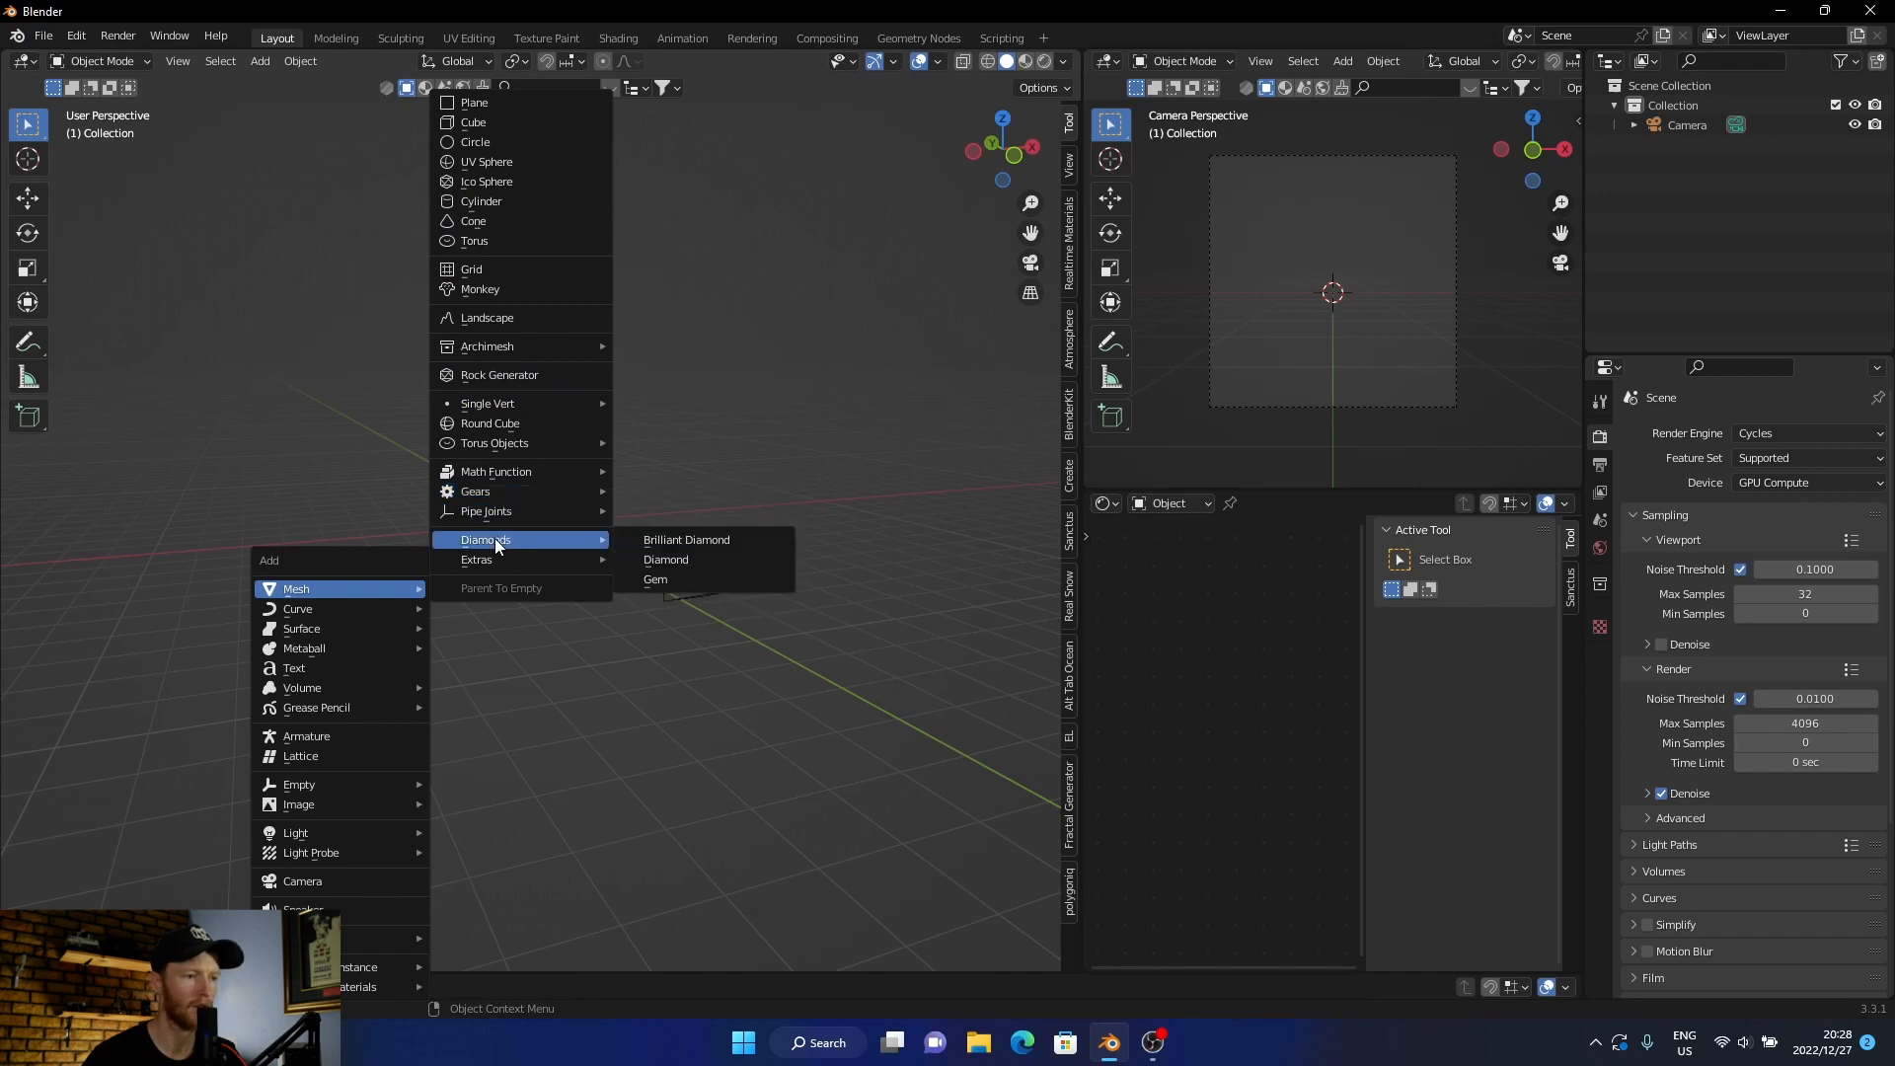
pyautogui.click(664, 560)
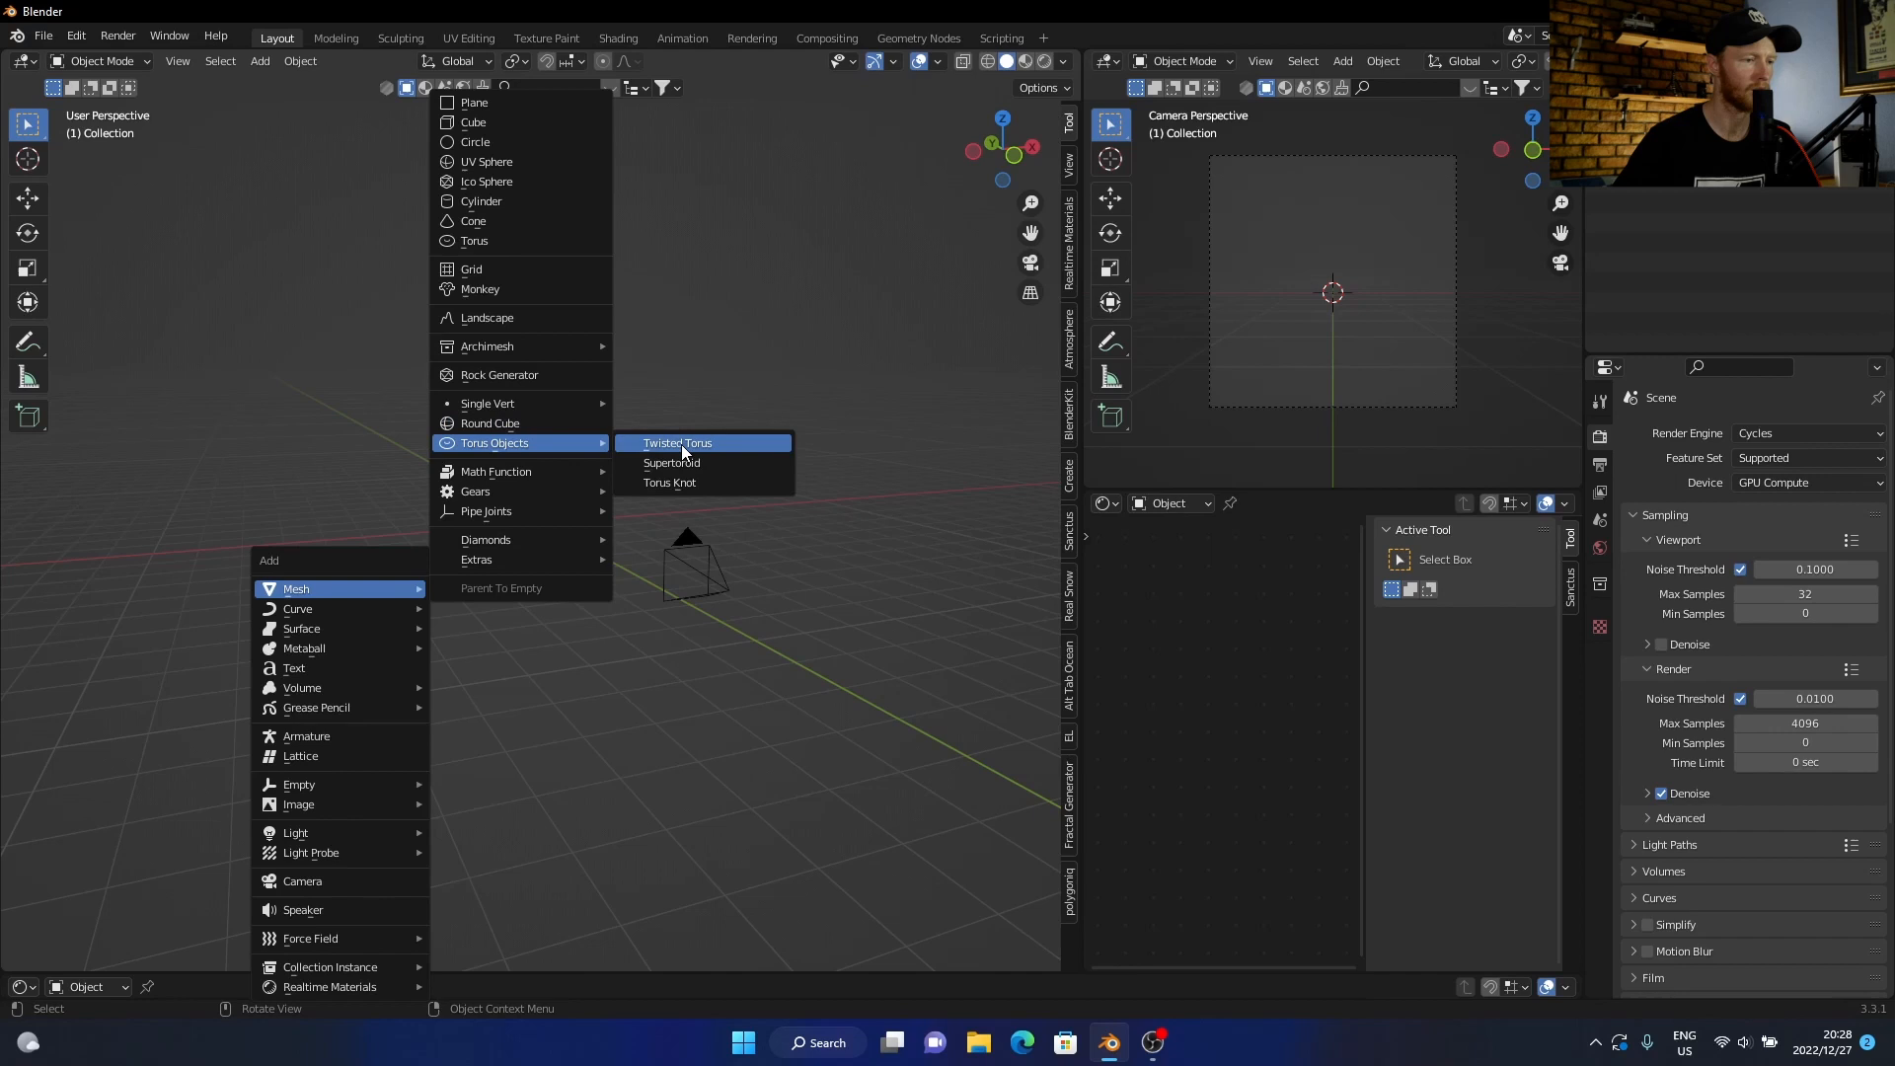
pyautogui.moveTo(487, 403)
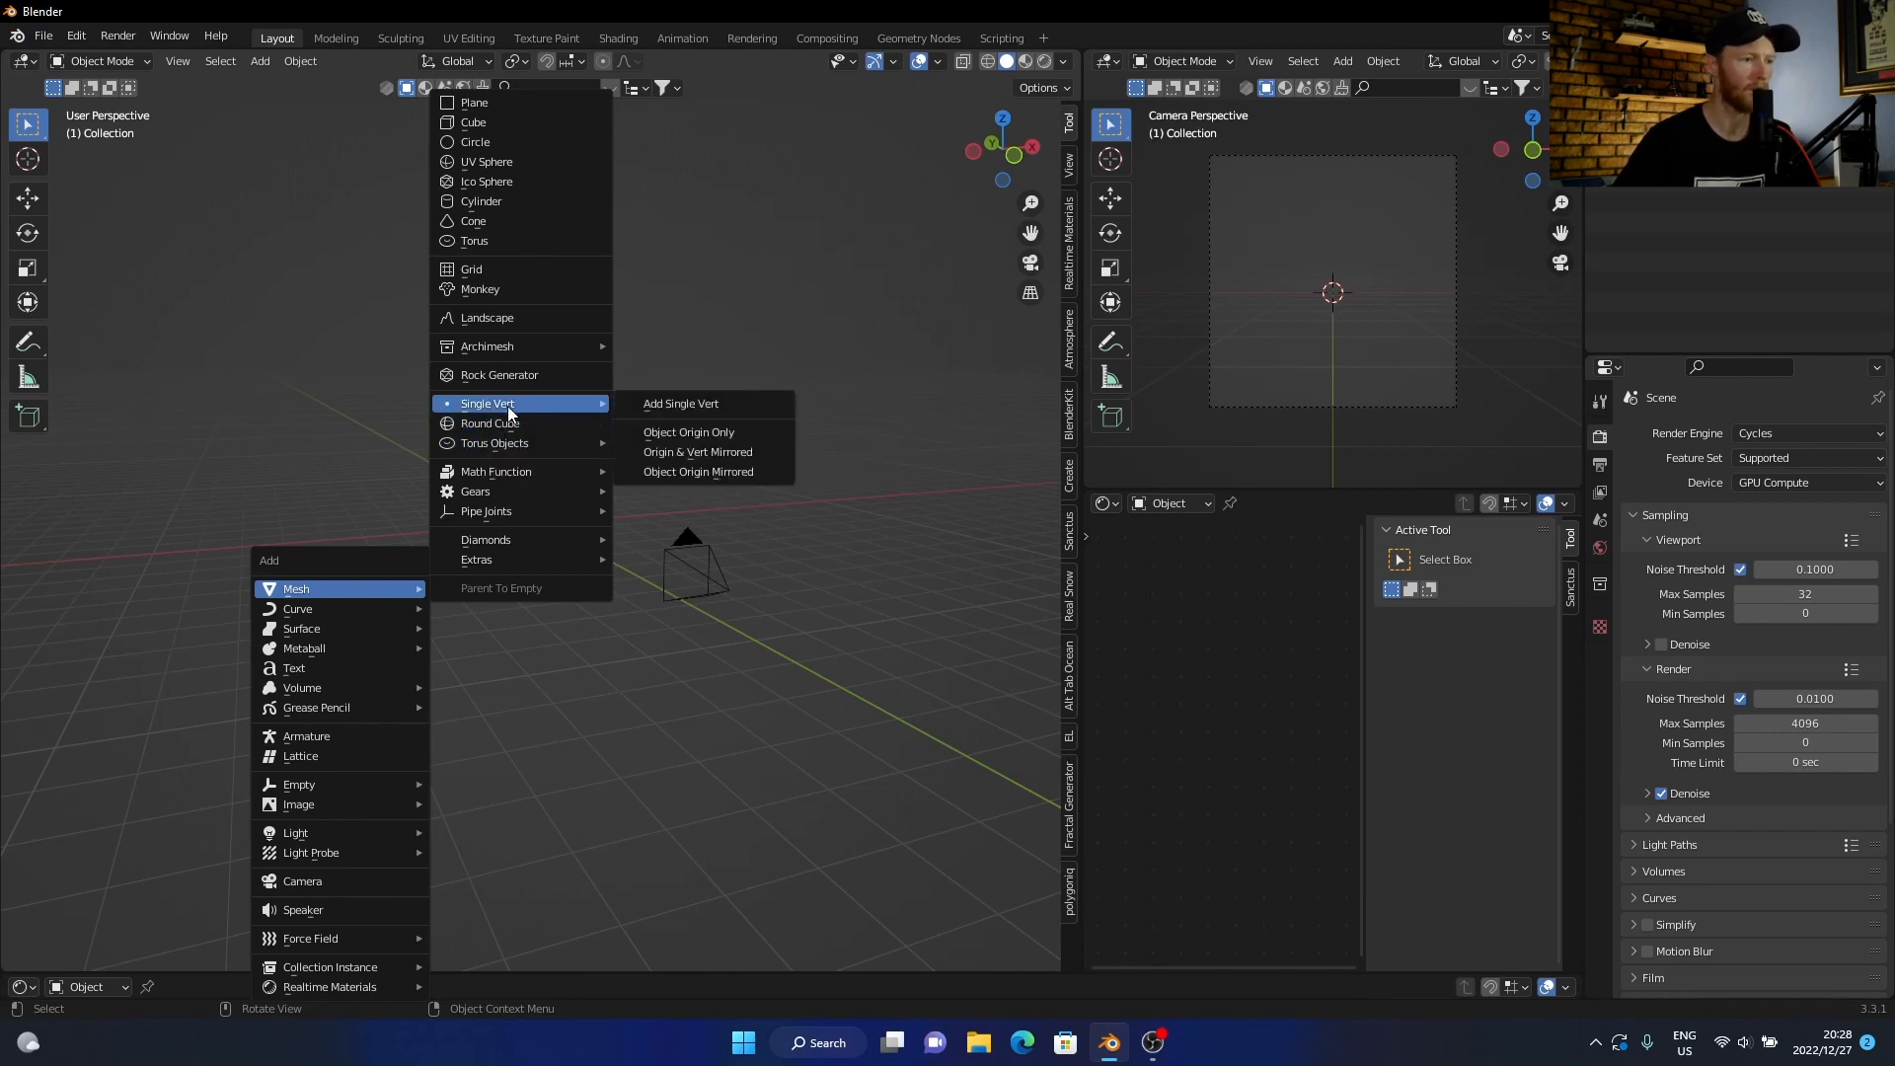
pyautogui.moveTo(688, 431)
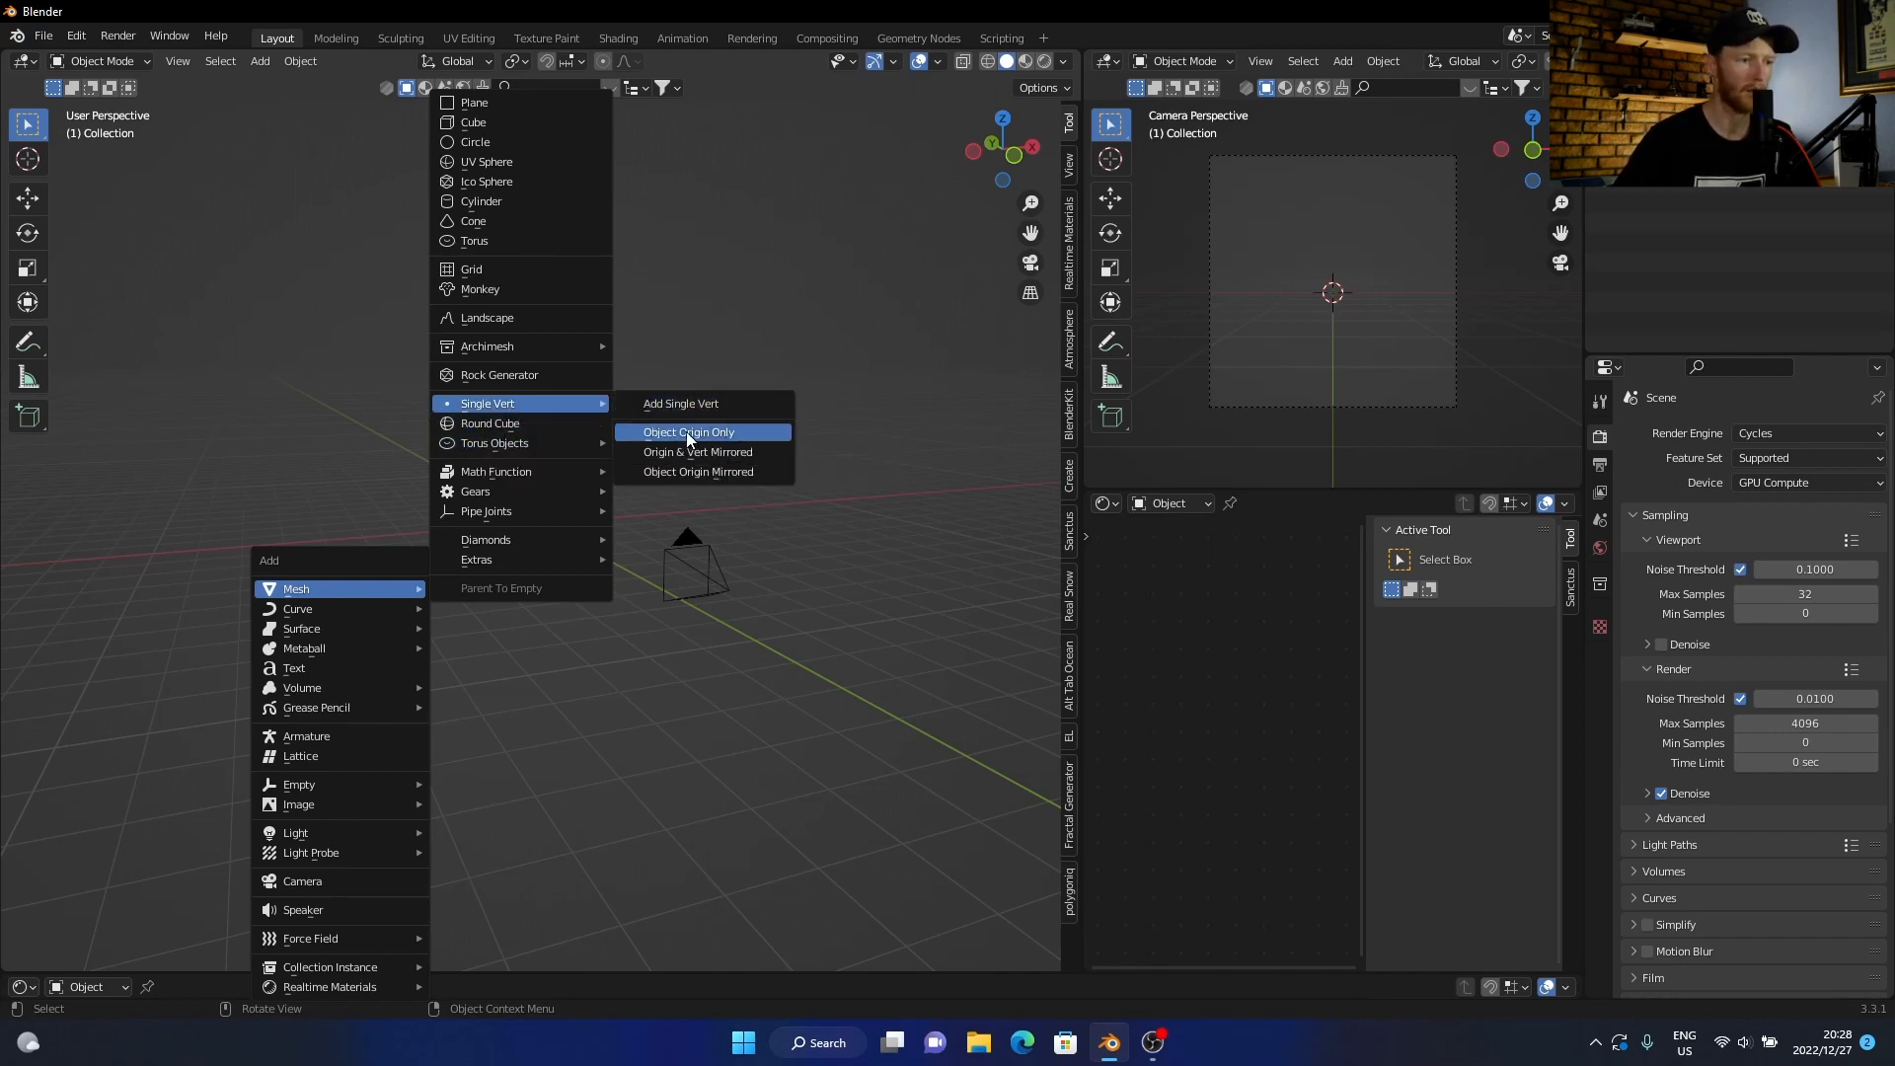
pyautogui.moveTo(497, 375)
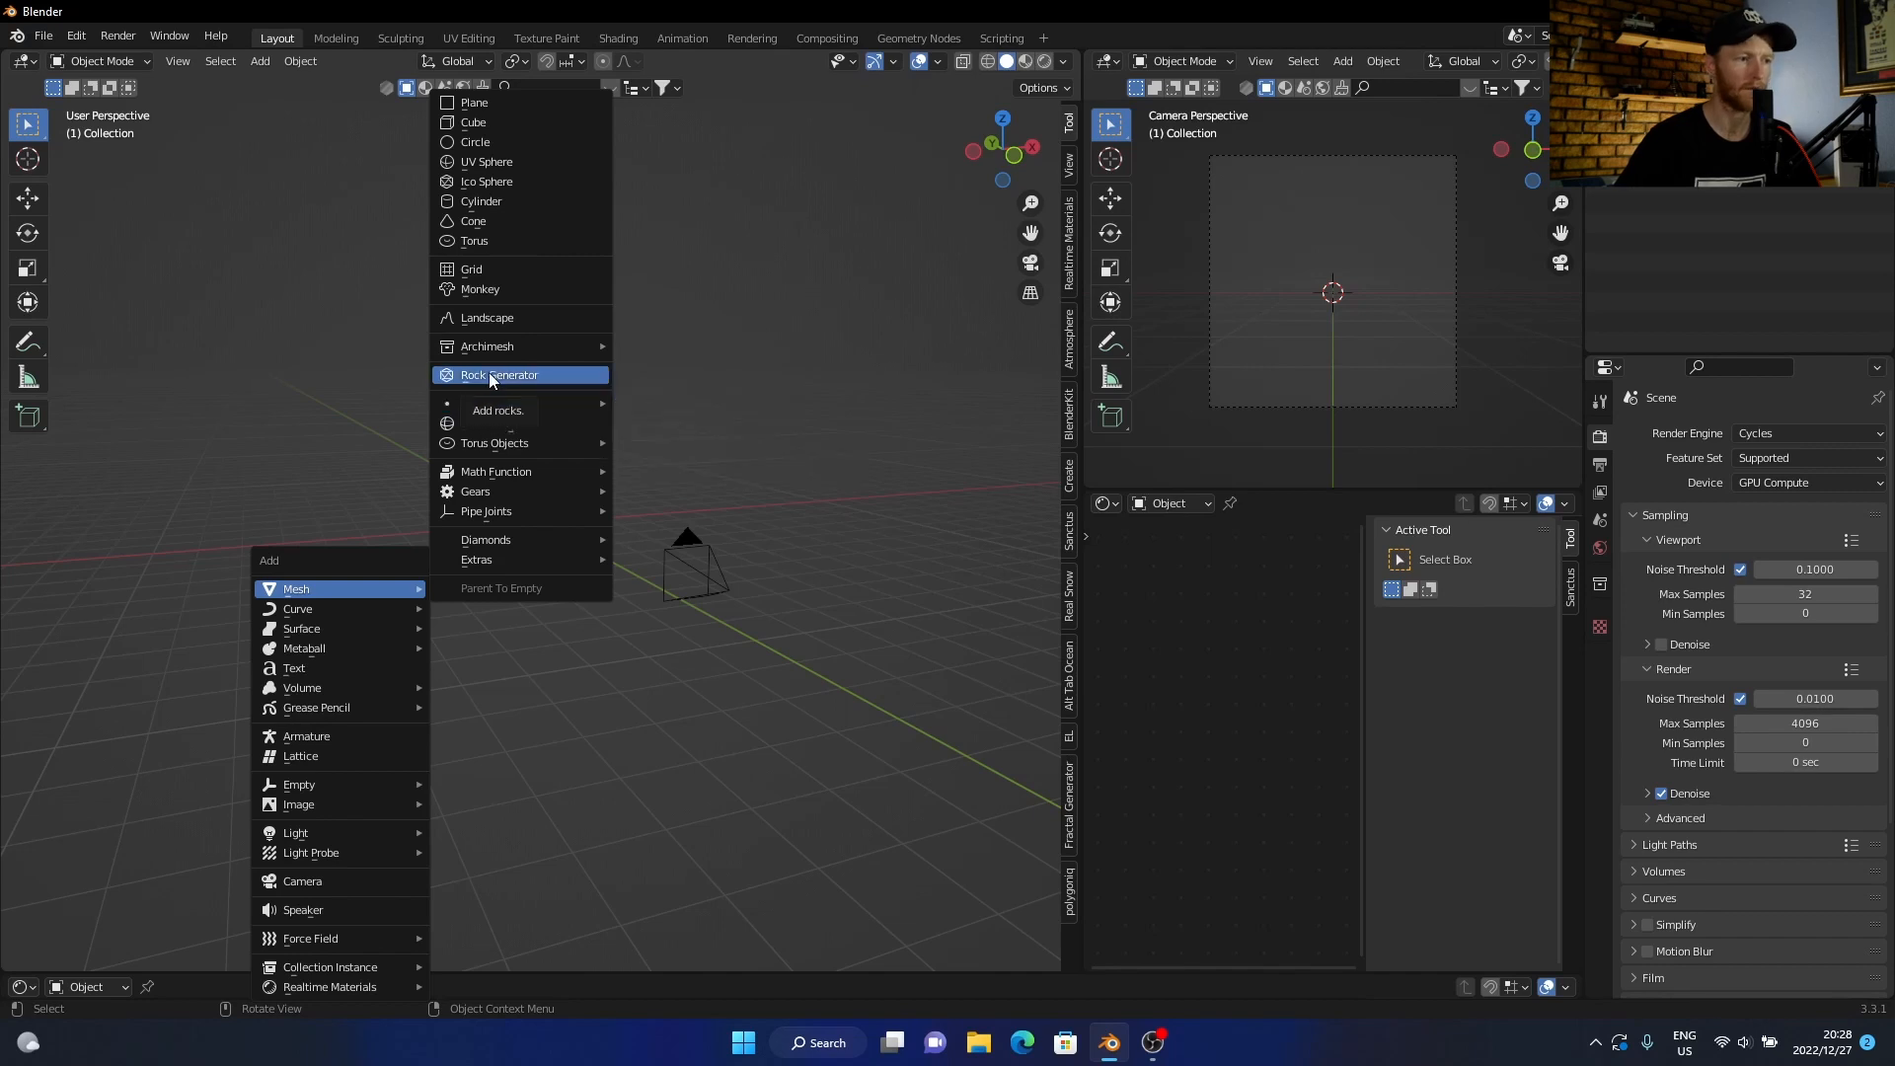
pyautogui.moveTo(487, 402)
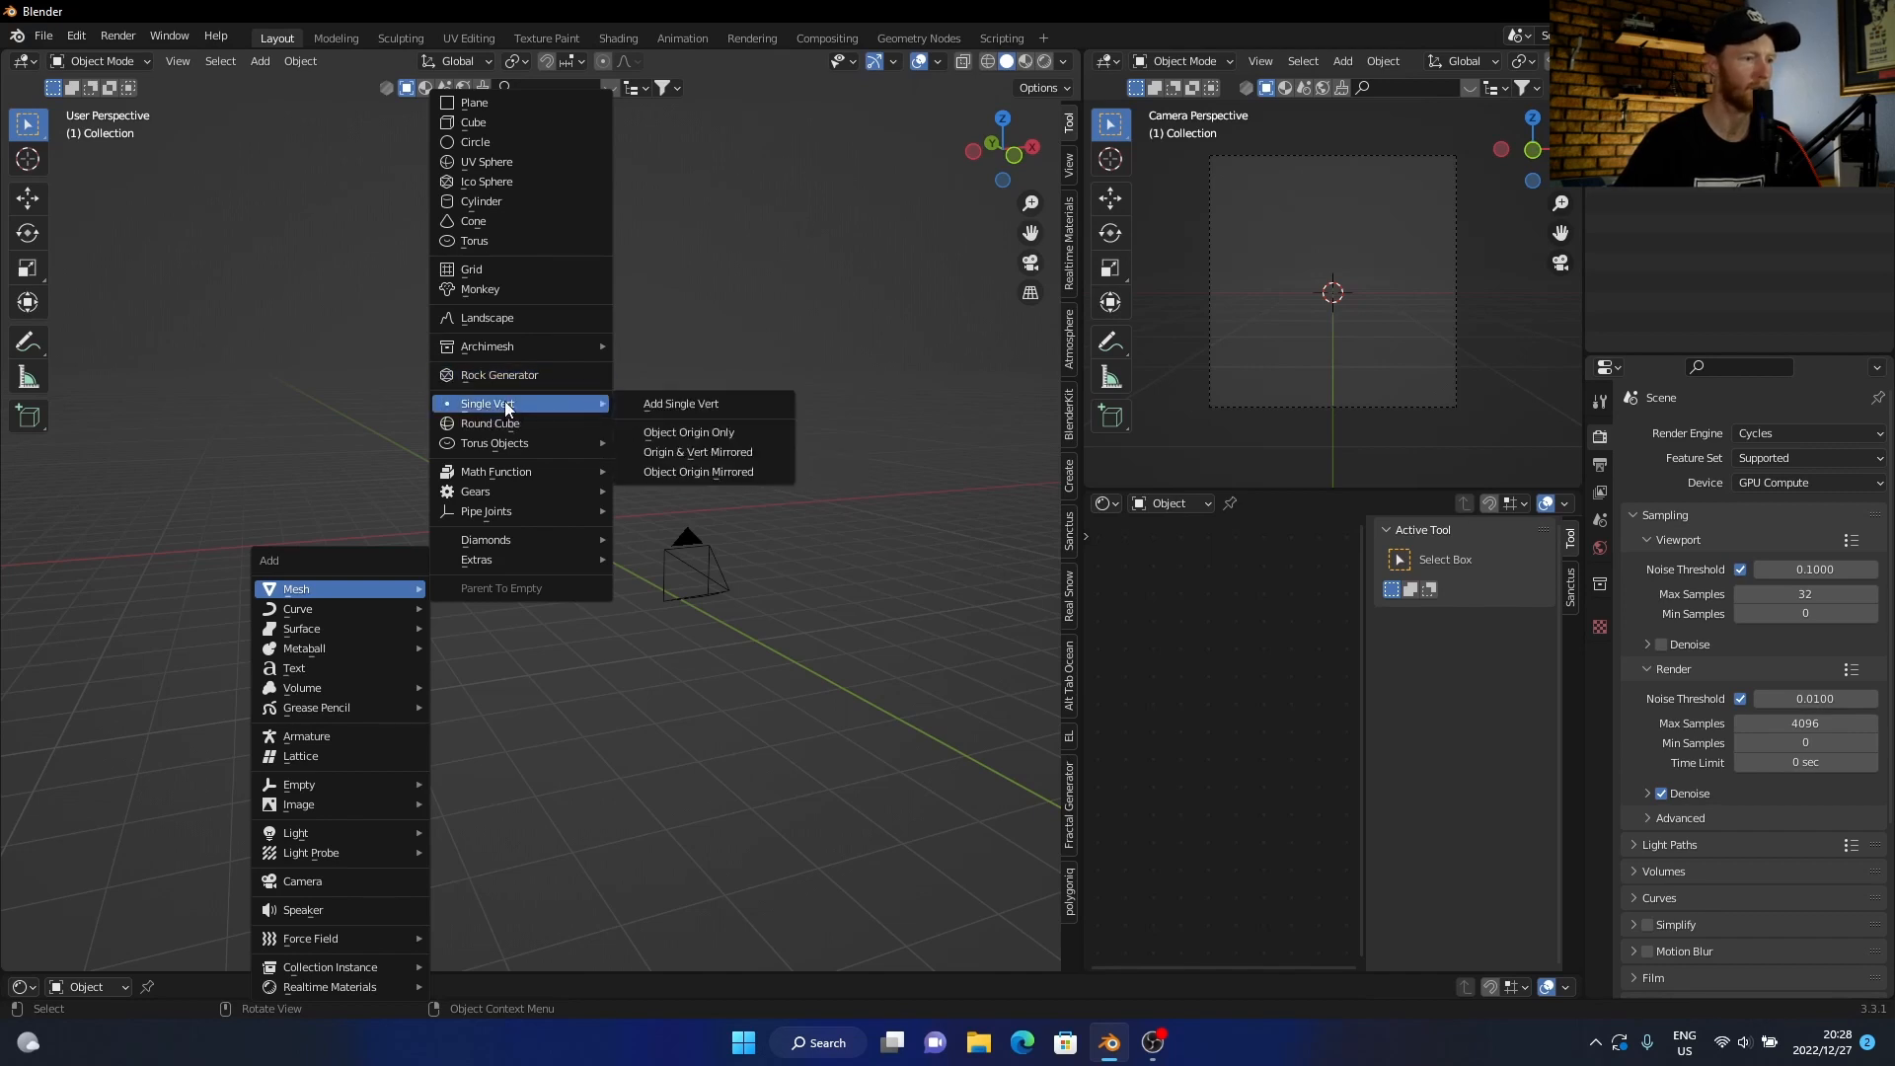
pyautogui.moveTo(495, 442)
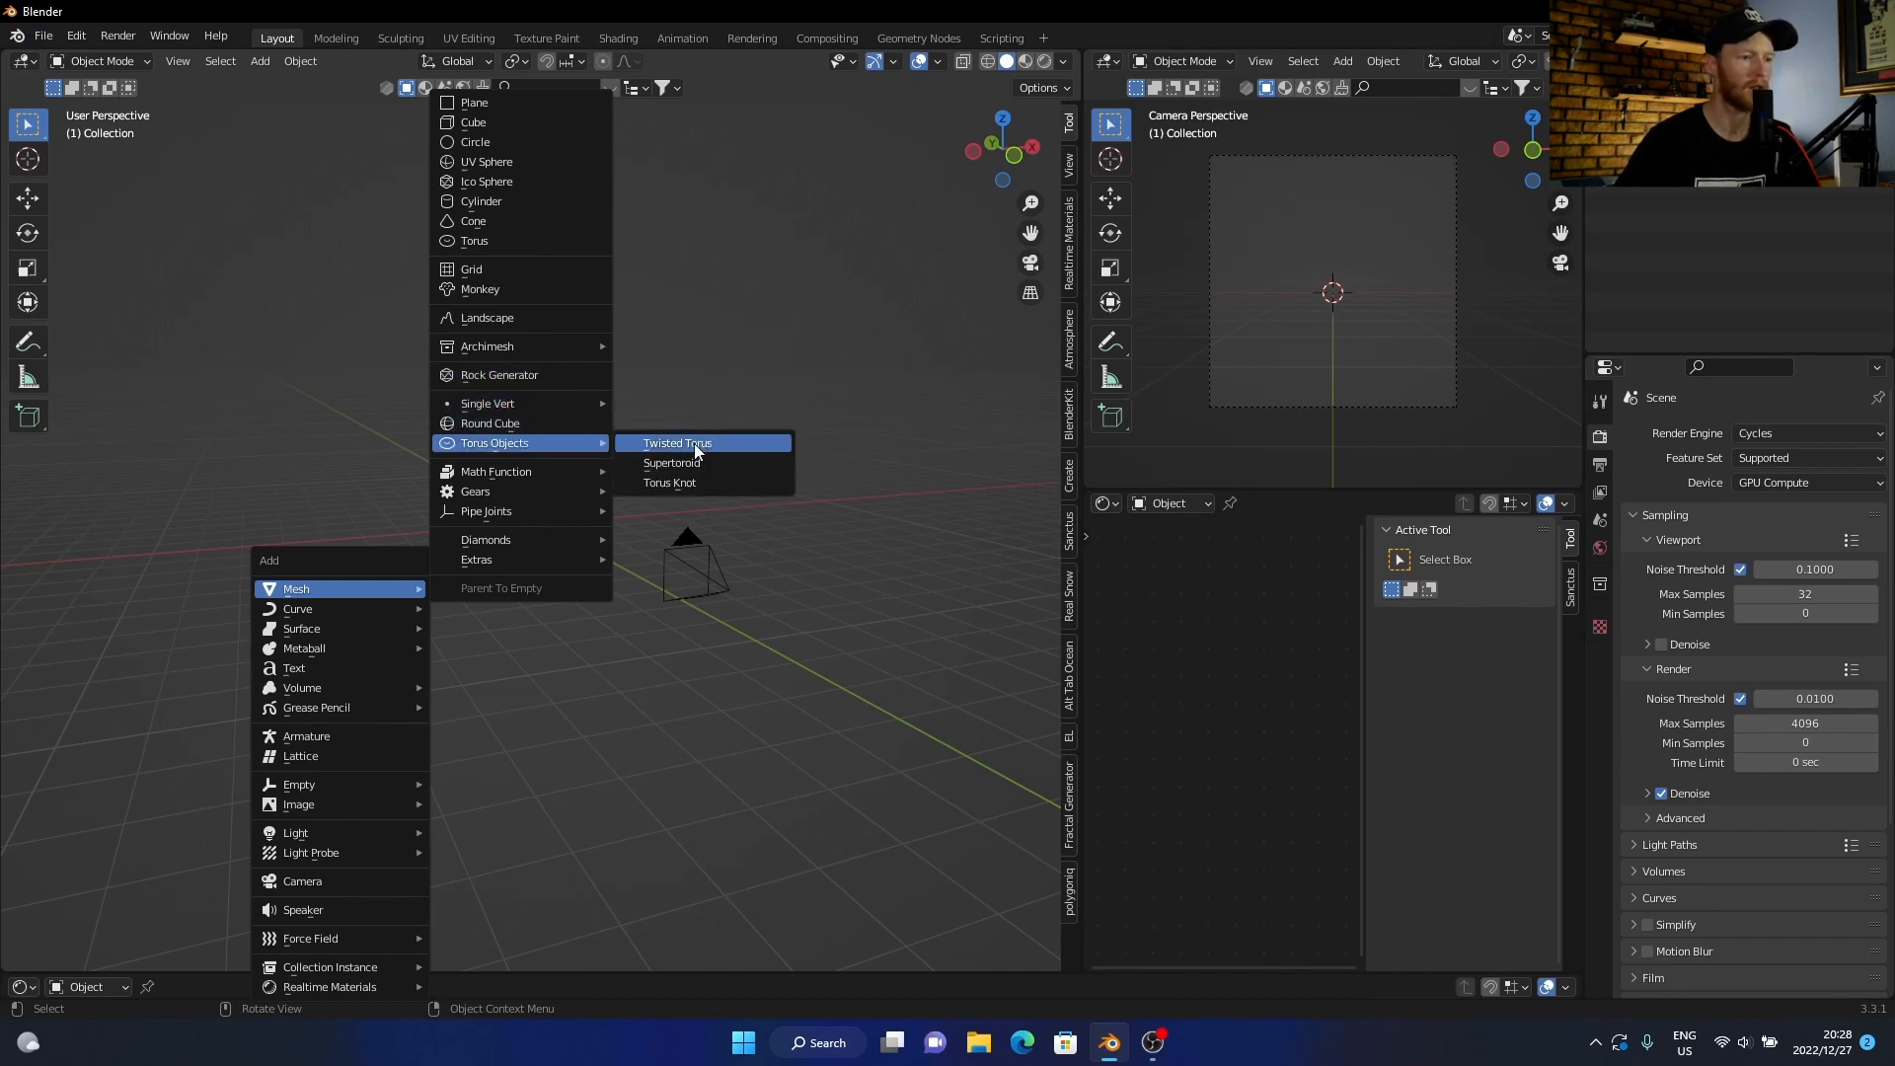
# Step: Add a twisted torus with 7 twists, 49 major and 20 minor segments, then delete it
pyautogui.click(679, 443)
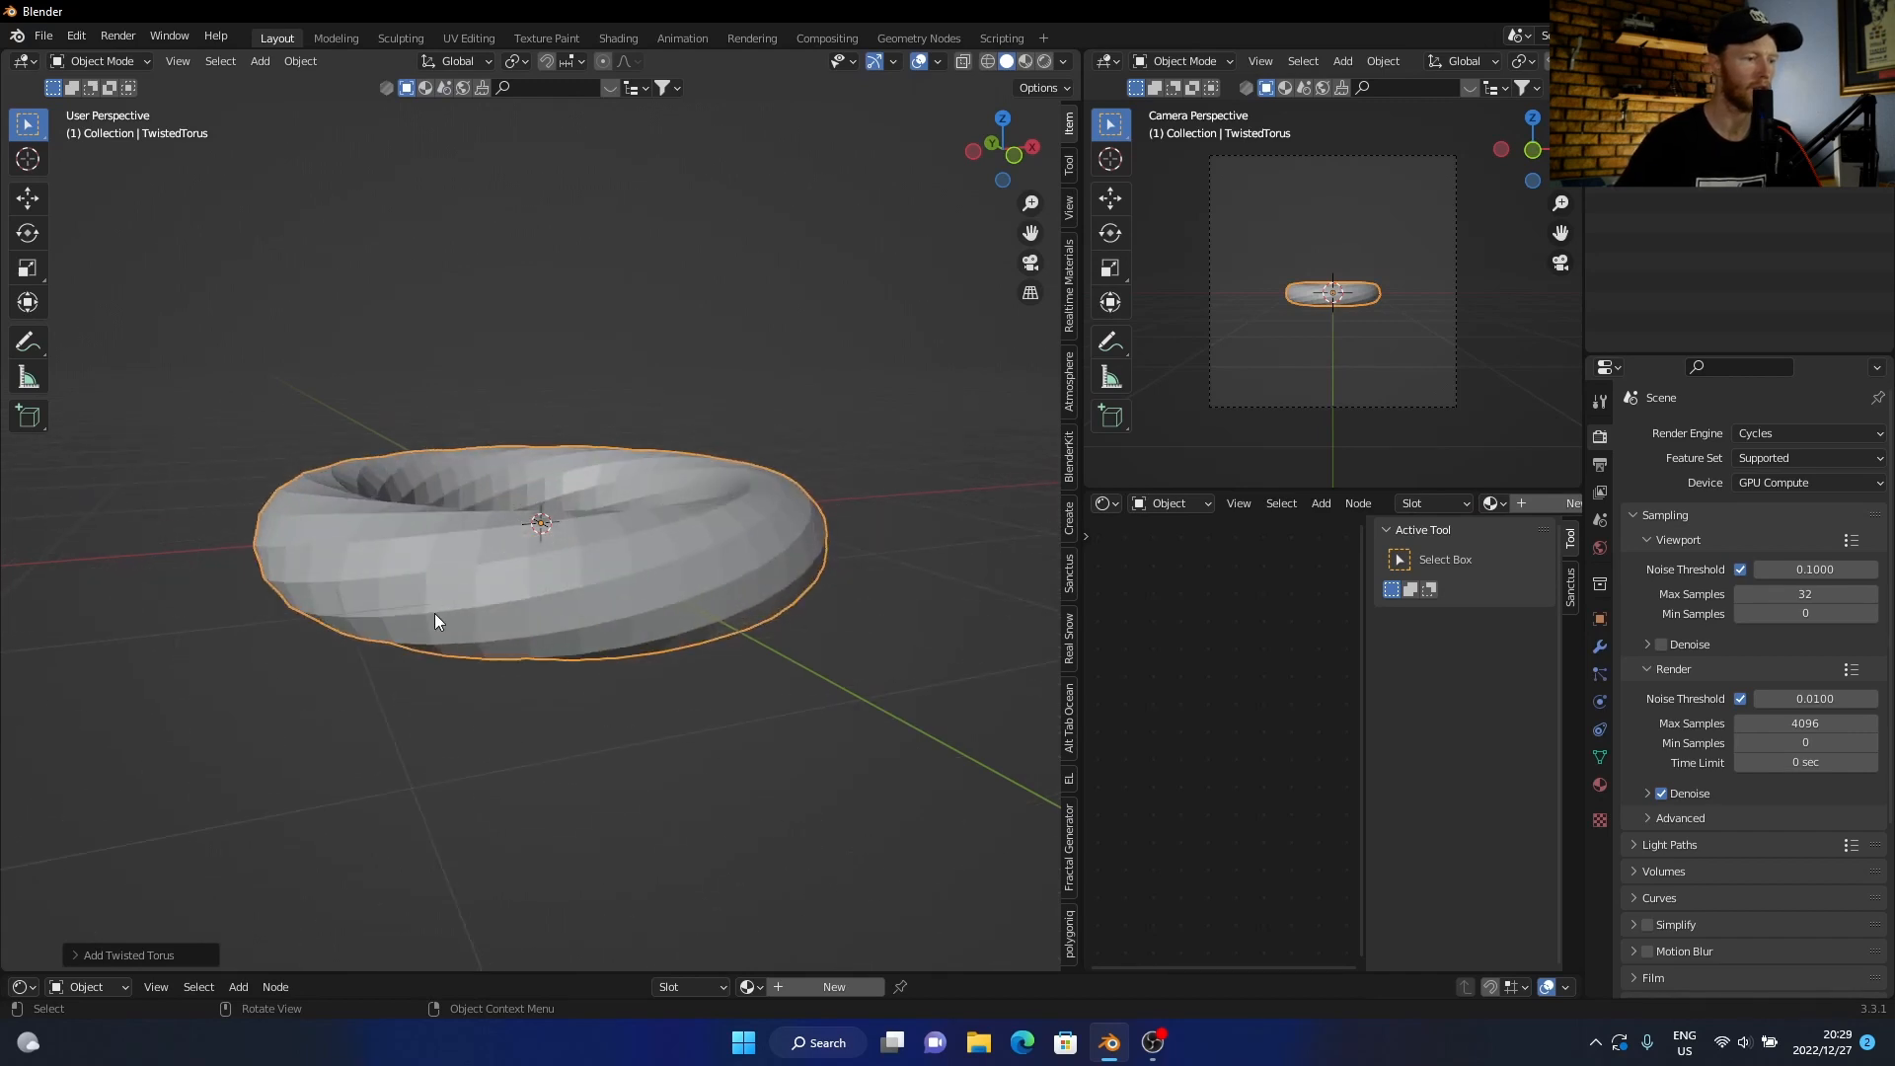
pyautogui.click(130, 954)
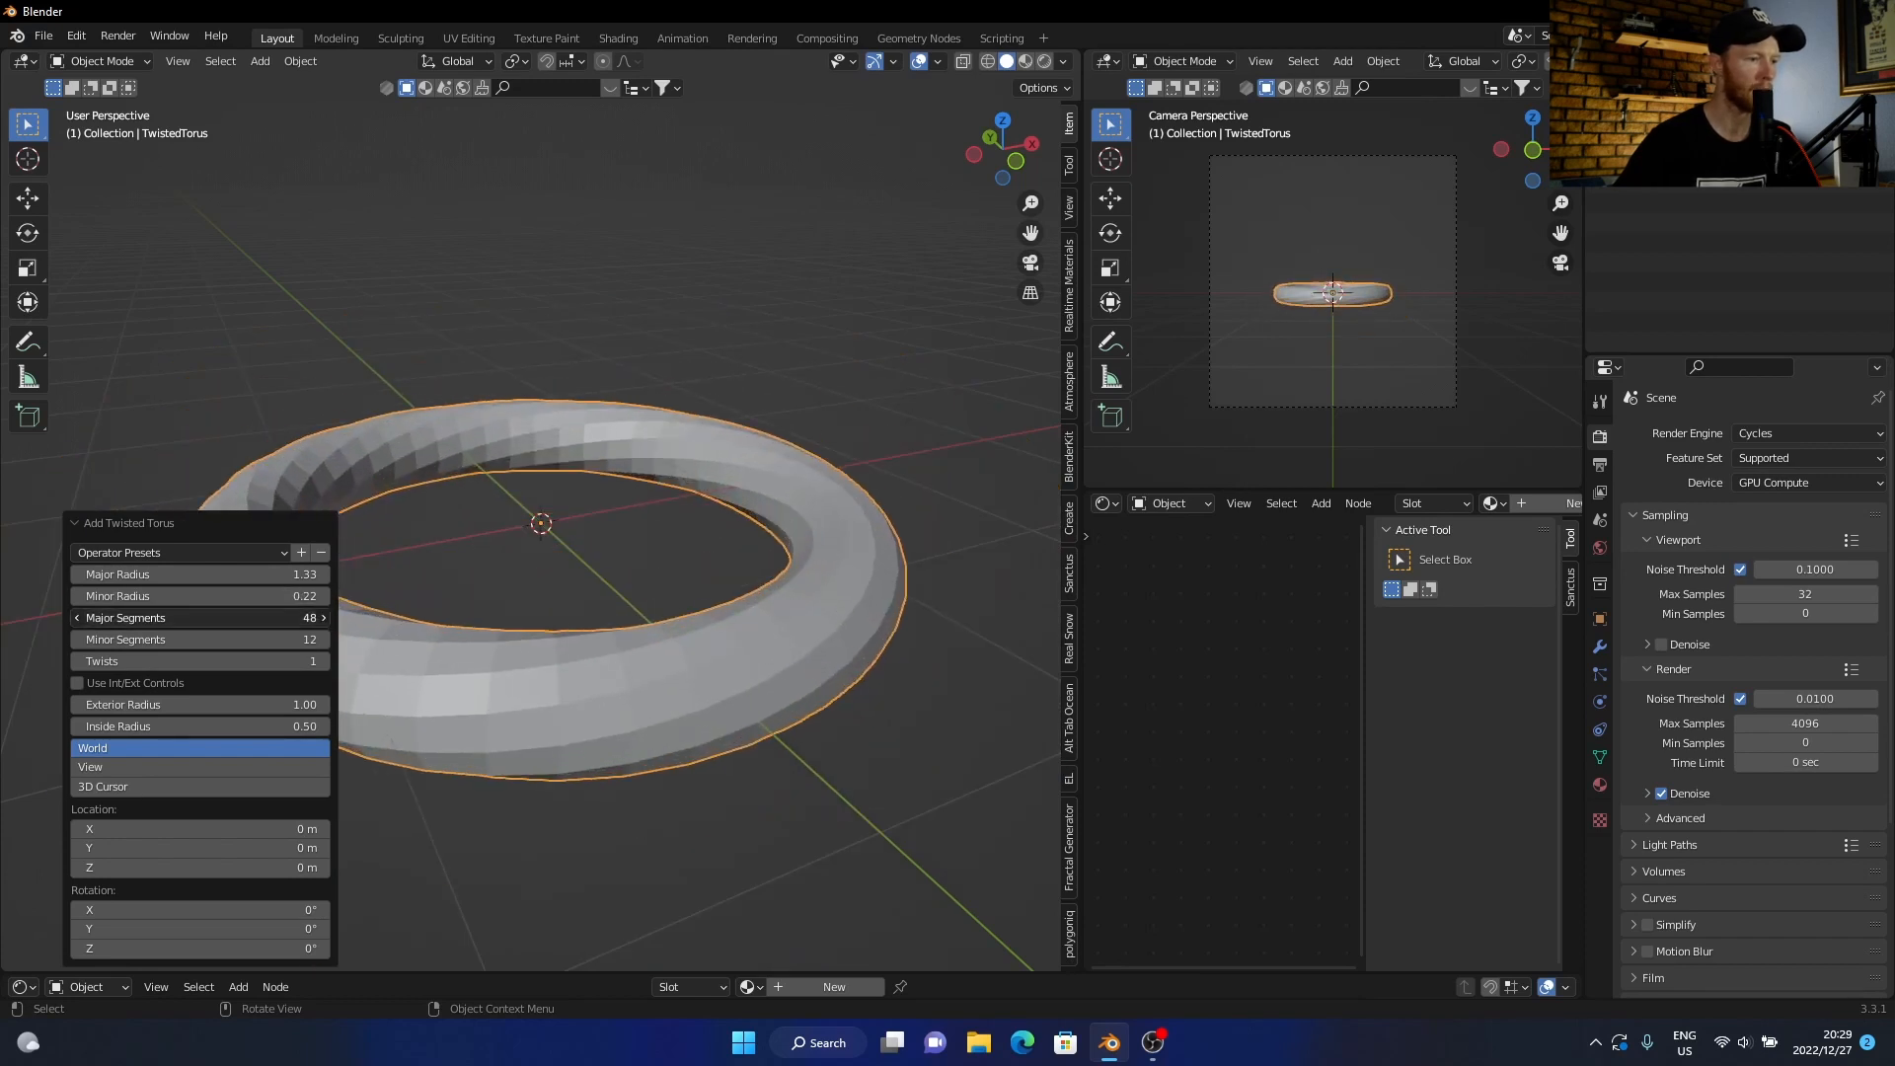
pyautogui.click(318, 618)
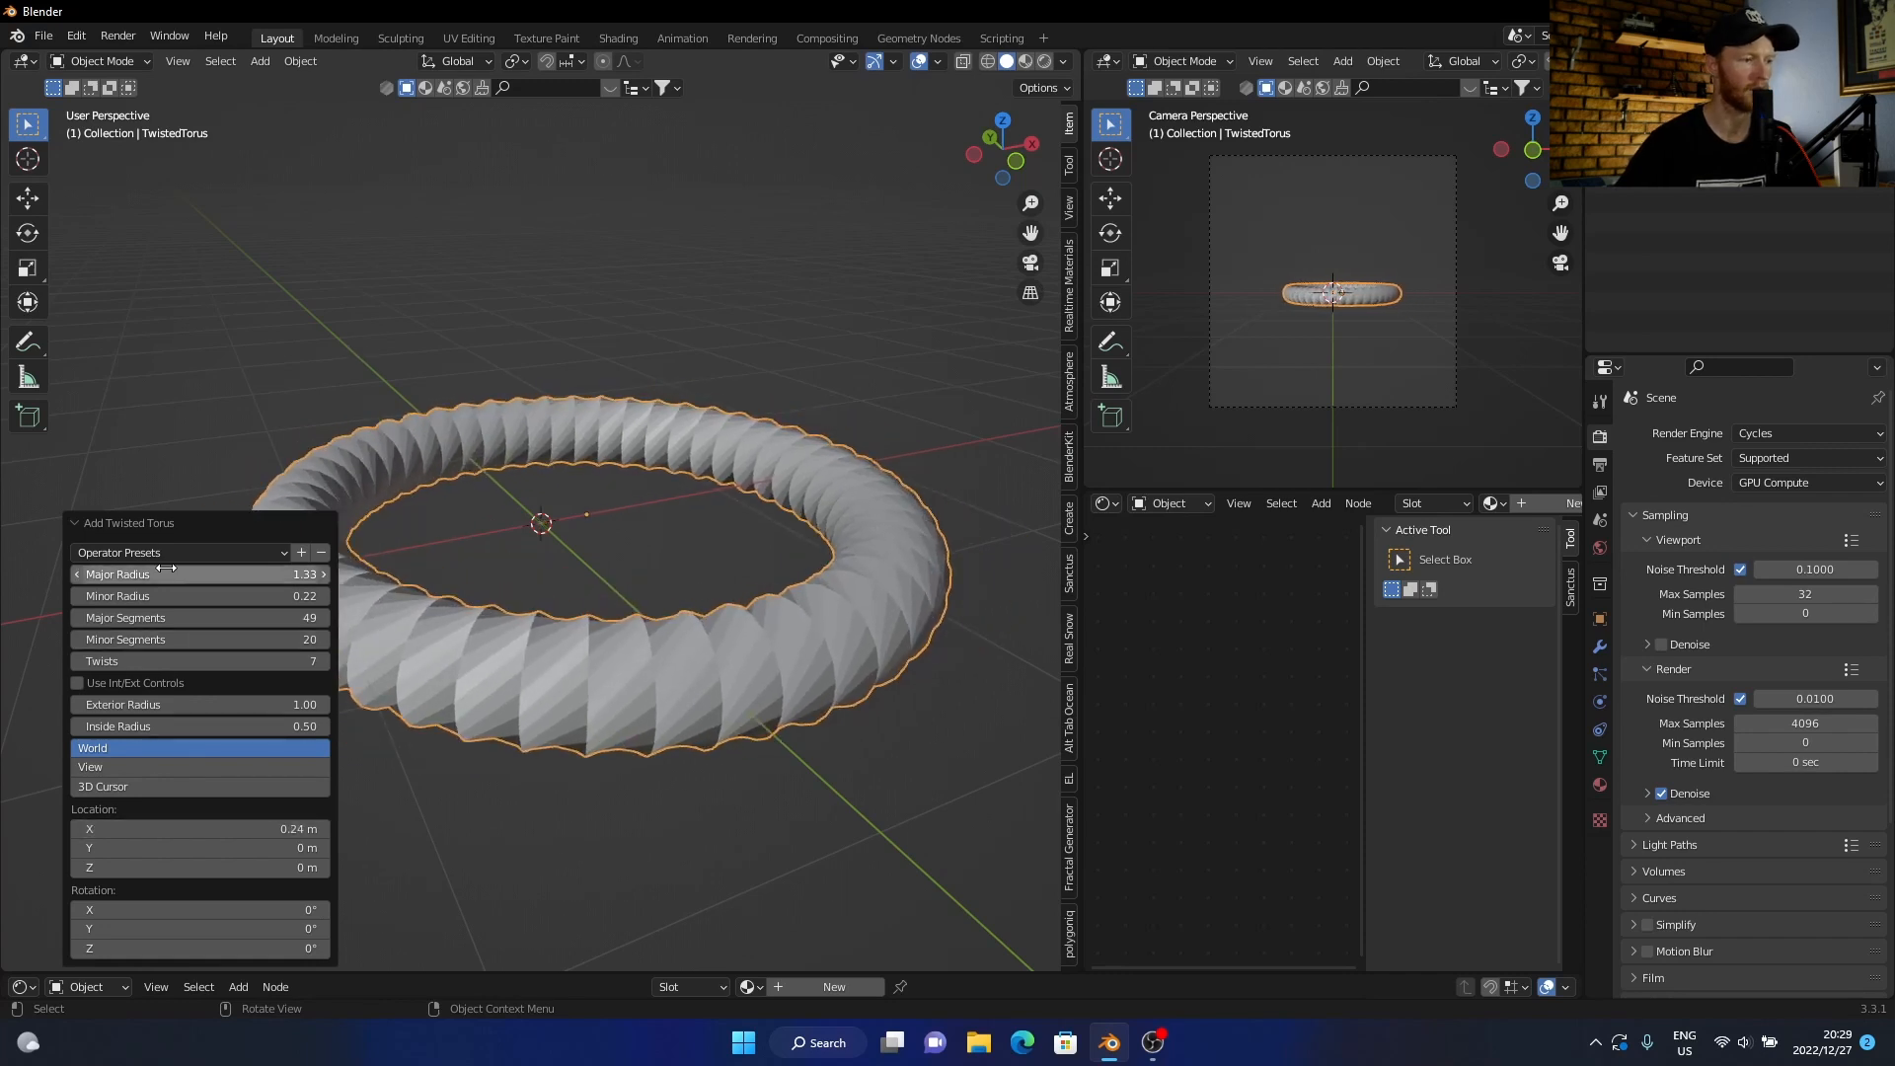
pyautogui.moveTo(221, 463)
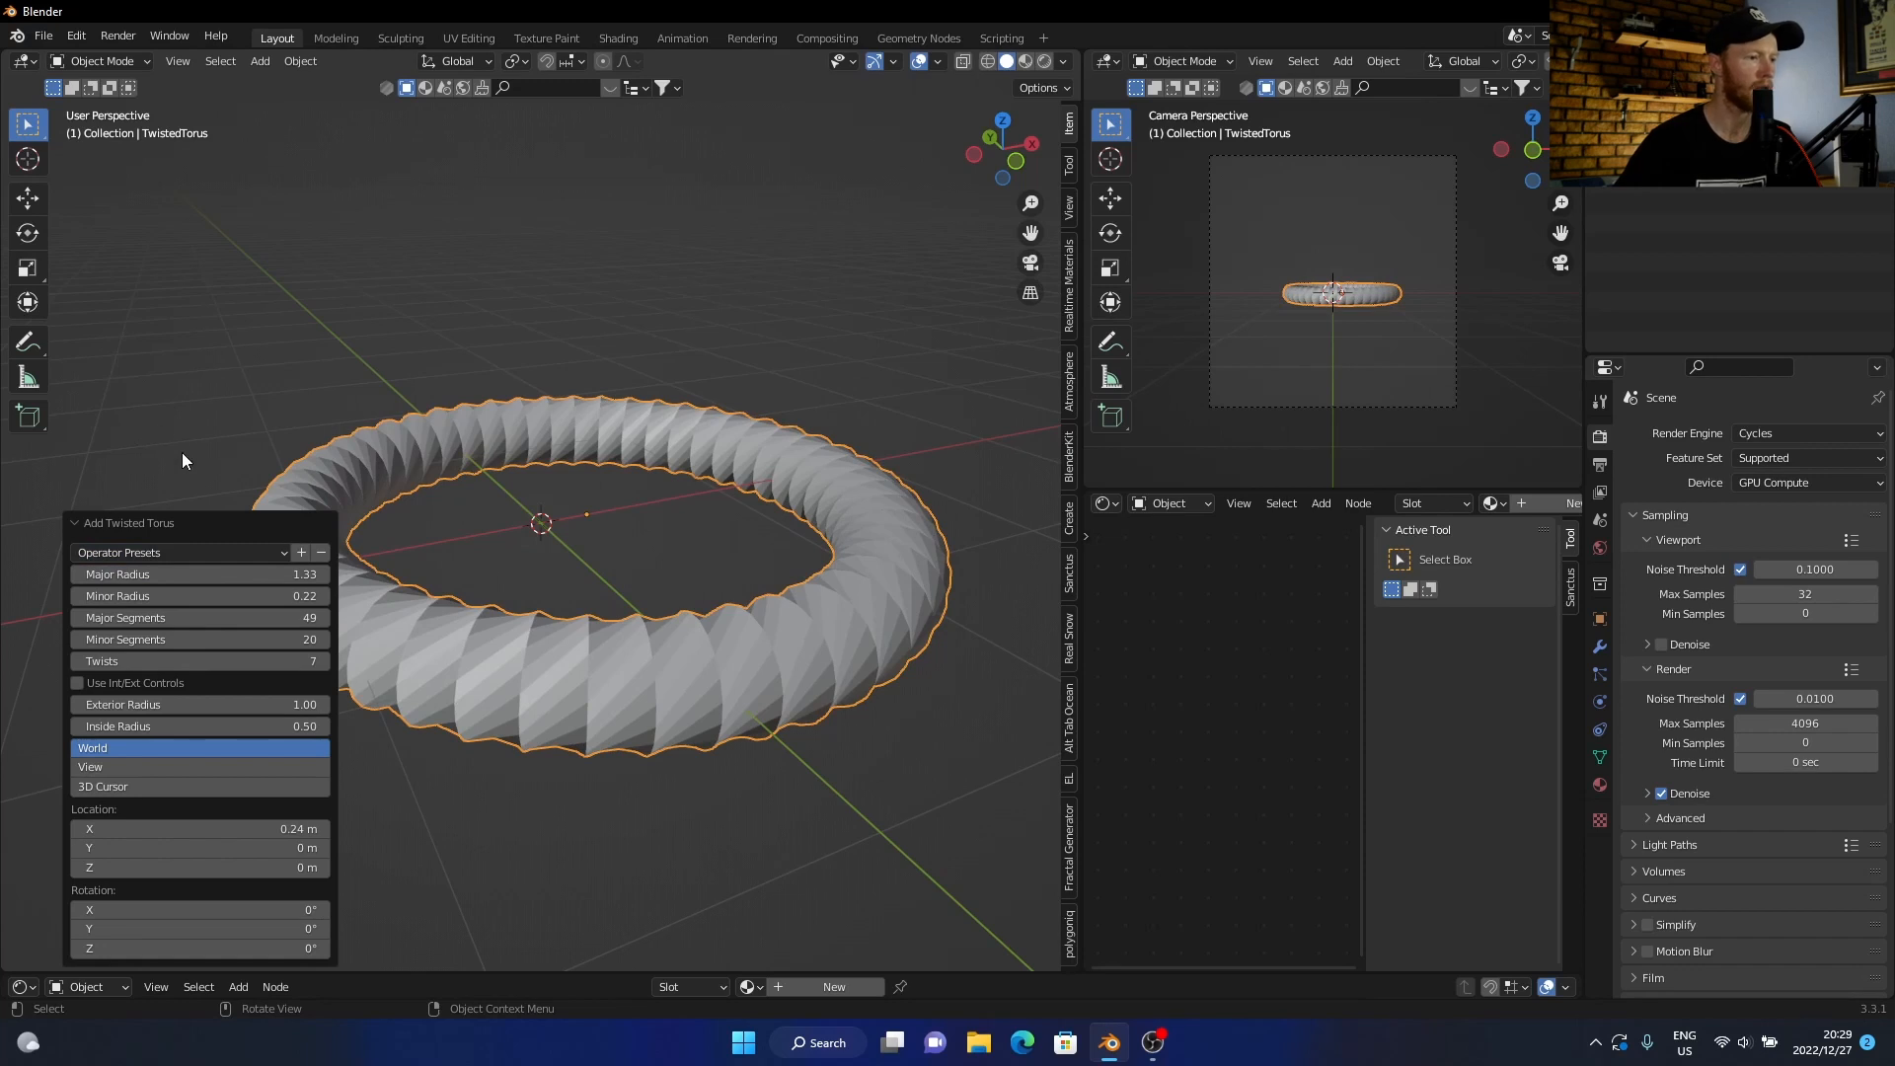
pyautogui.press('x')
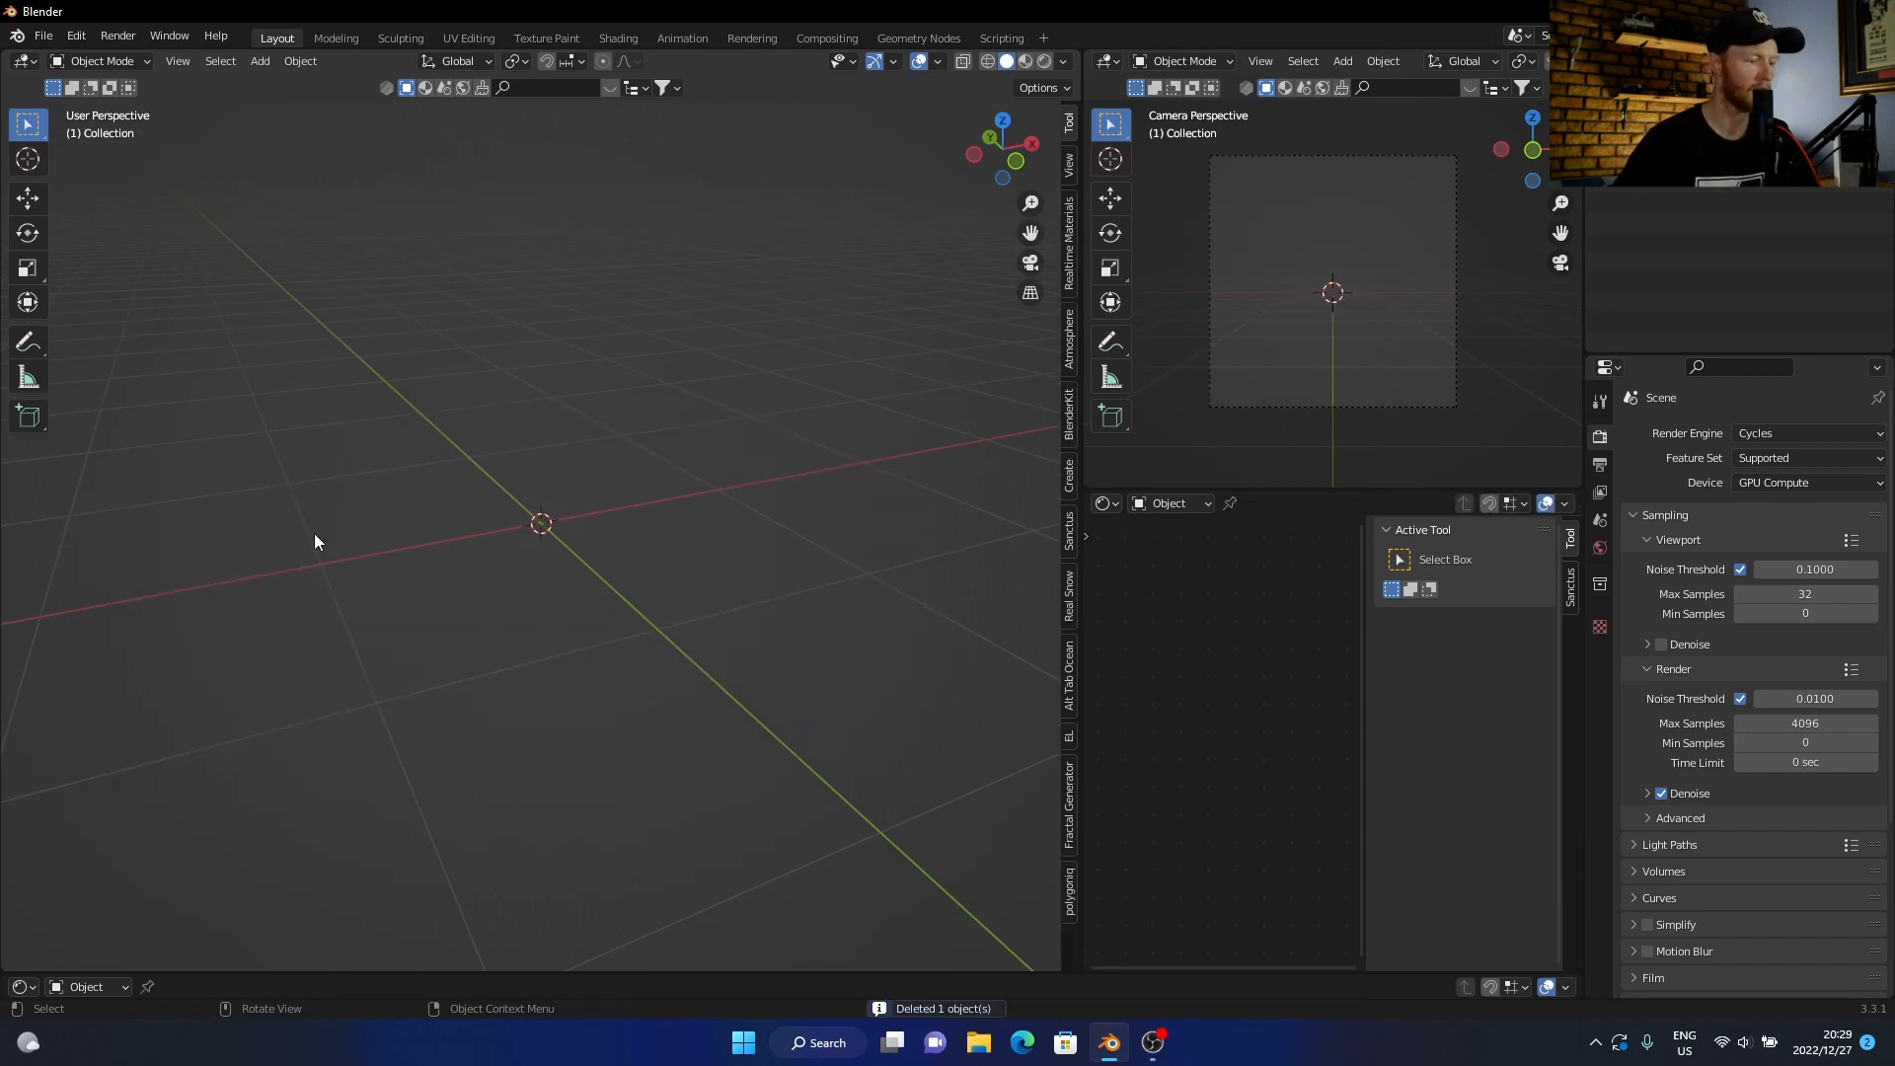
# Step: Add a gear, remove it, browse the extra submenus, then add a Round Cube
pyautogui.click(258, 60)
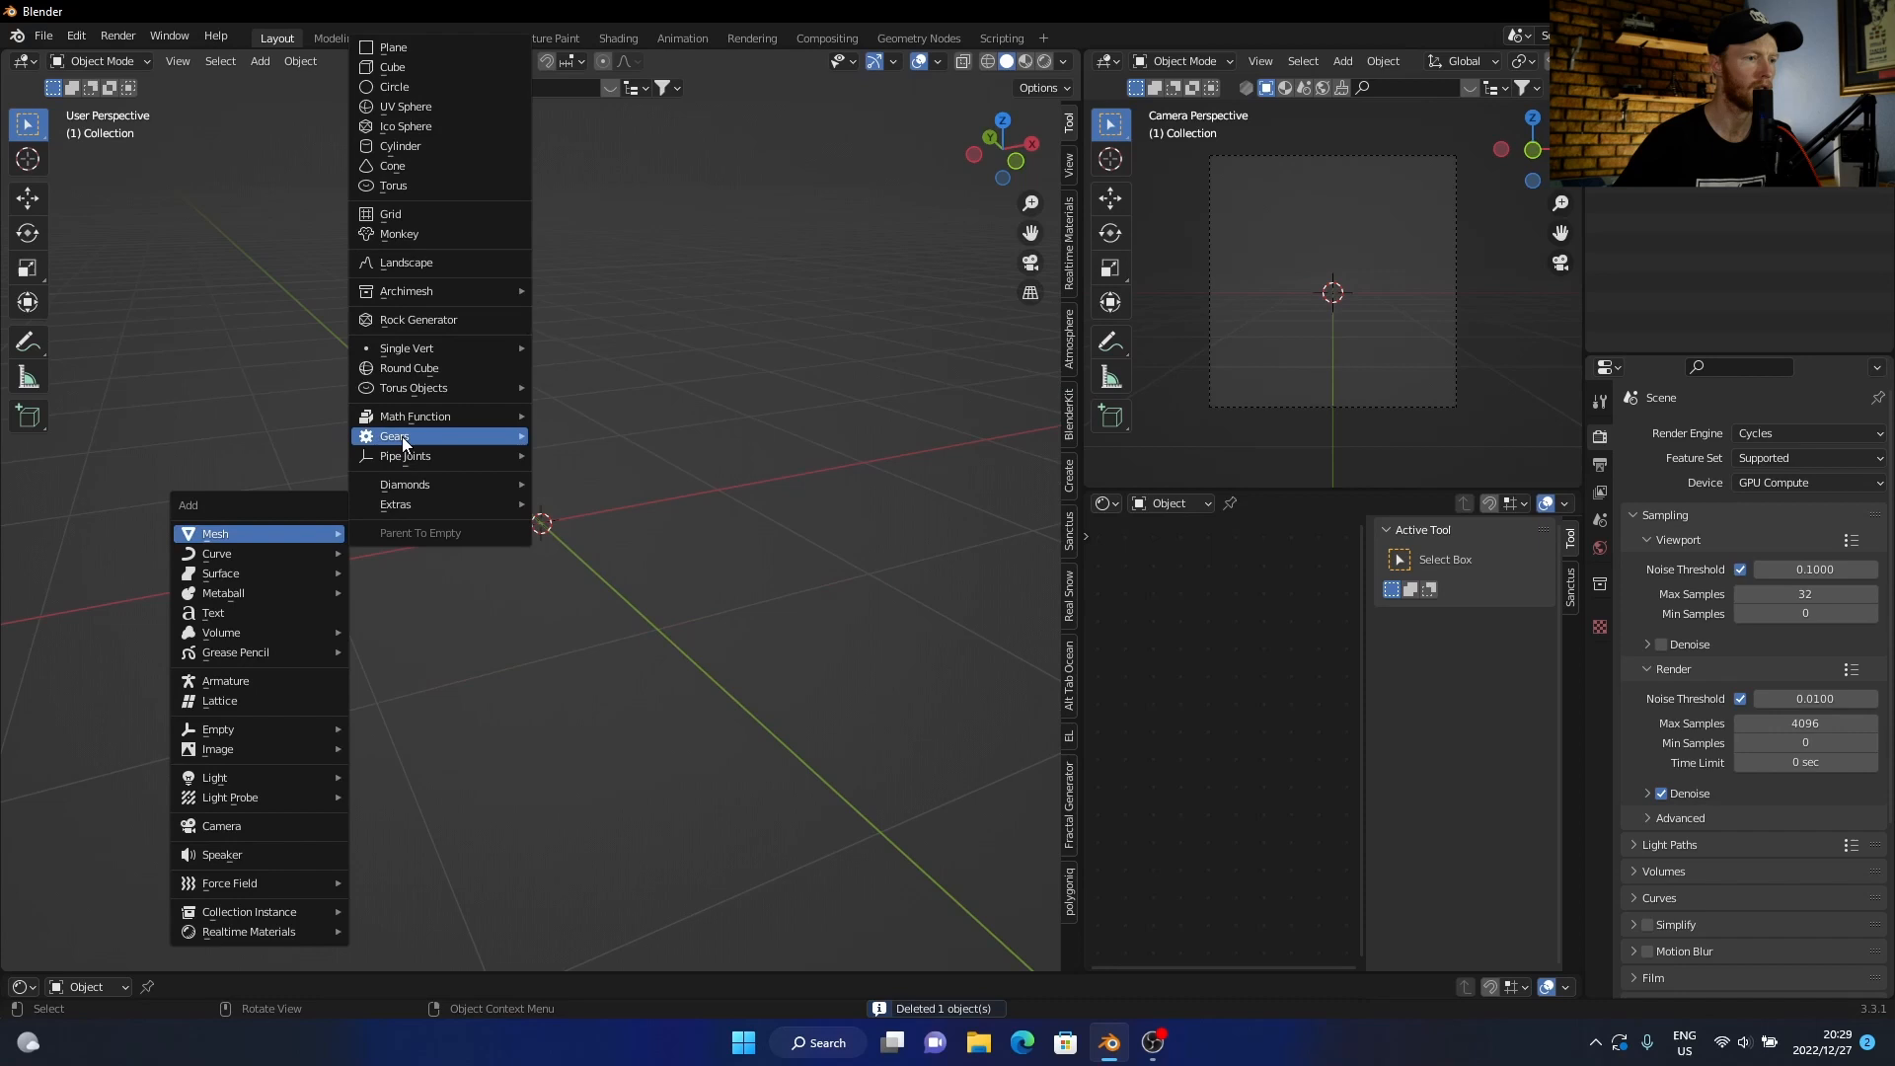
pyautogui.click(394, 437)
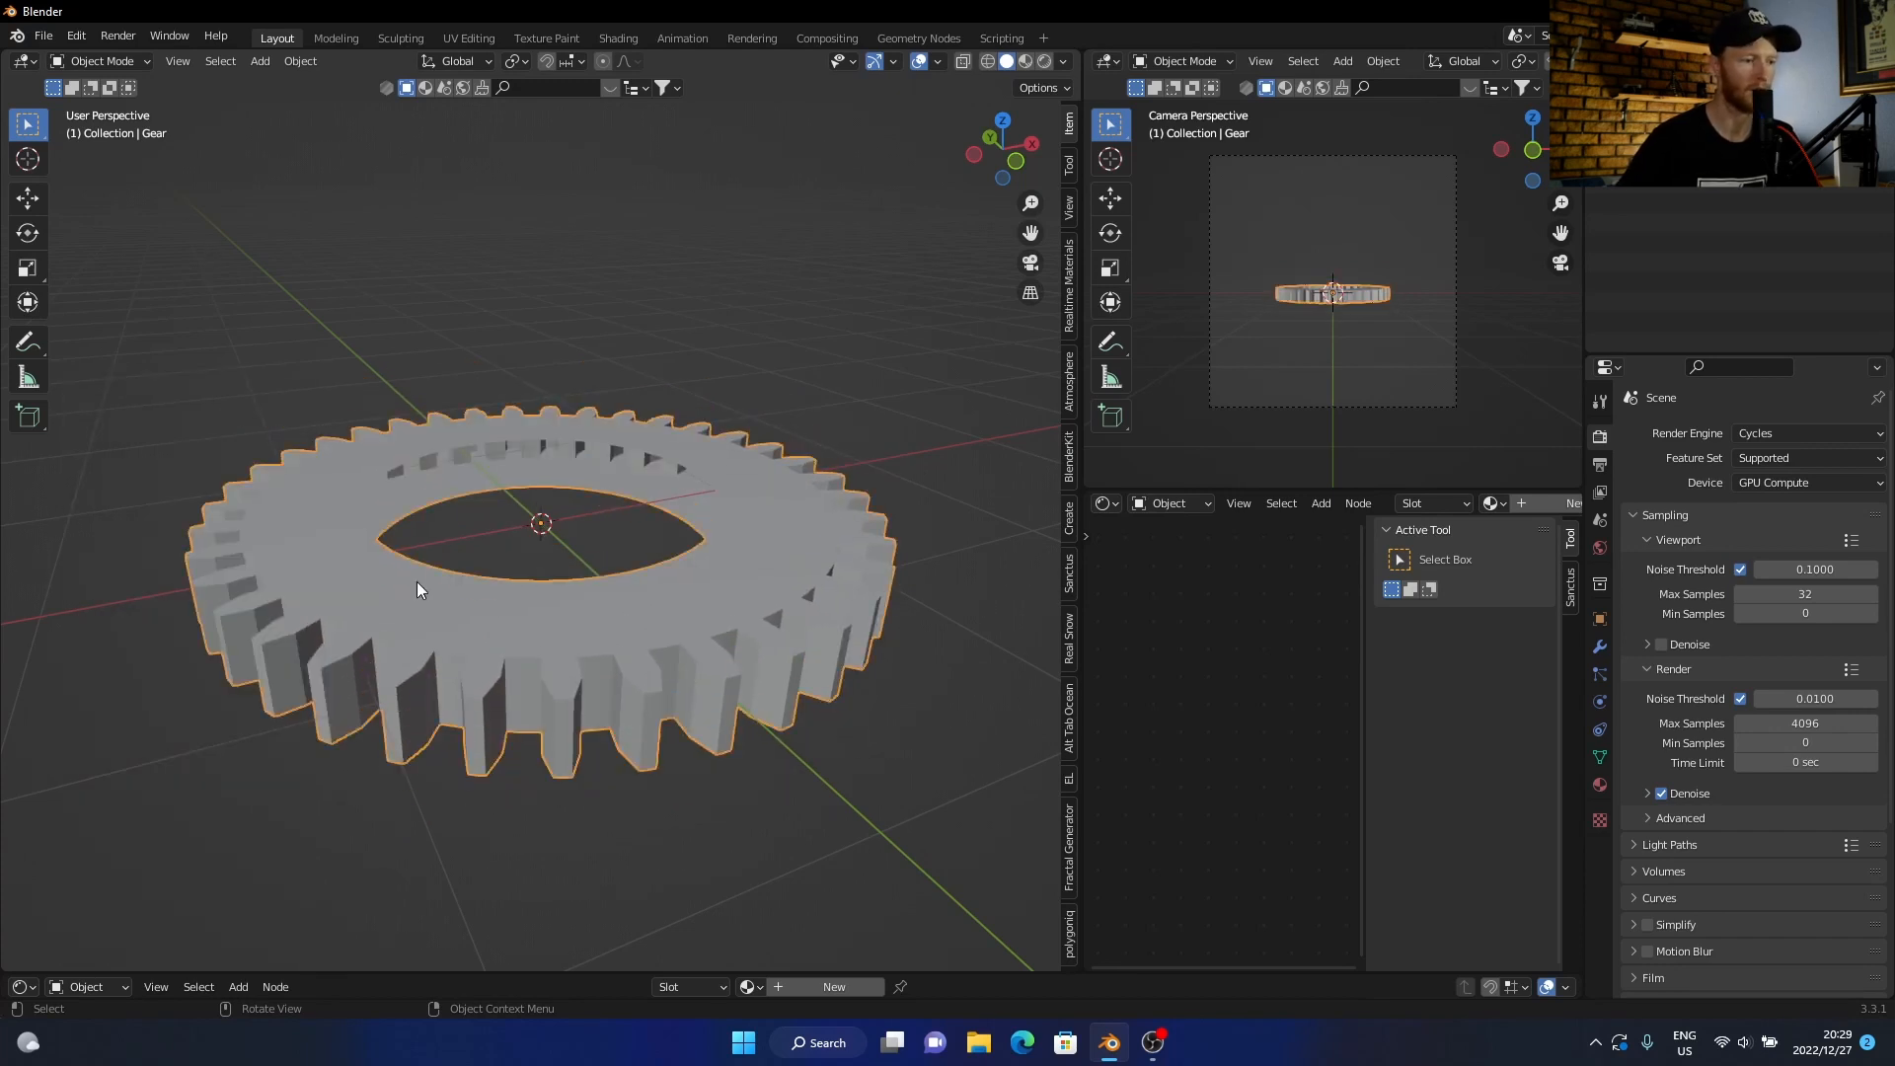
pyautogui.moveTo(581, 679)
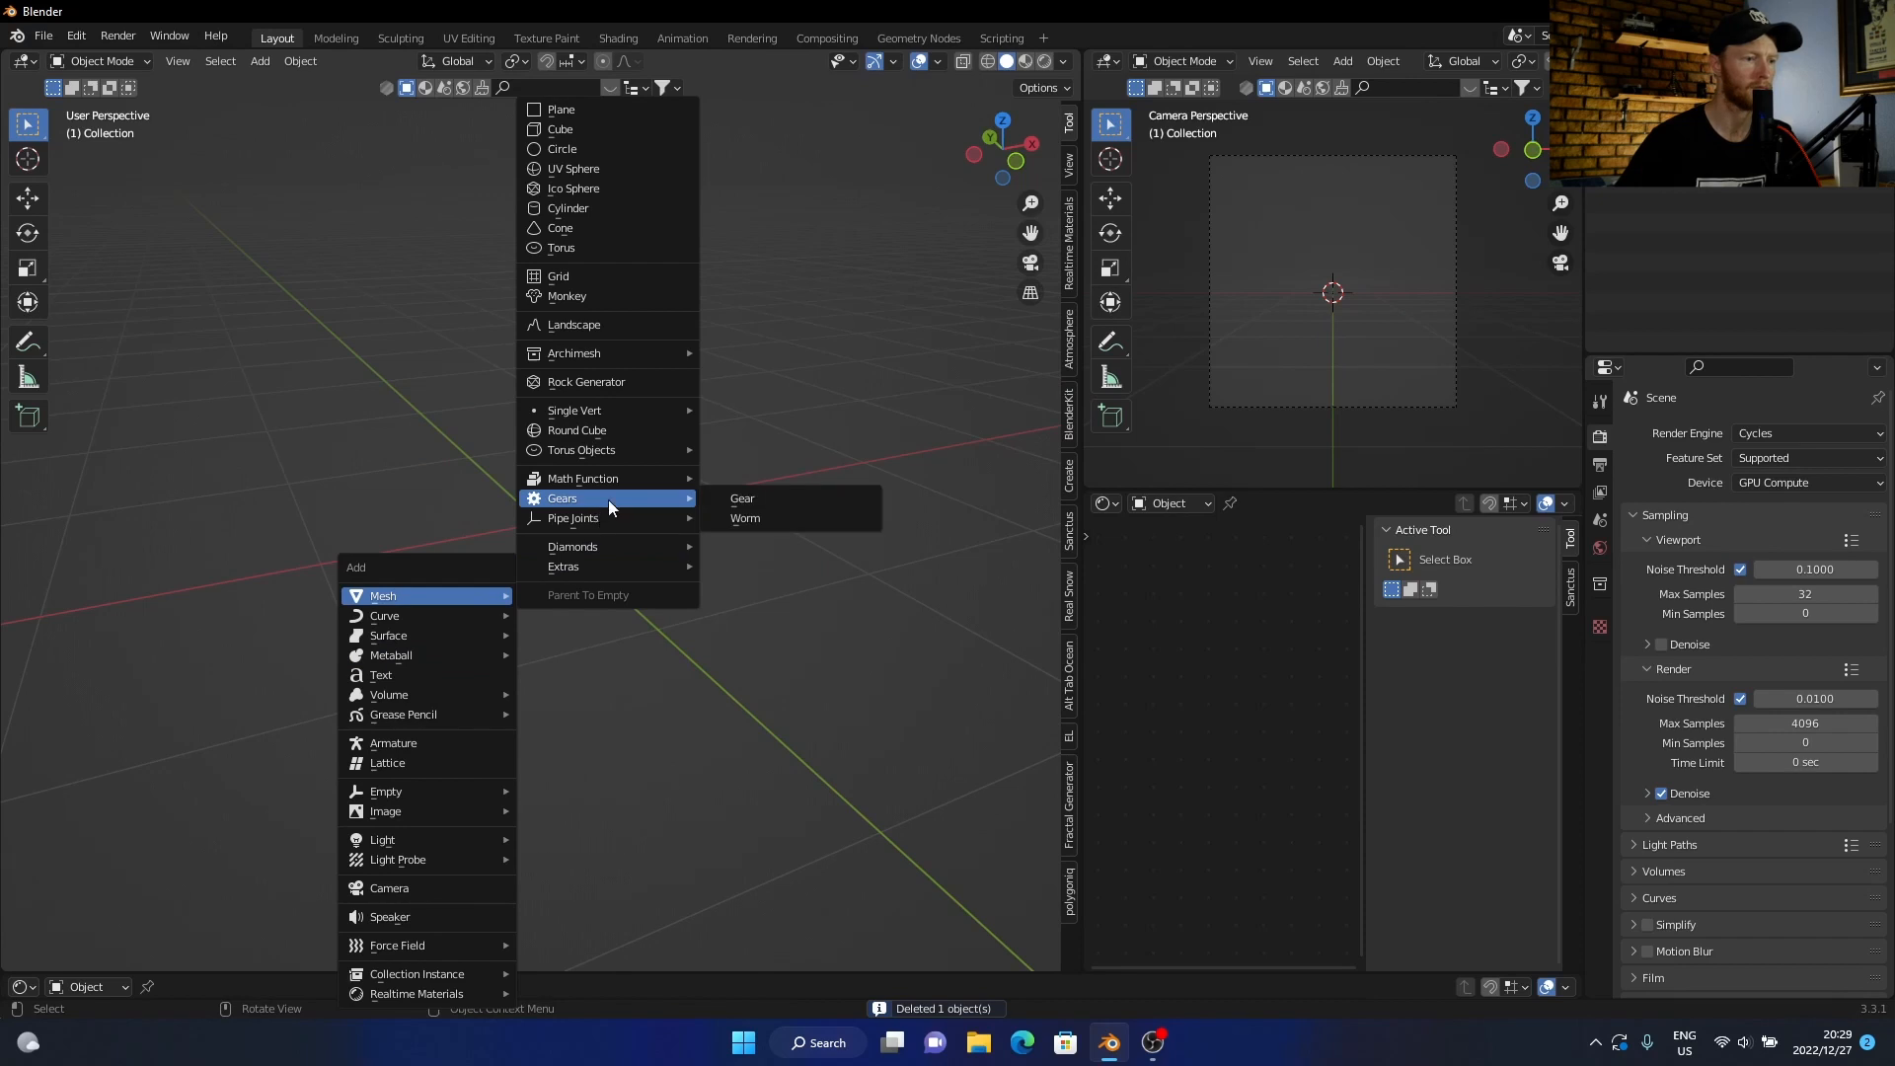
pyautogui.moveTo(575, 409)
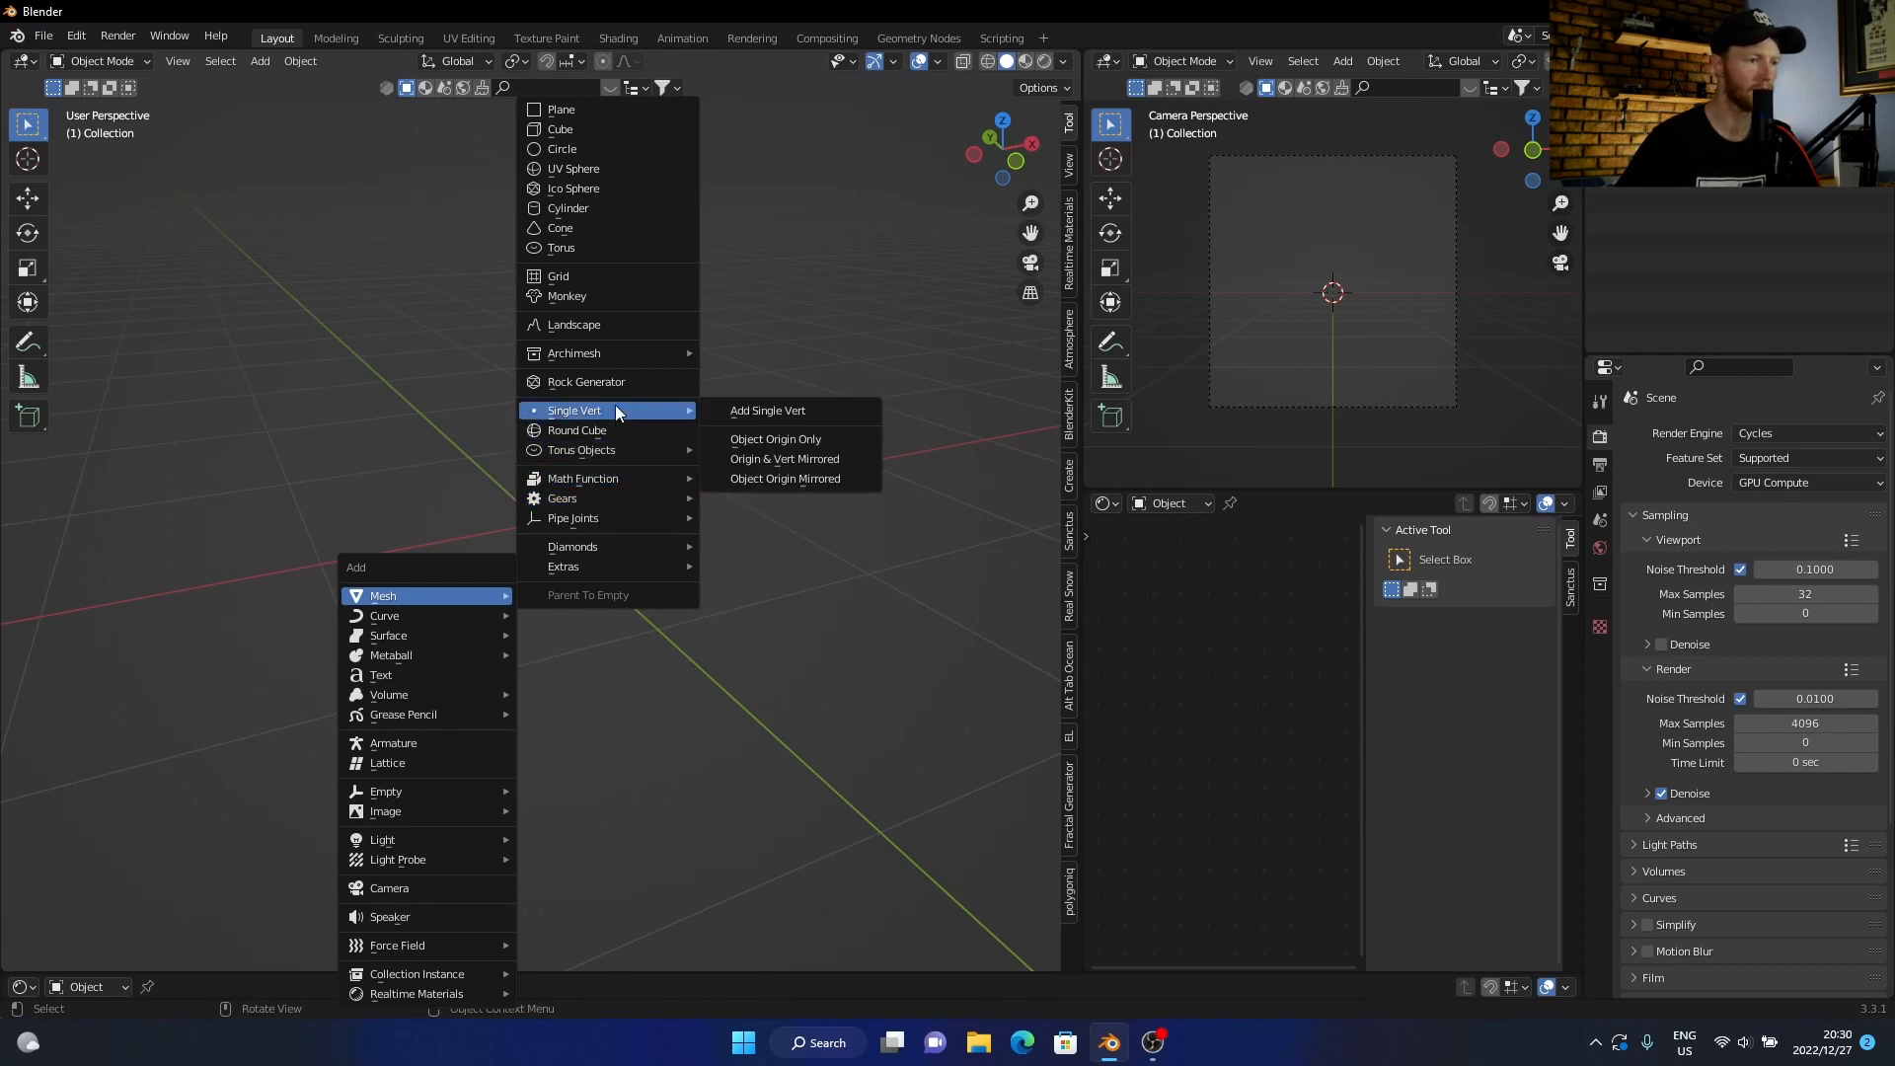
pyautogui.moveTo(572, 546)
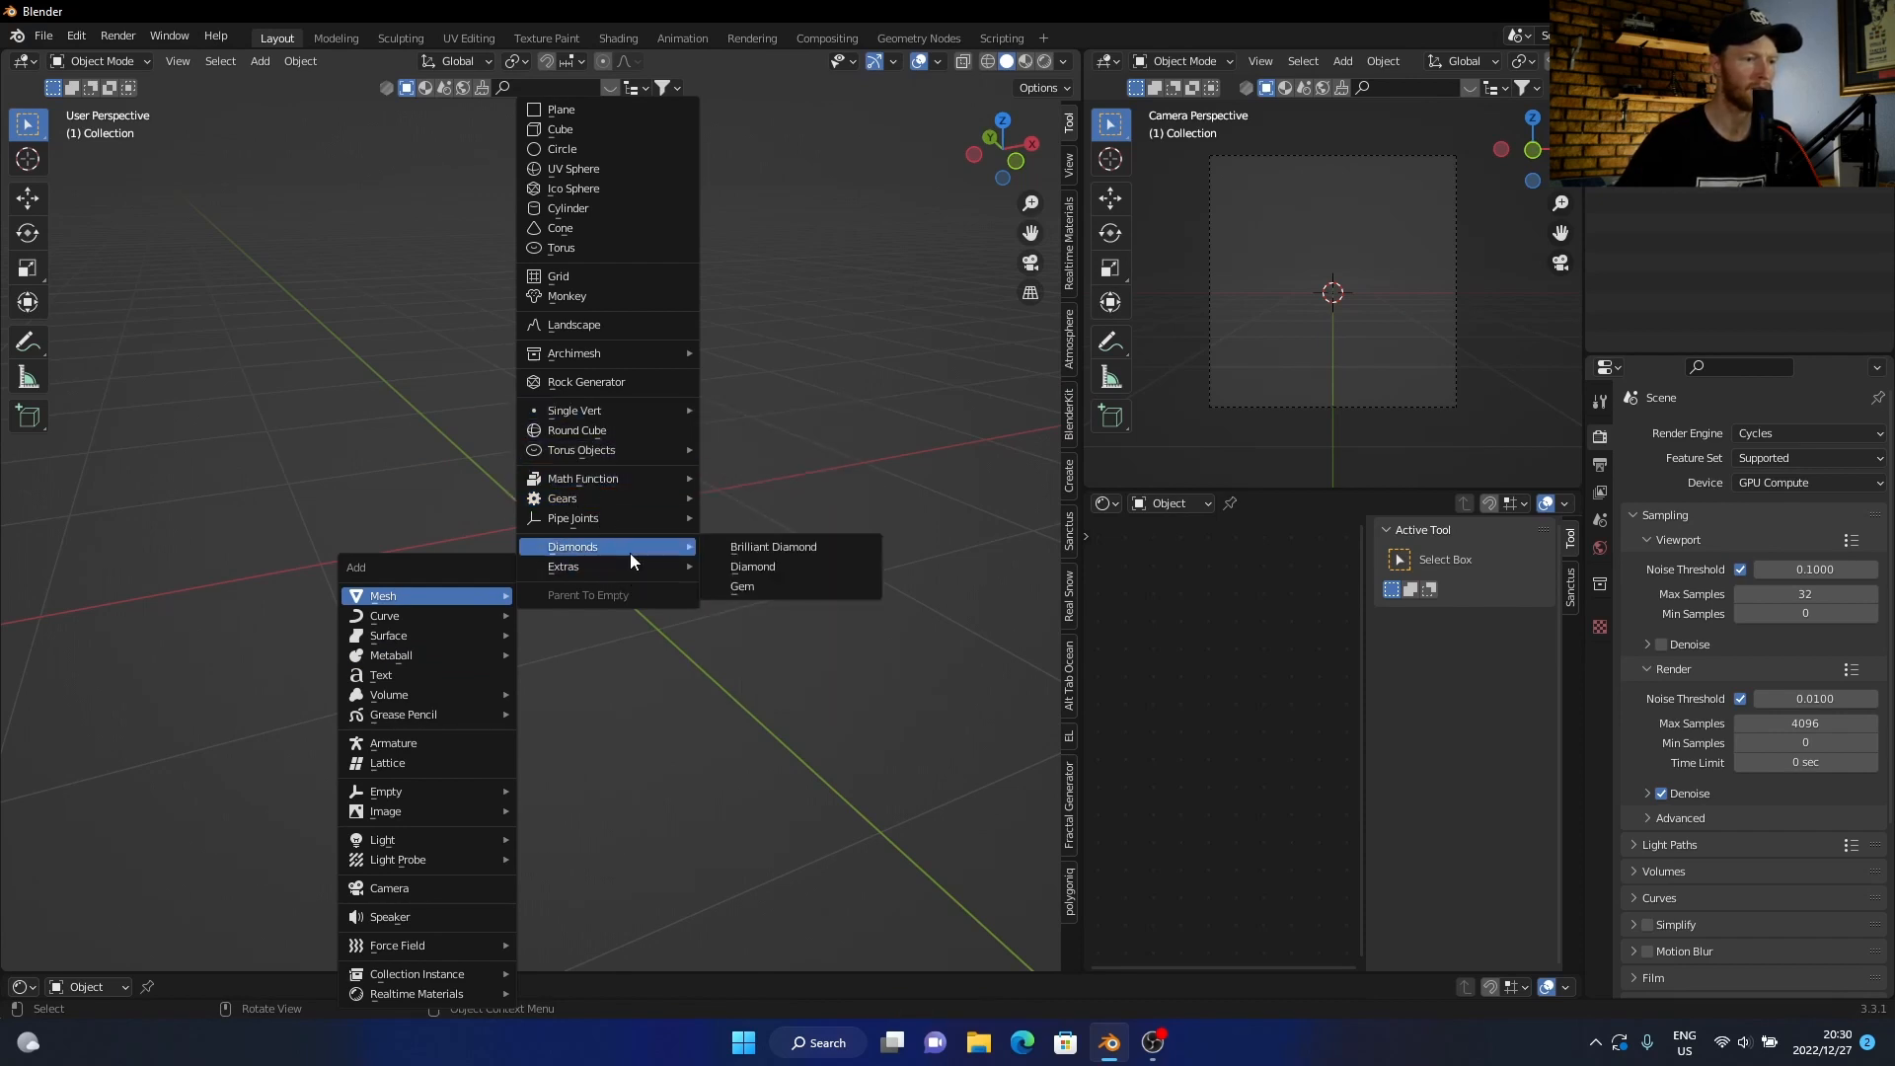
pyautogui.click(752, 566)
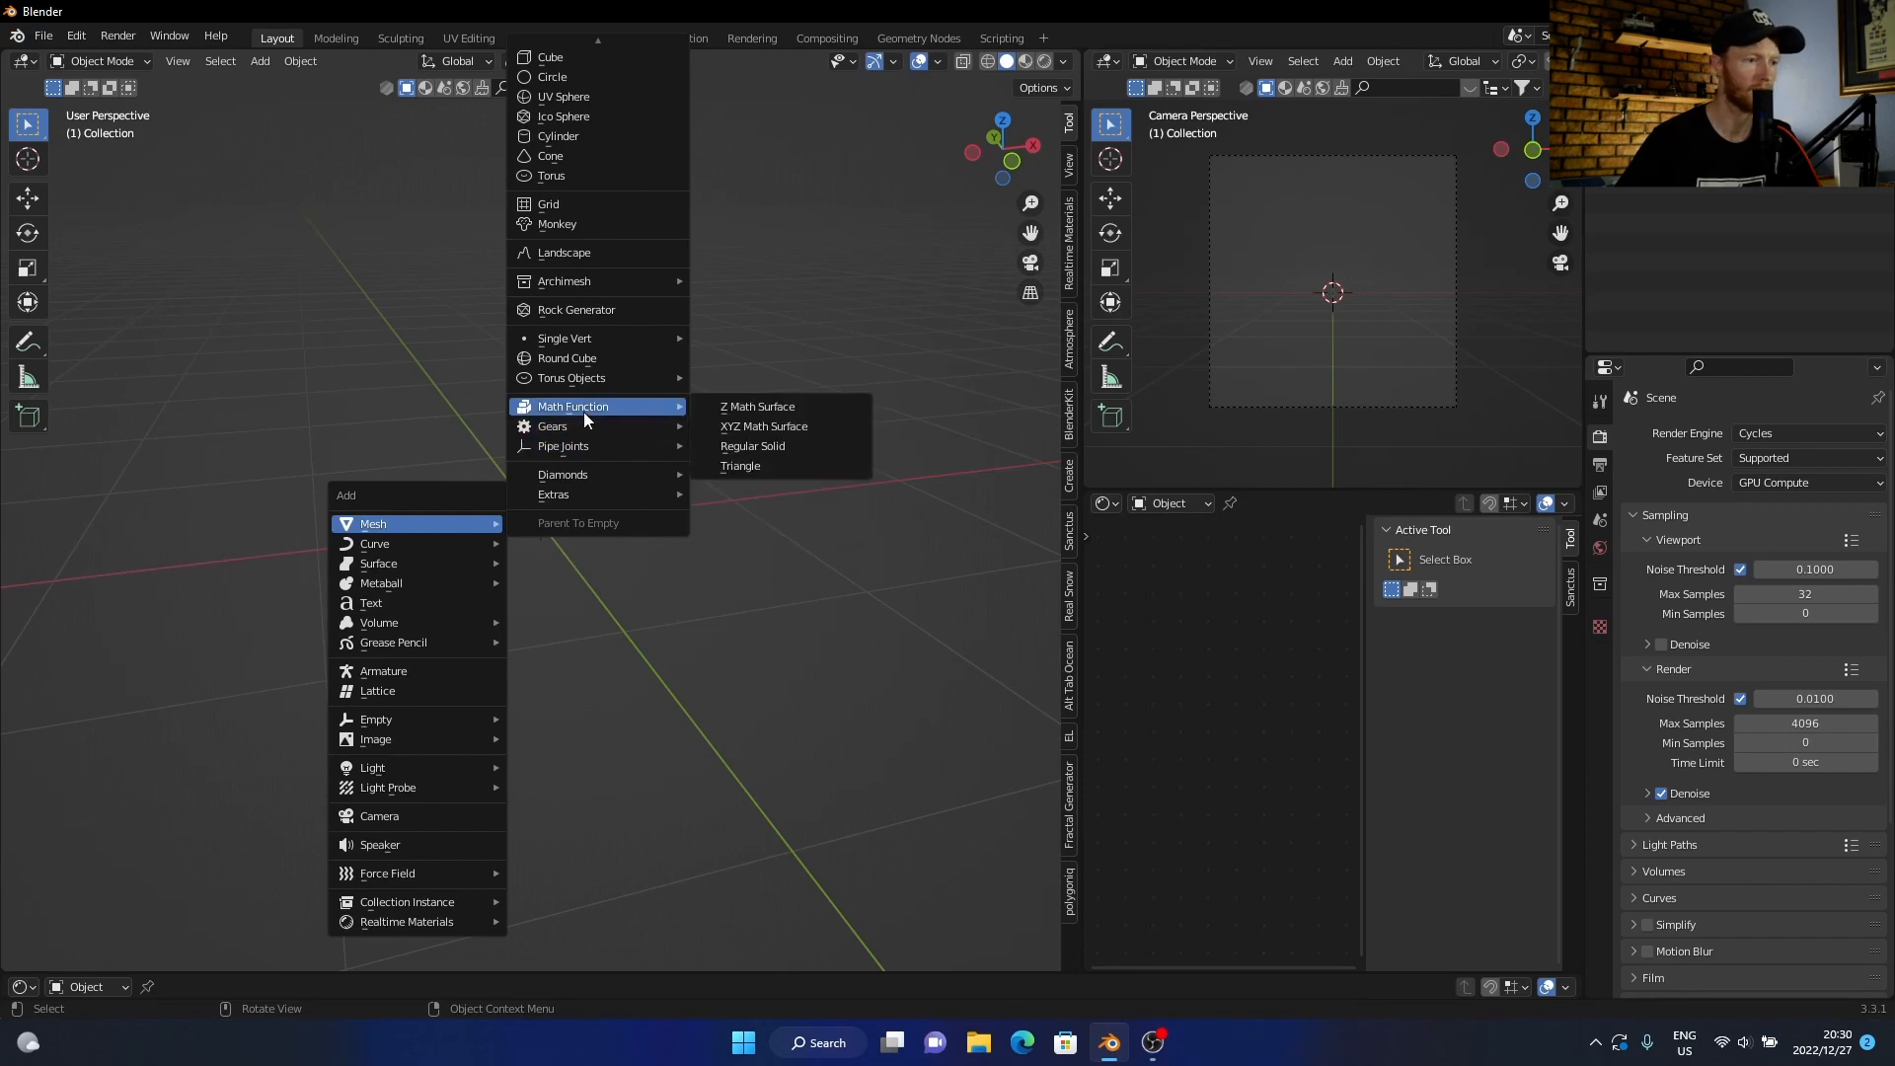
pyautogui.moveTo(588, 358)
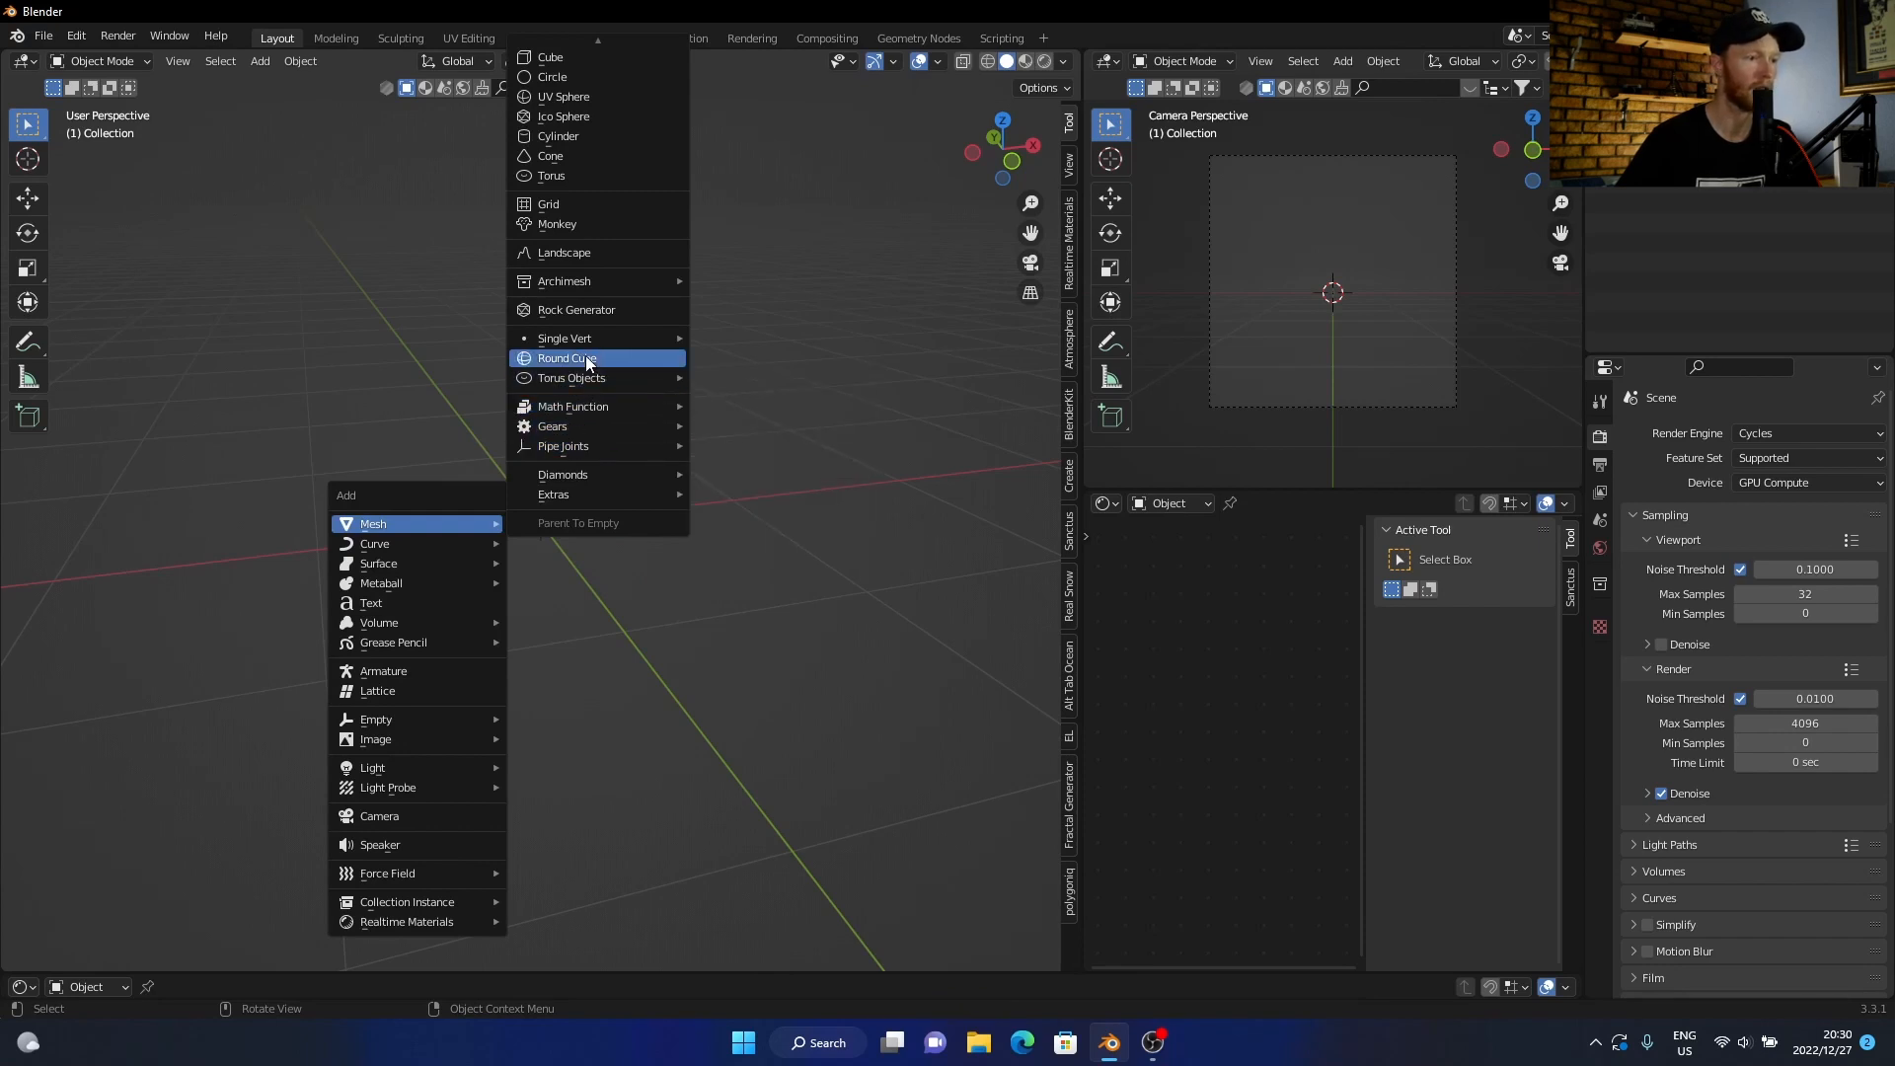
pyautogui.click(567, 358)
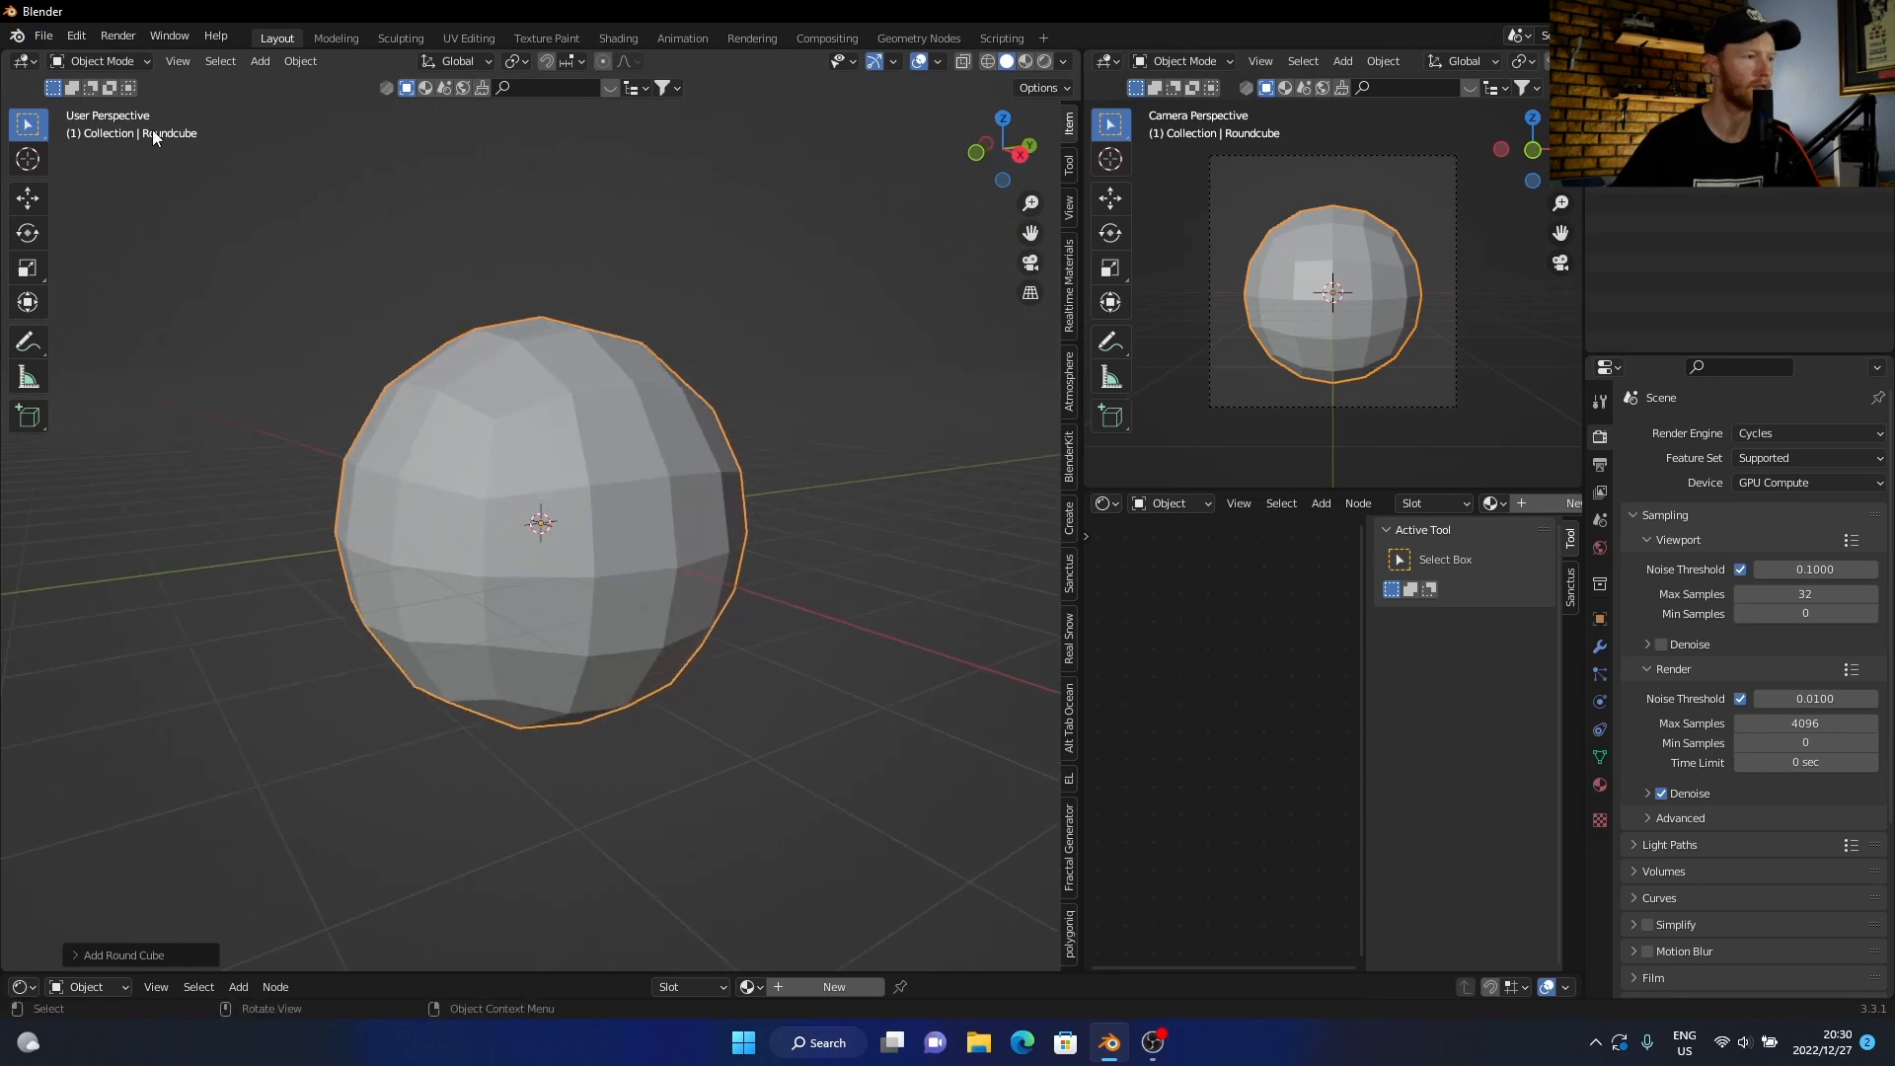
# Step: Reopen Preferences to confirm the Extra Objects add-ons are ticked, then close the window
pyautogui.click(75, 38)
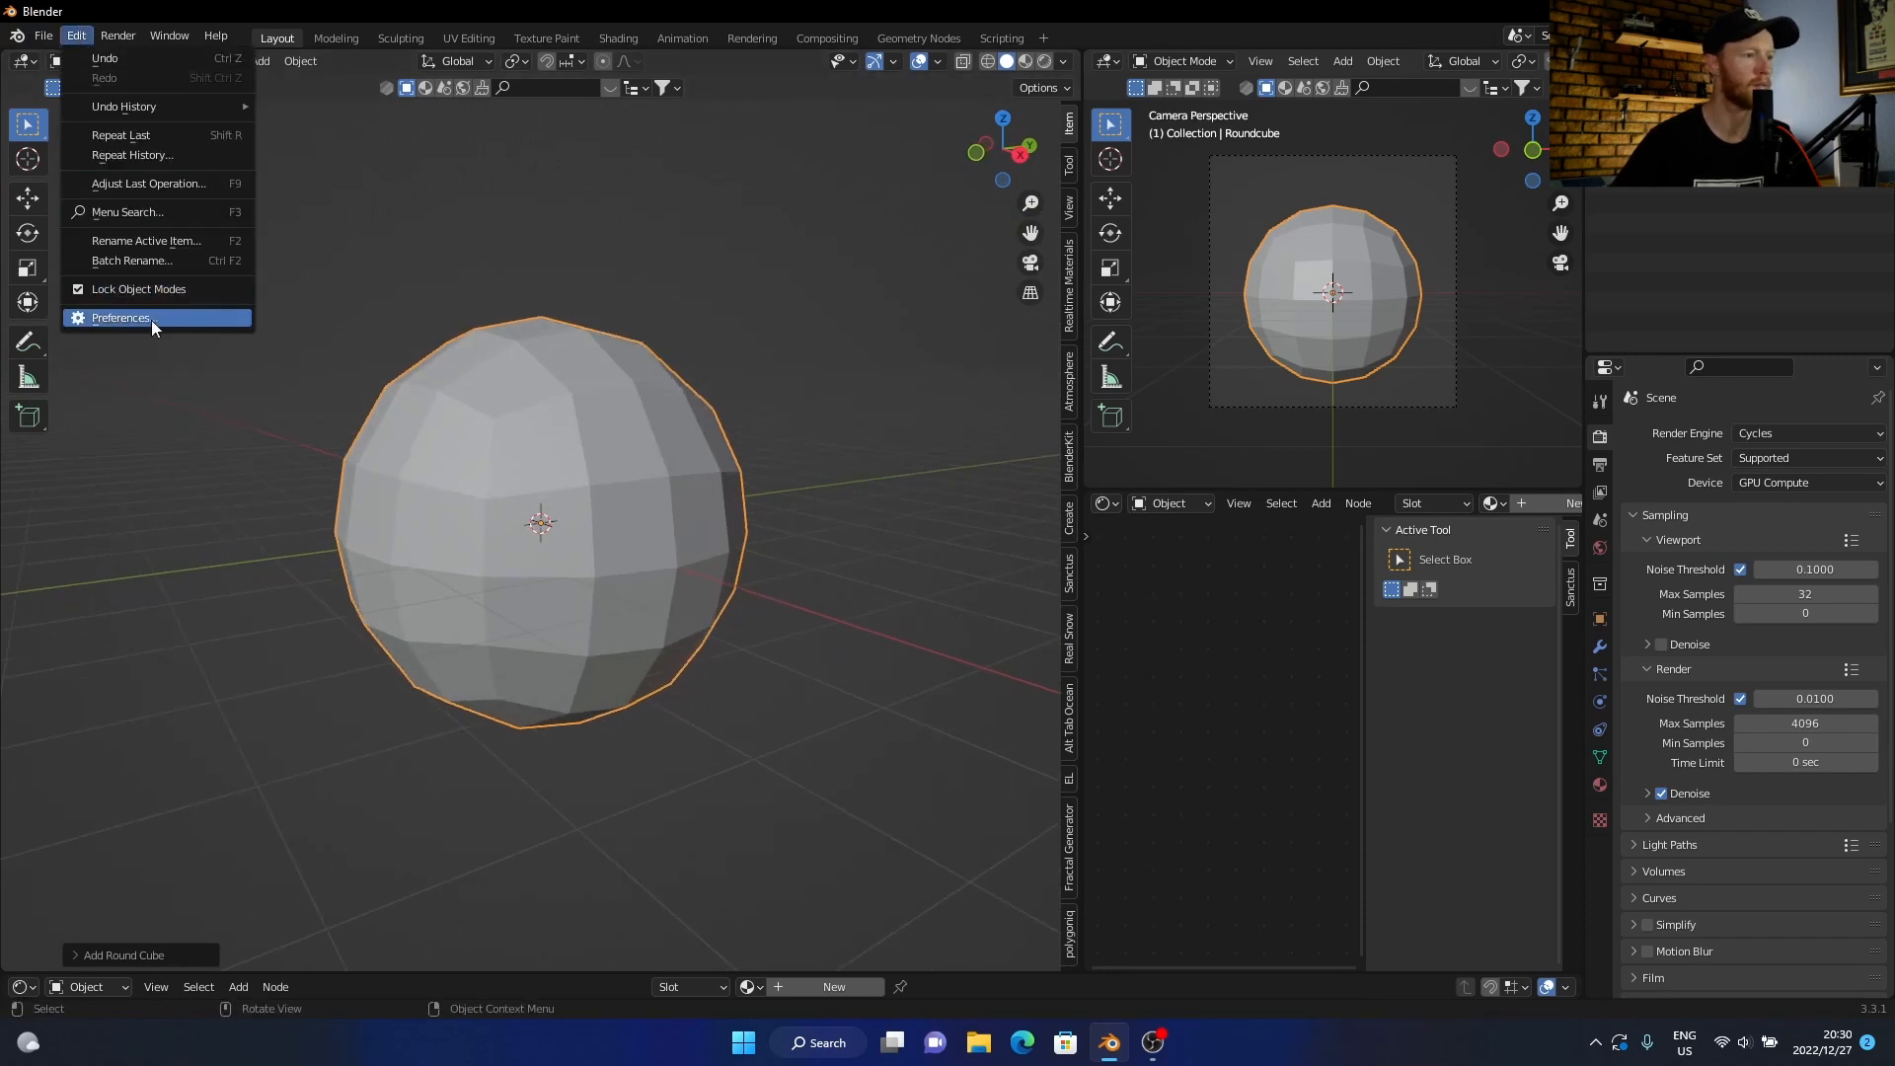
pyautogui.click(120, 318)
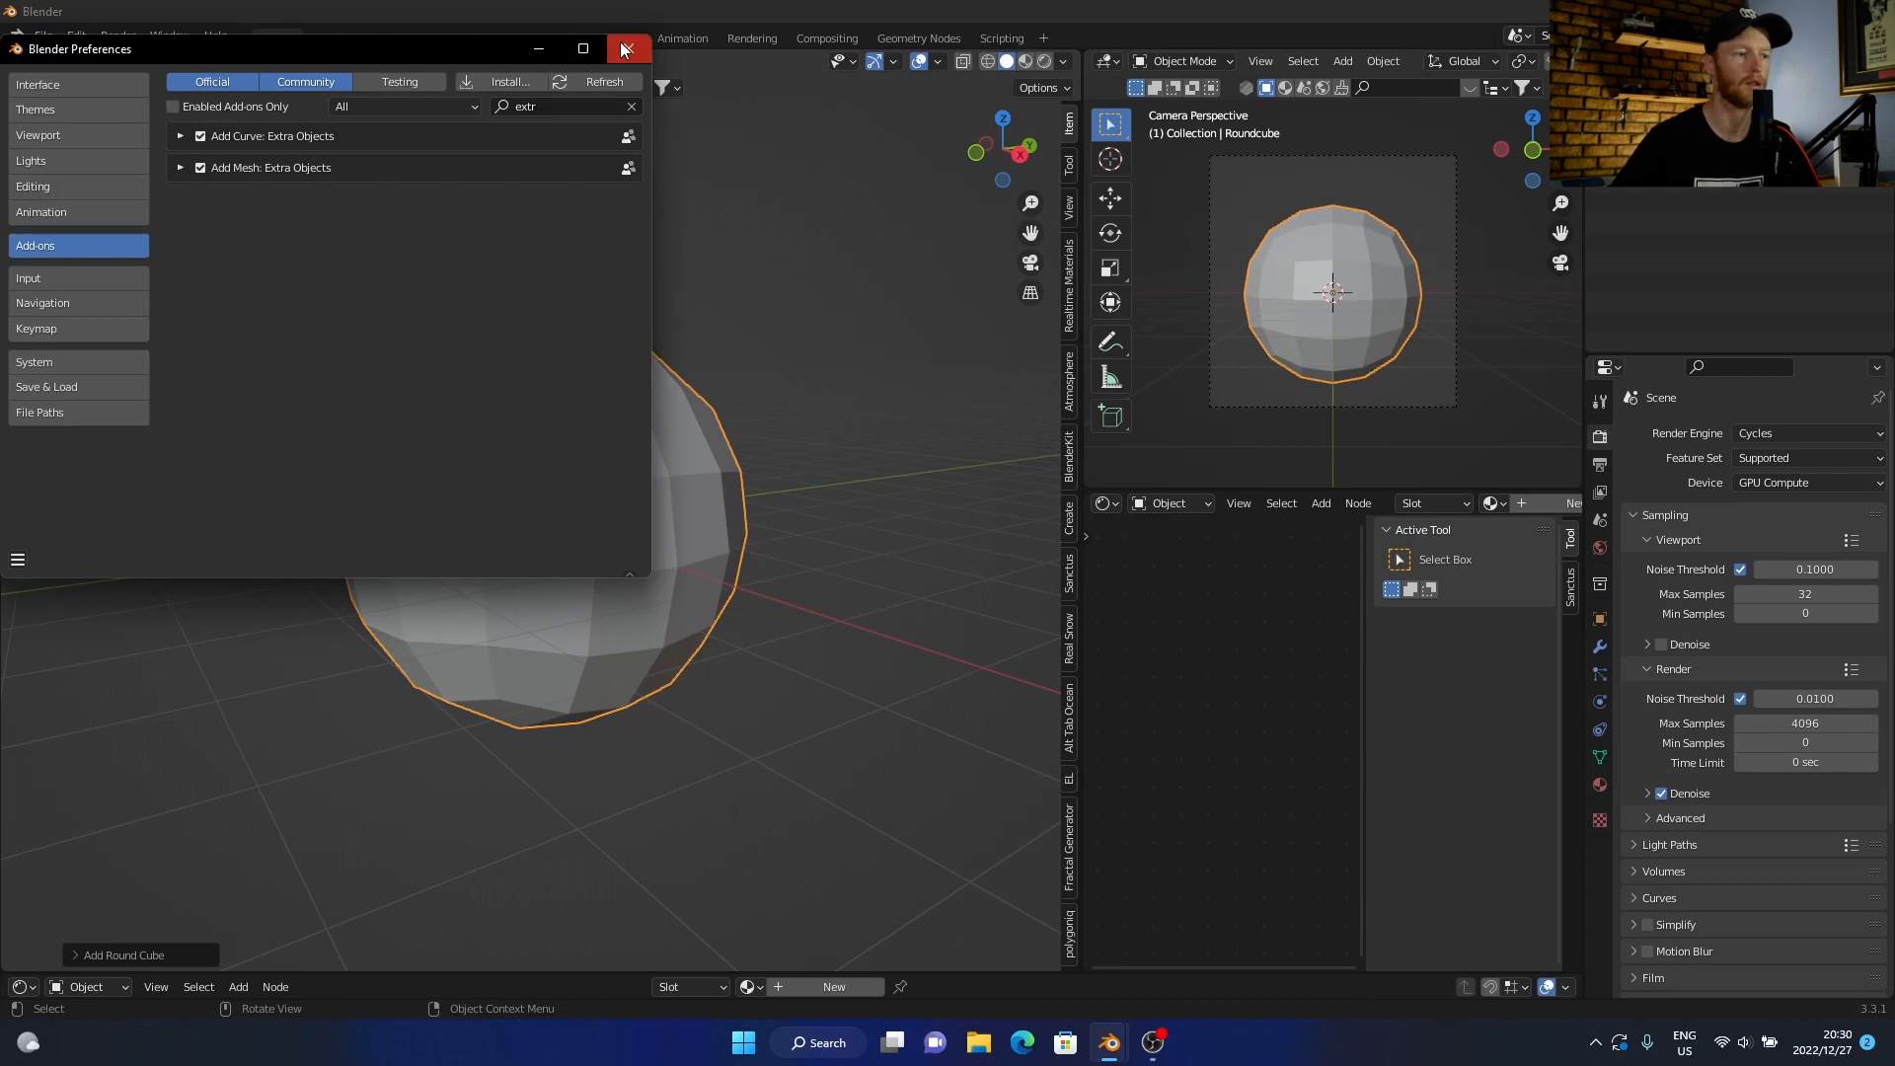
pyautogui.click(623, 49)
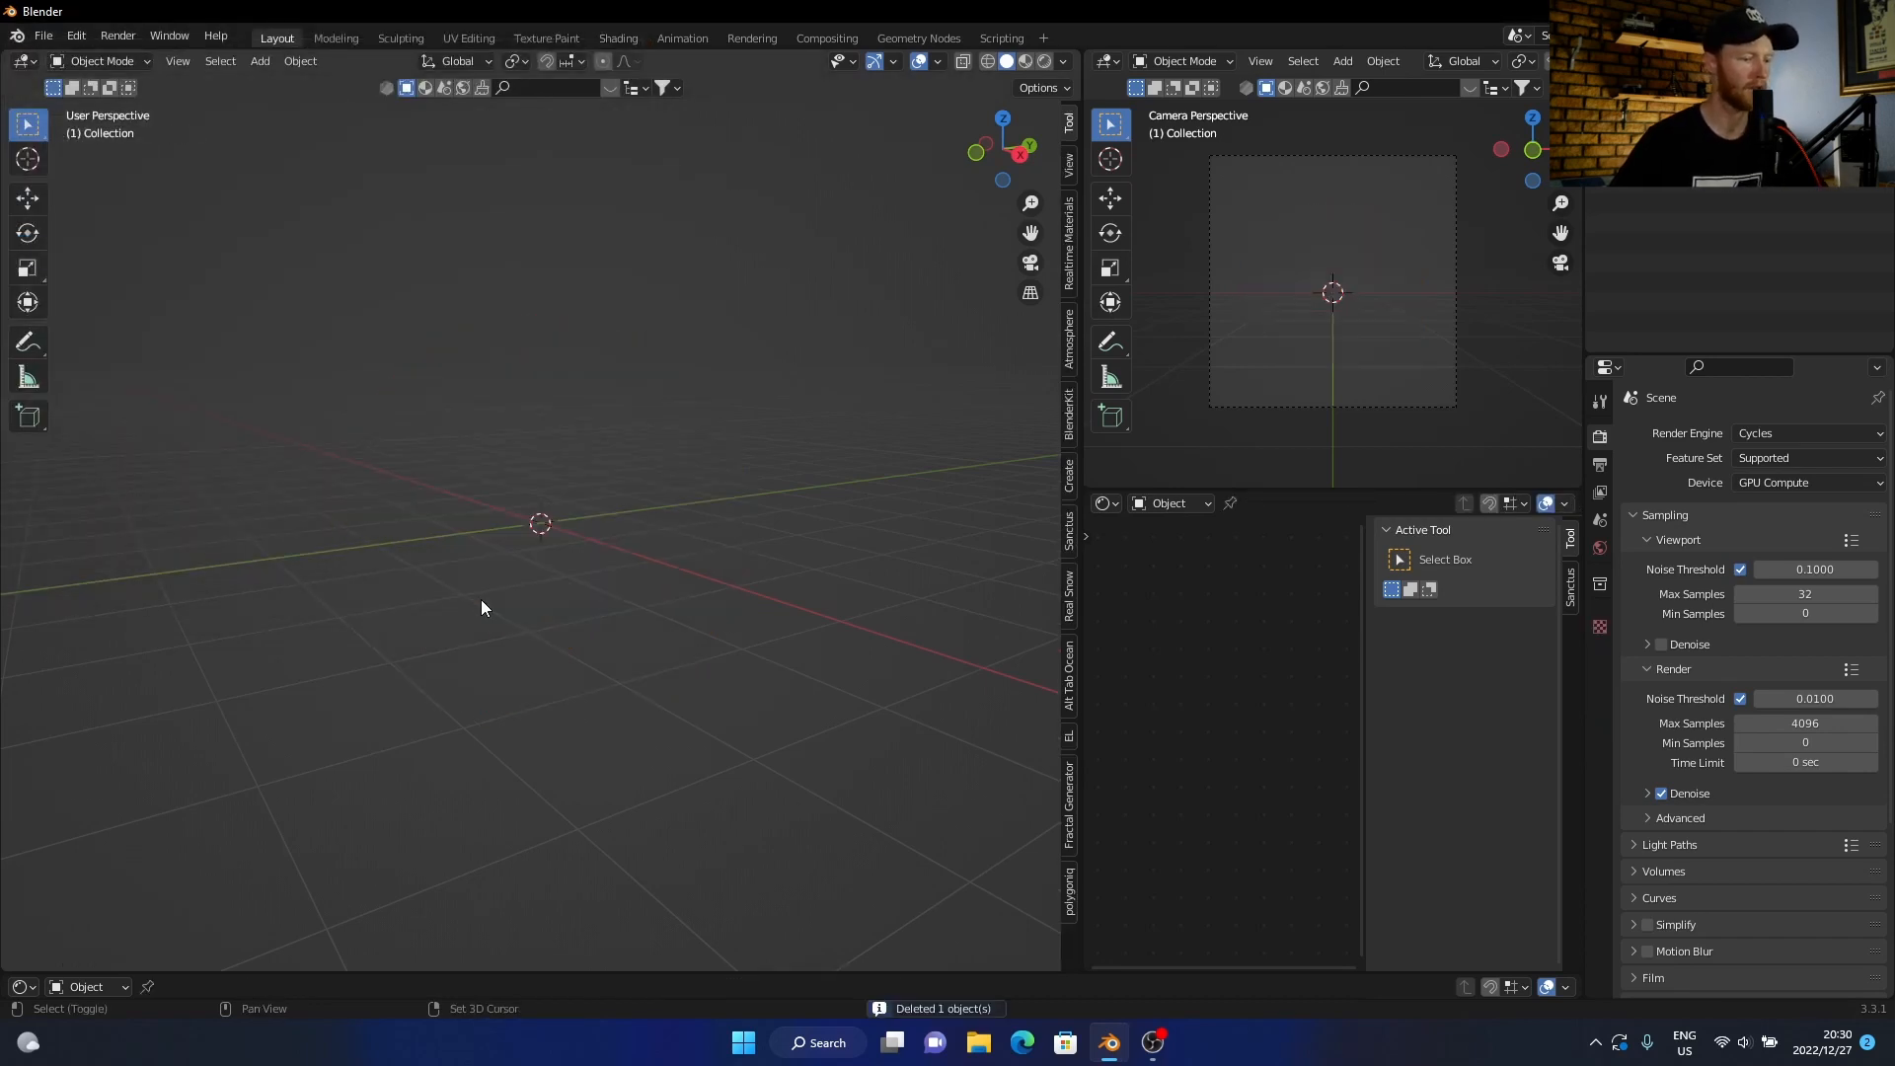
# Step: Add a Beam Builder beam, stretch it about four times along Y, and deselect it
pyautogui.click(258, 61)
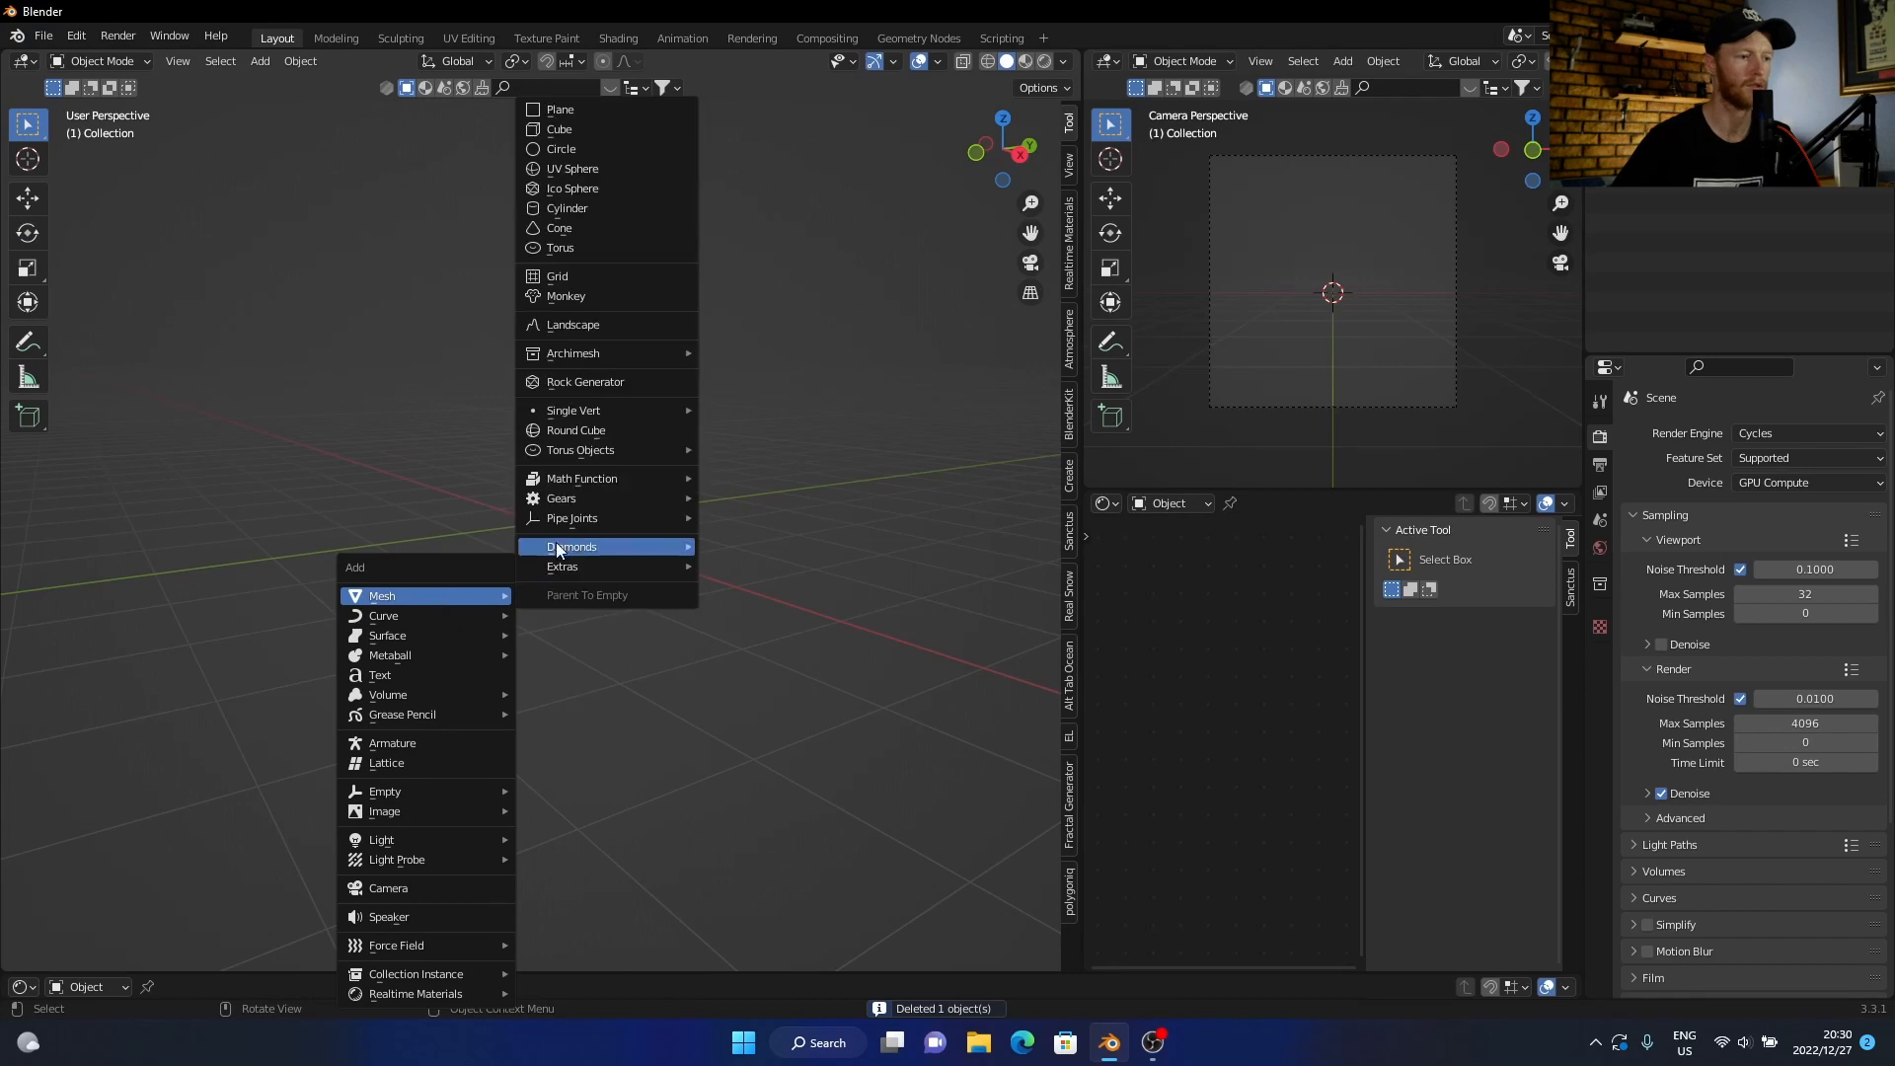
pyautogui.moveTo(594, 569)
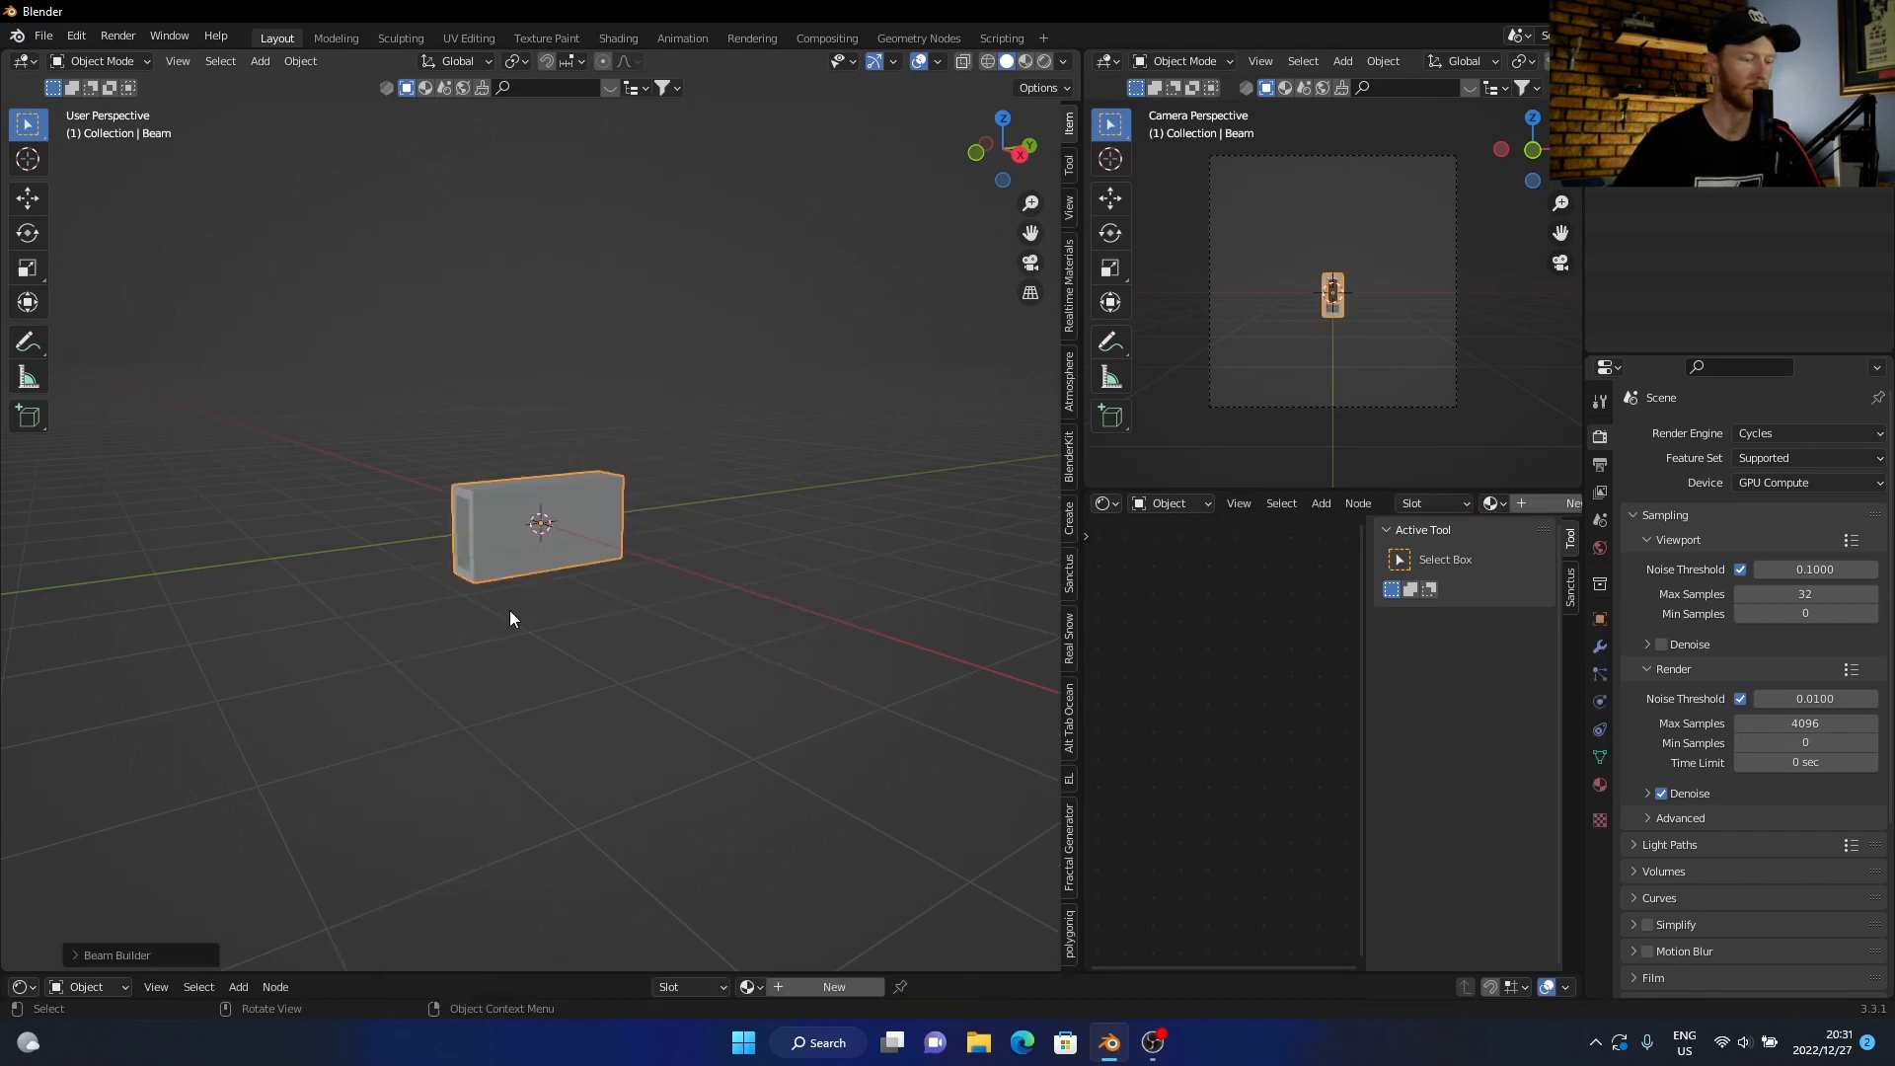
pyautogui.click(114, 954)
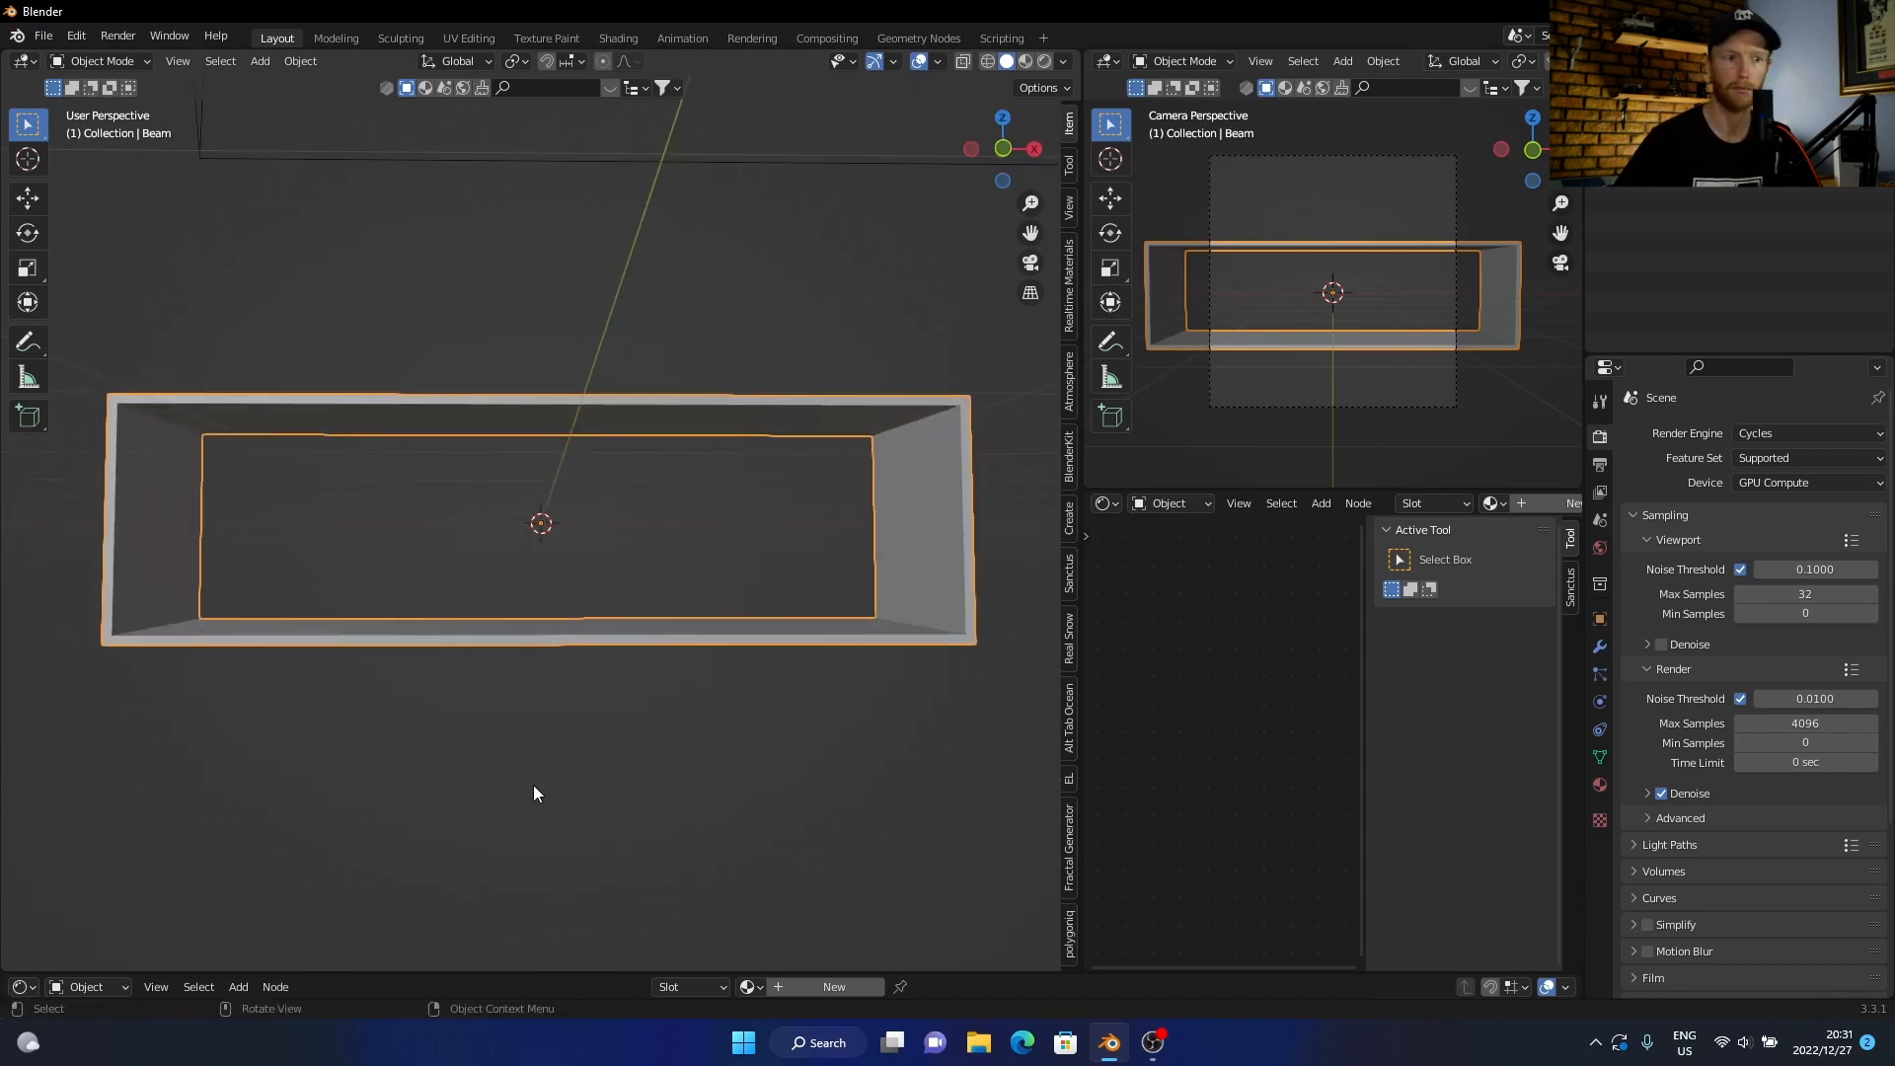
pyautogui.moveTo(399, 605)
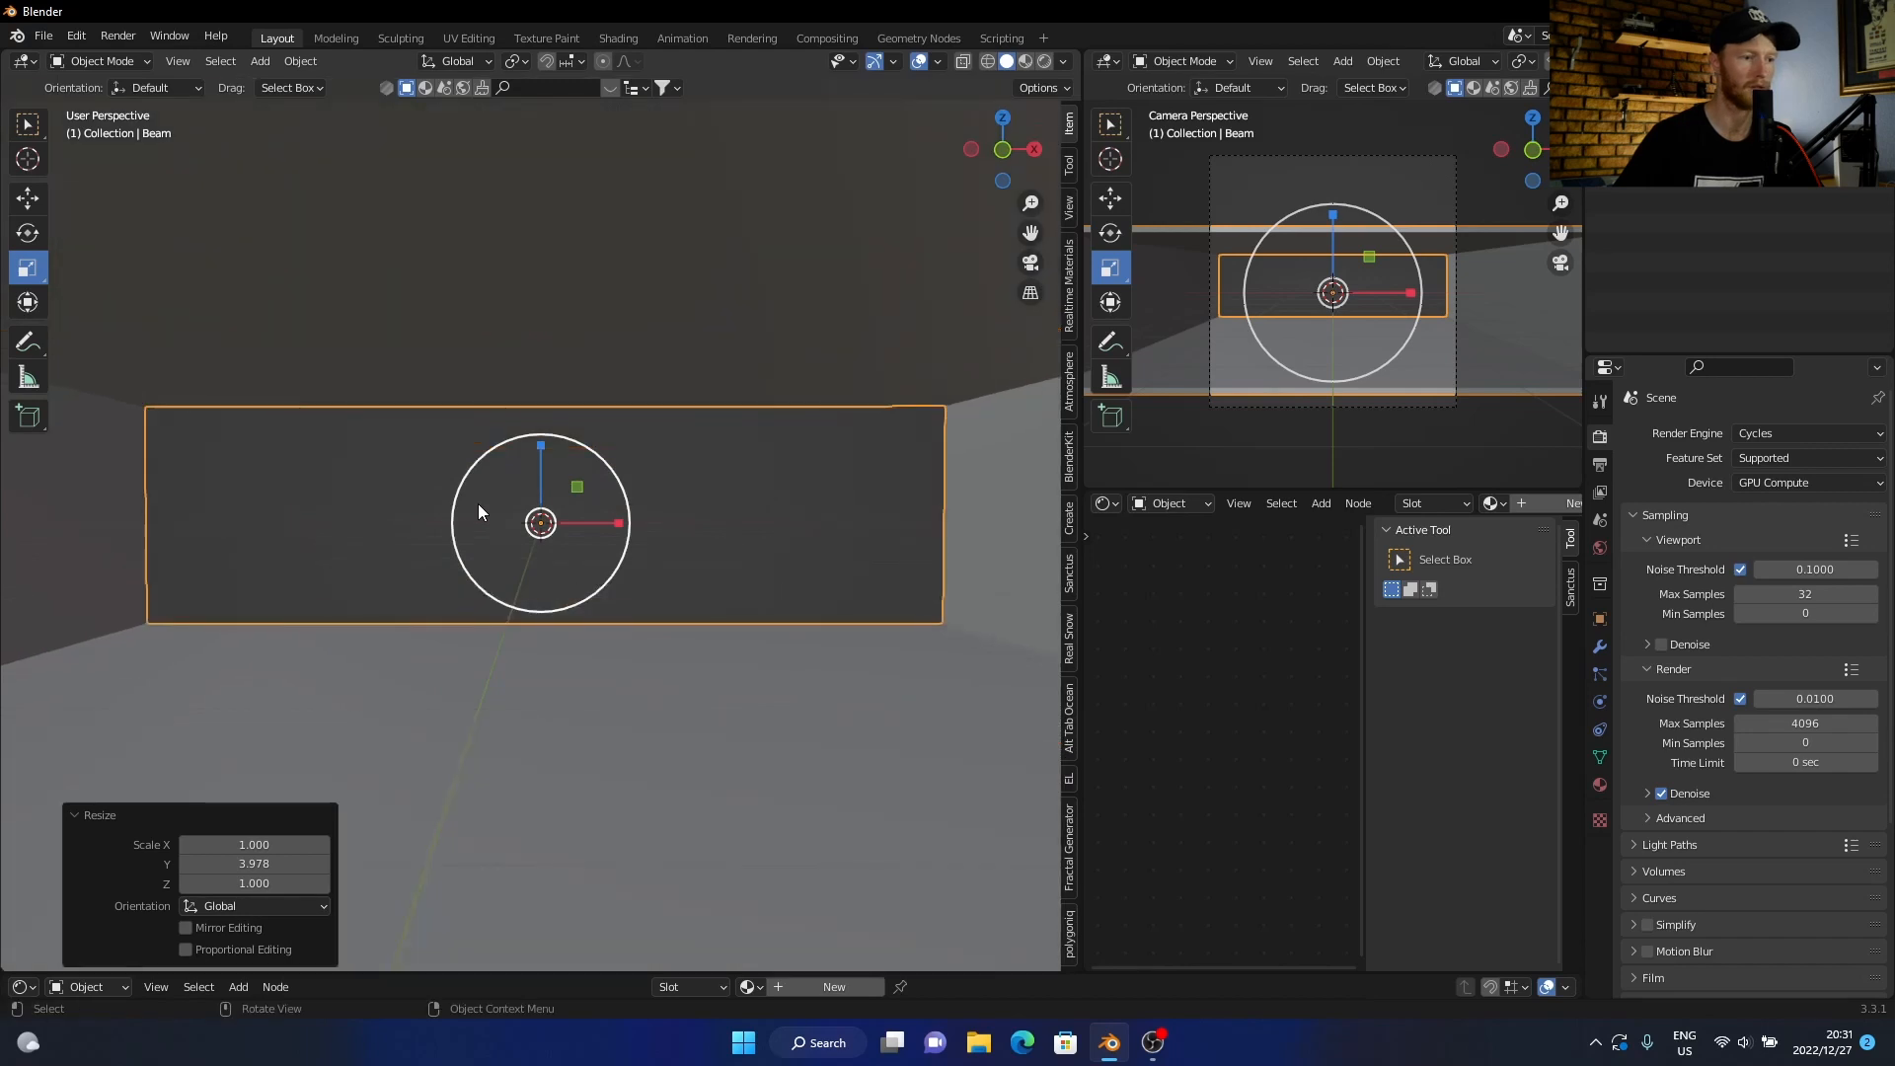
pyautogui.click(608, 722)
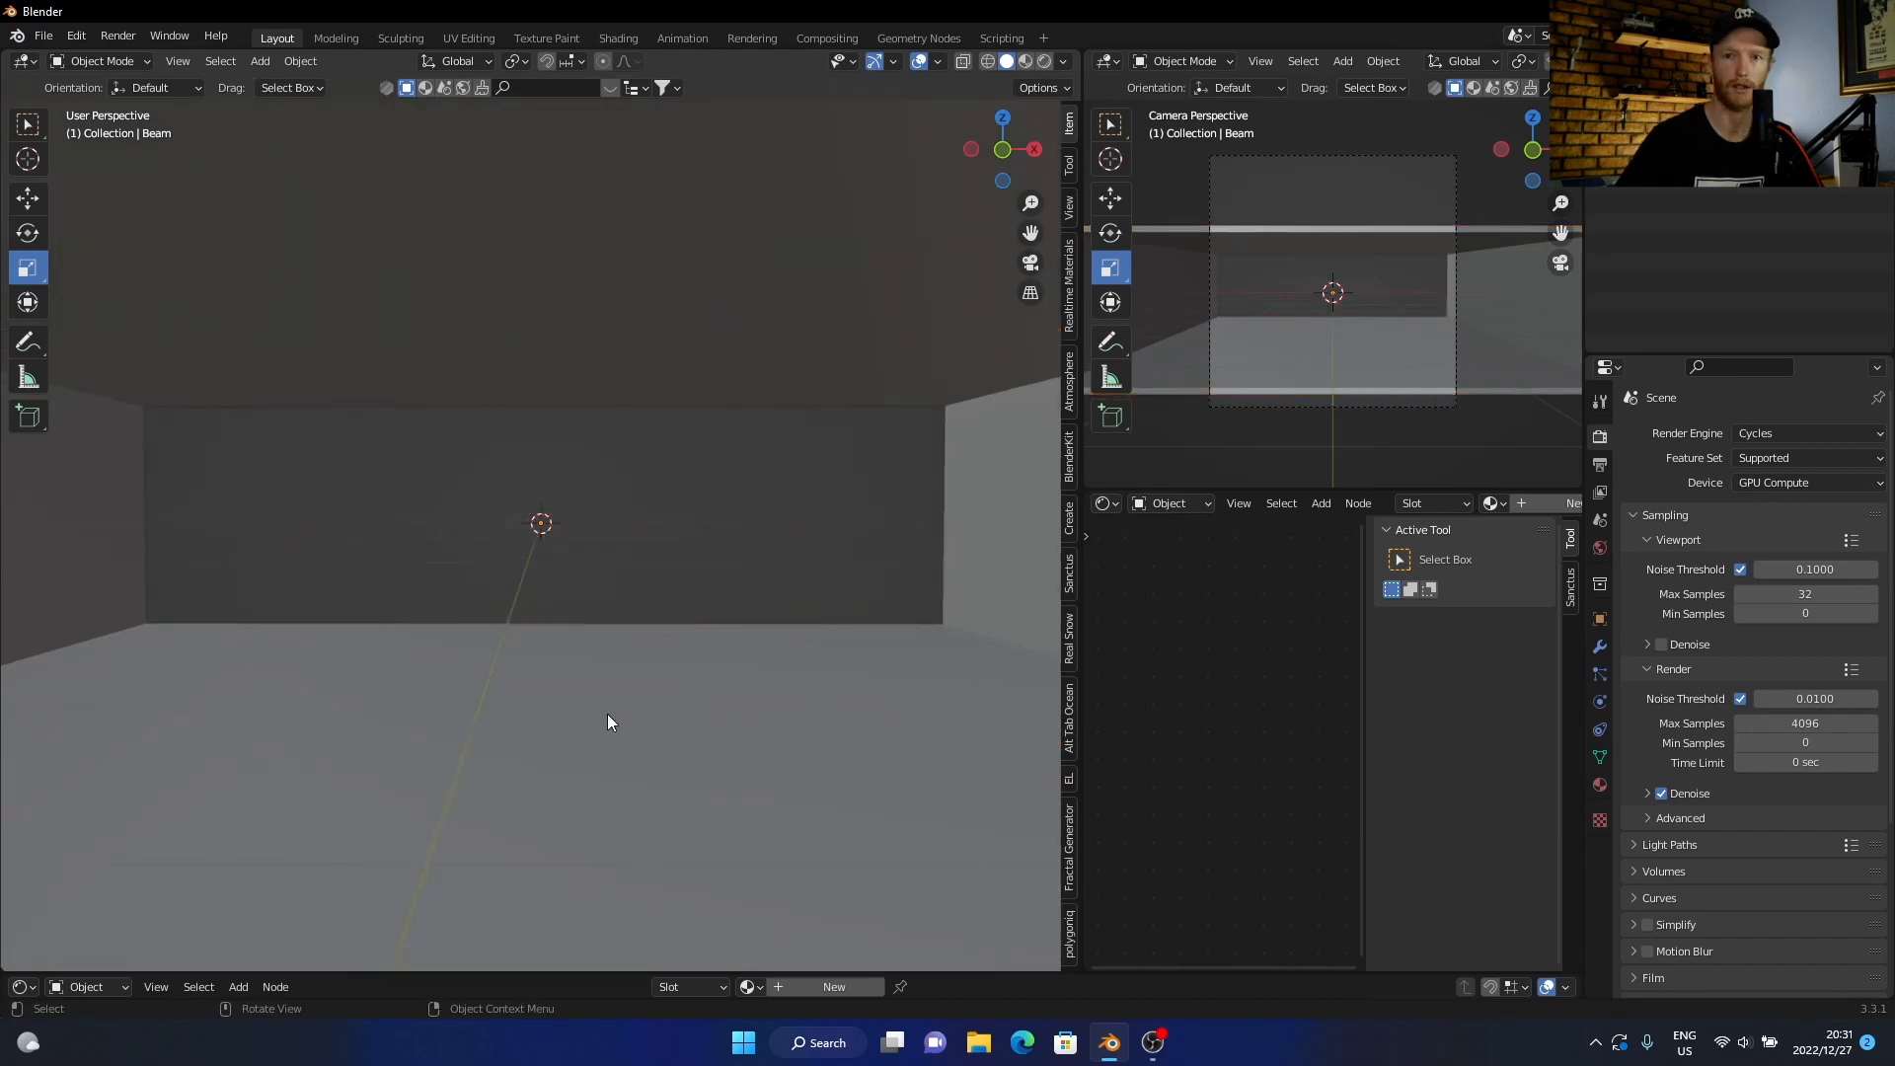